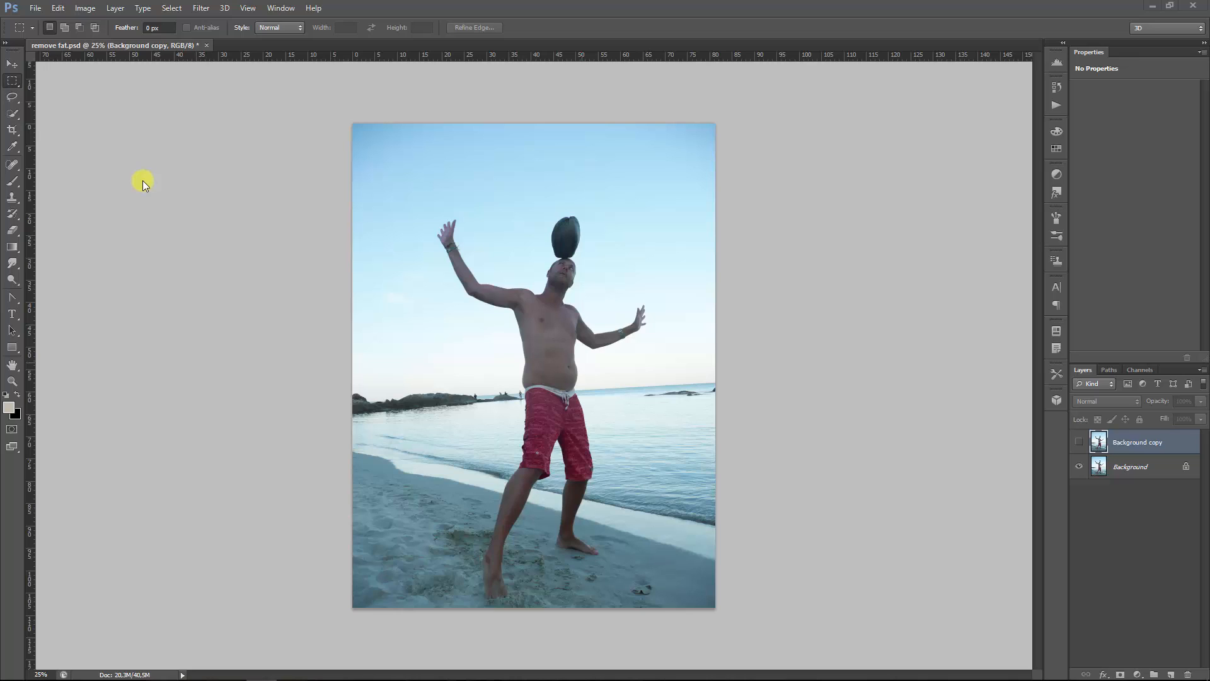
mouse_move(524, 387)
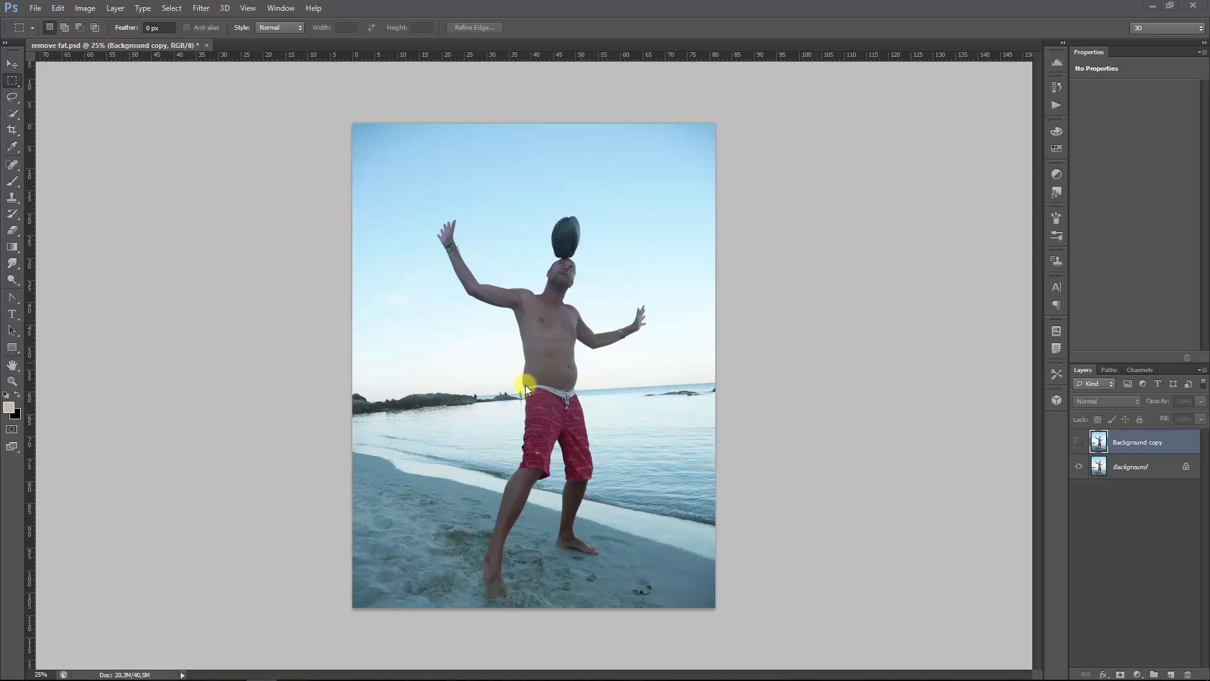
mouse_move(567, 387)
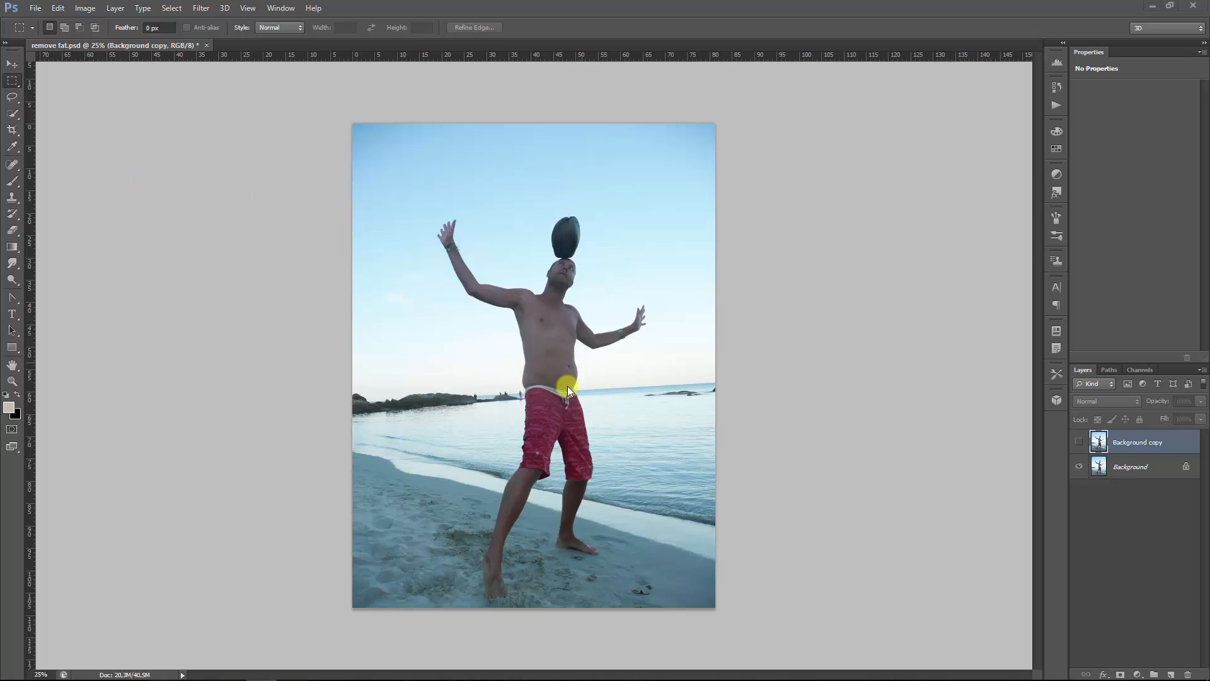
mouse_move(486, 399)
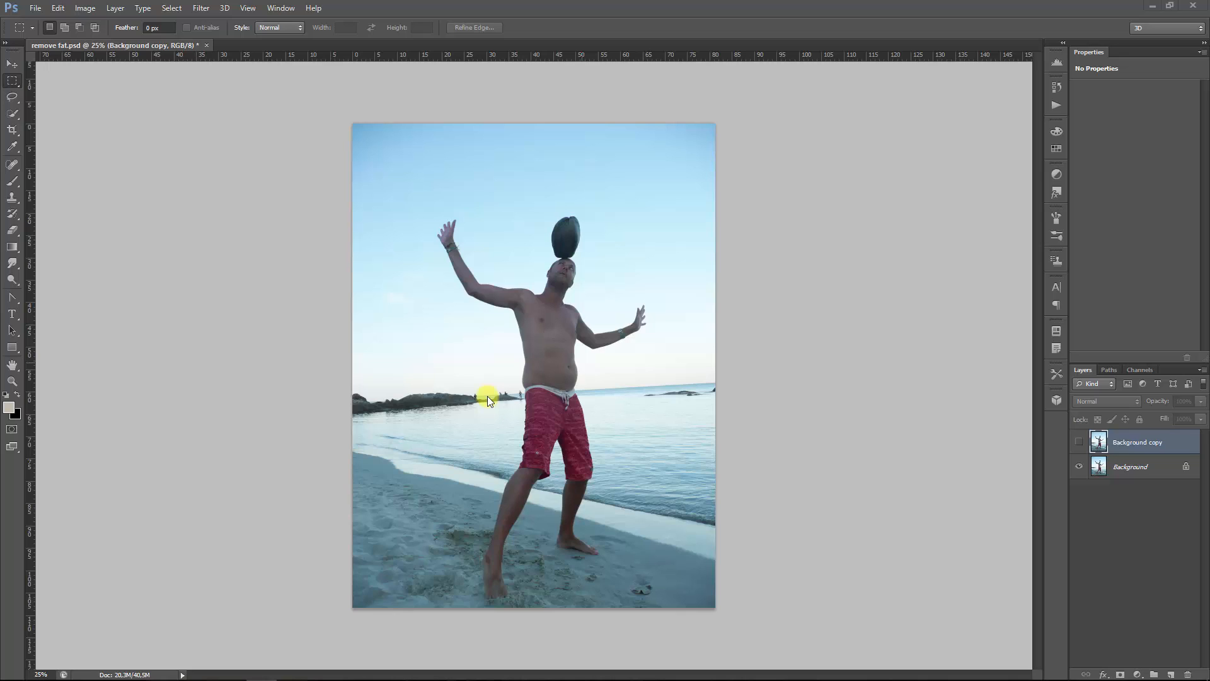
mouse_move(567, 382)
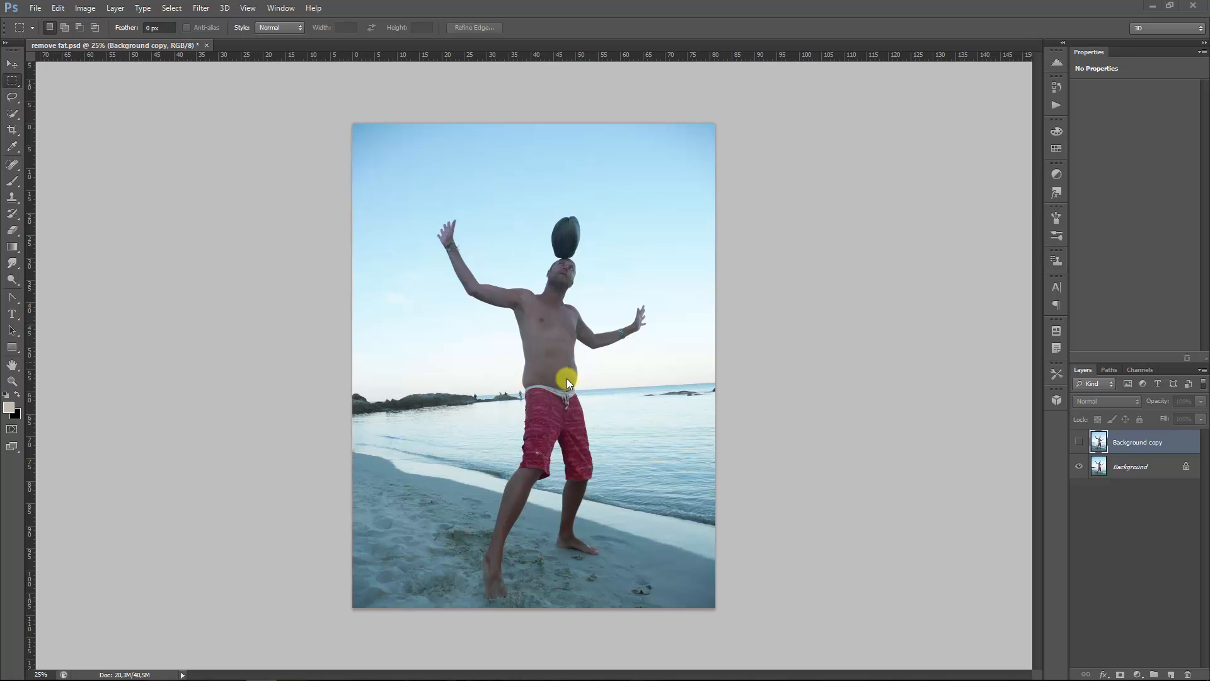
mouse_move(587, 400)
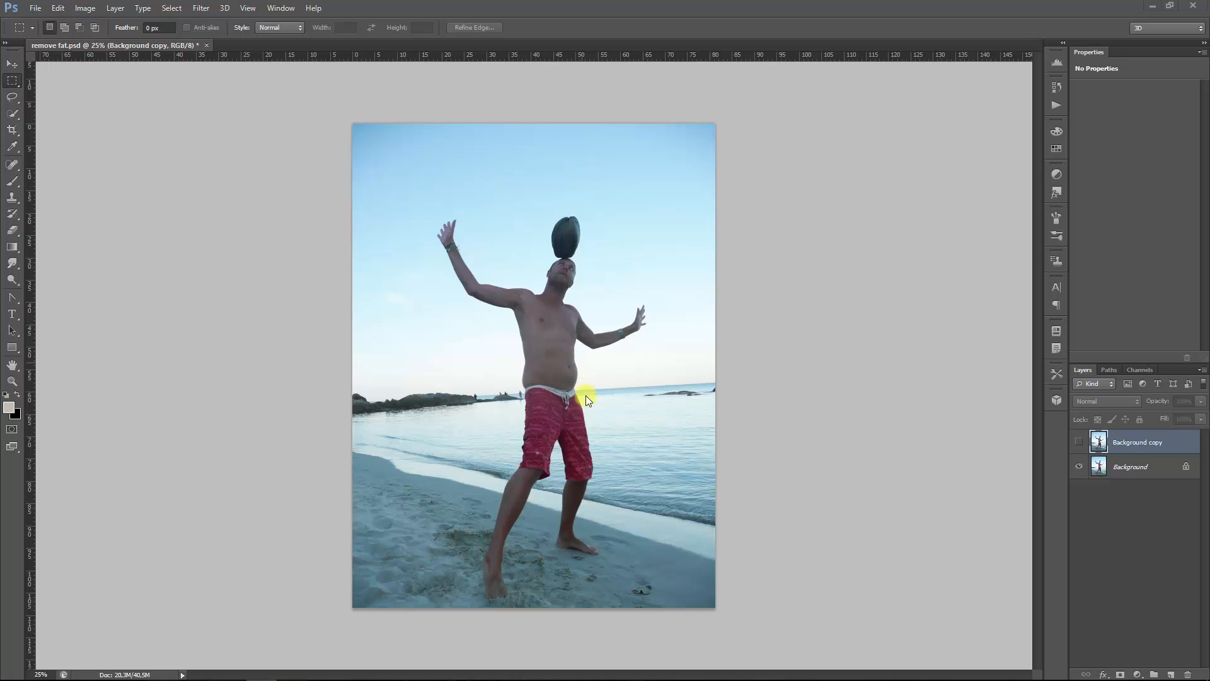
mouse_move(637, 212)
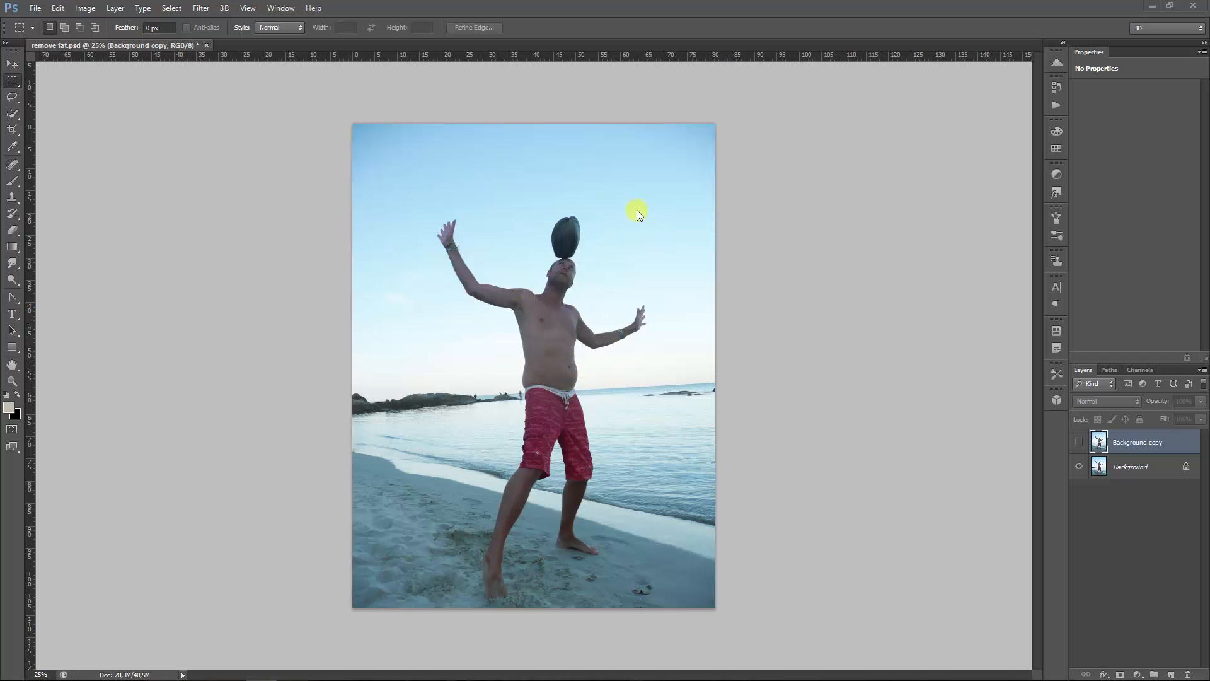
mouse_move(469, 480)
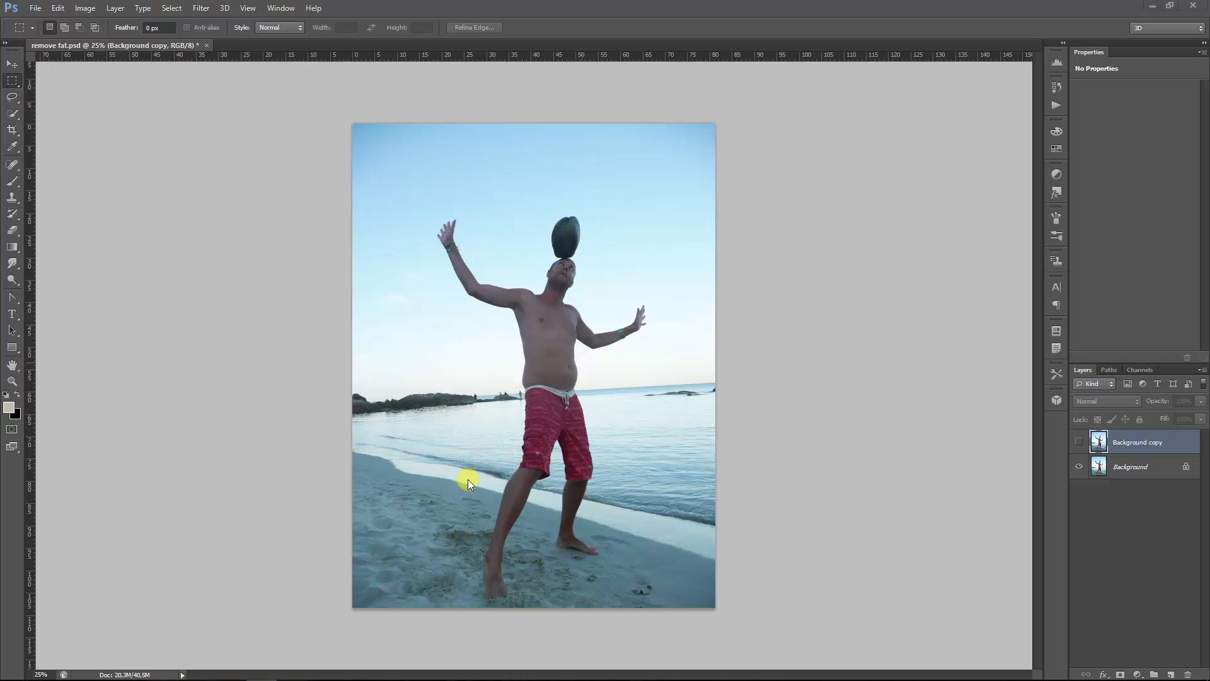
mouse_move(768, 394)
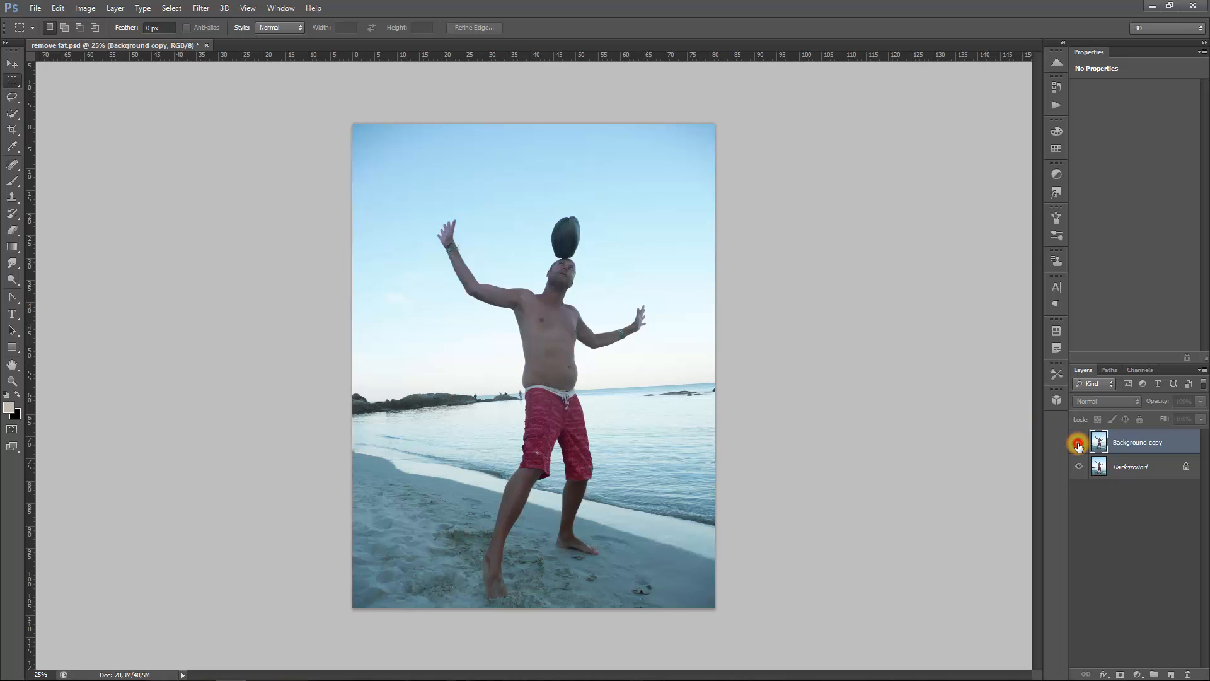
mouse_move(1081, 441)
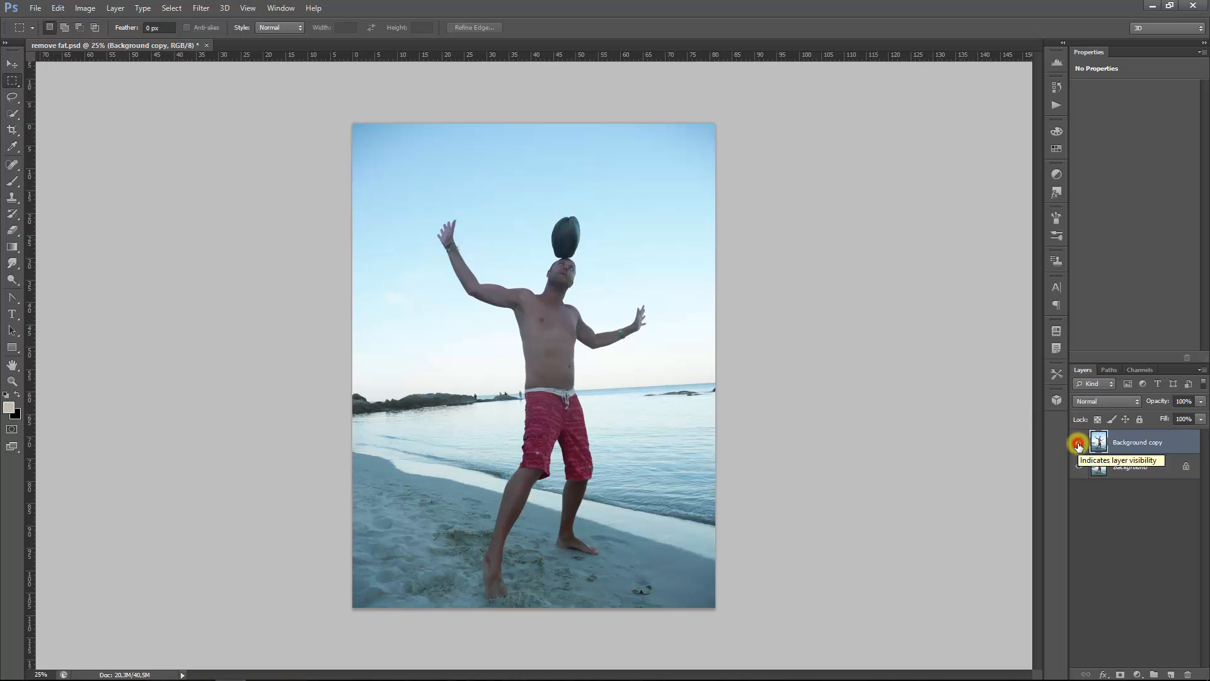
- Toggle the Background copy layer's visibility in the Layers panel
click(1080, 443)
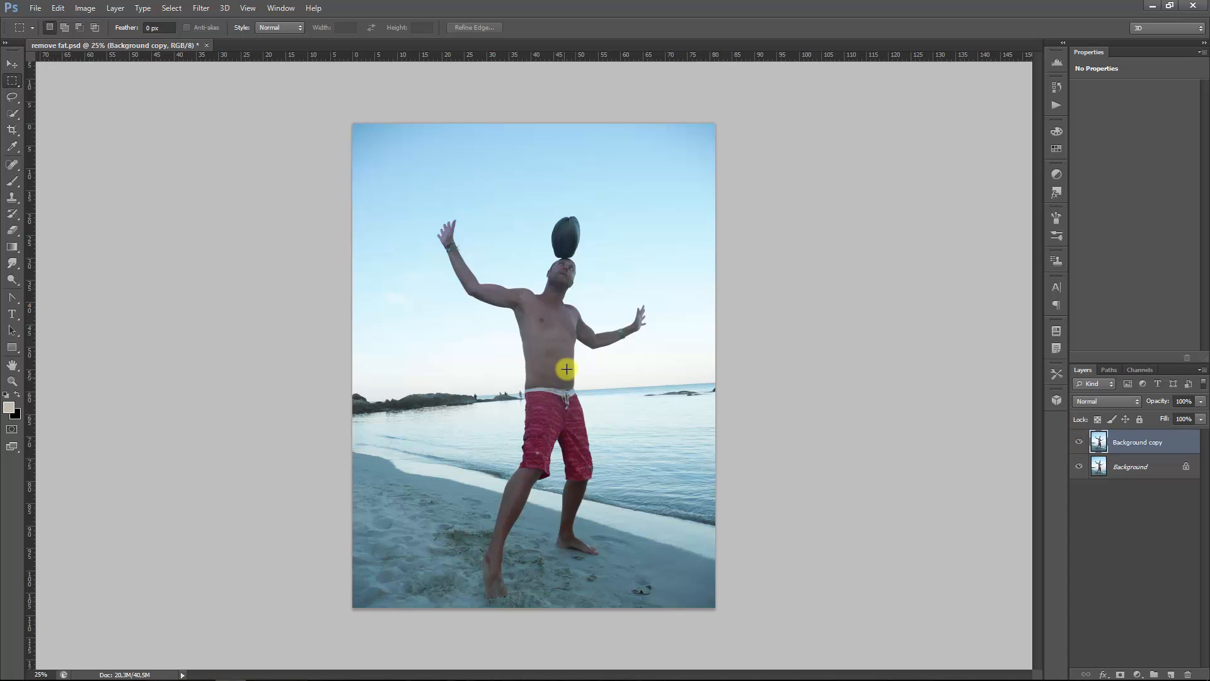
mouse_move(518, 396)
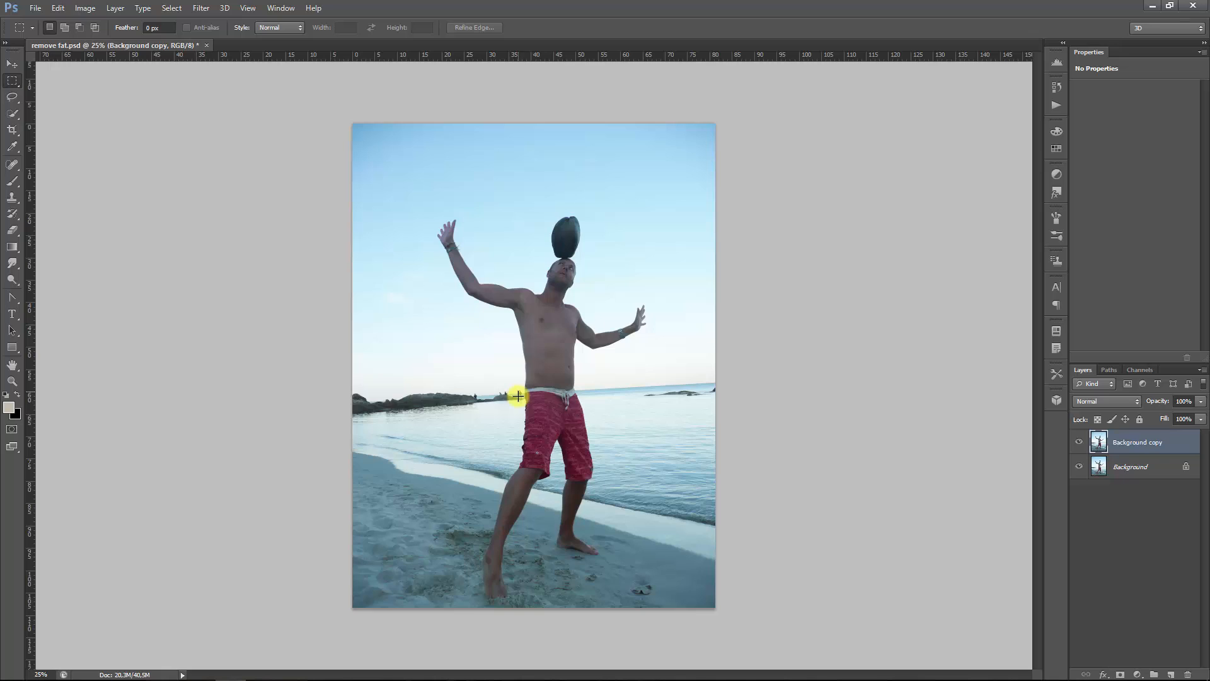
mouse_move(526, 422)
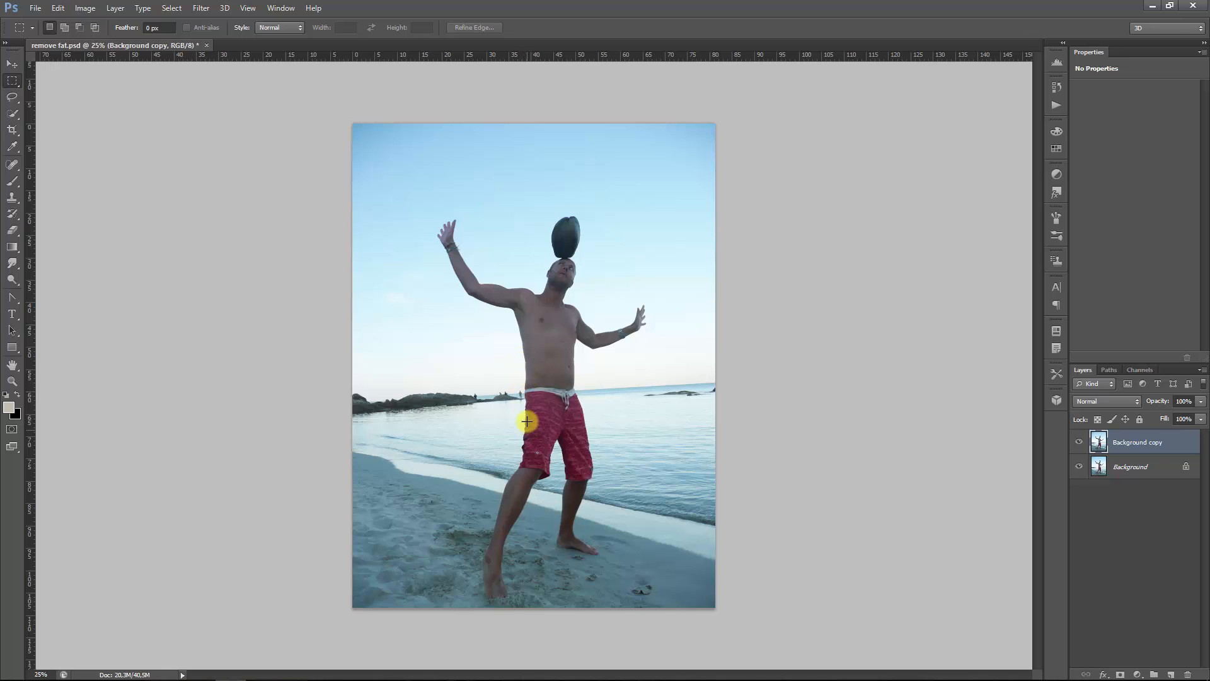
mouse_move(523, 393)
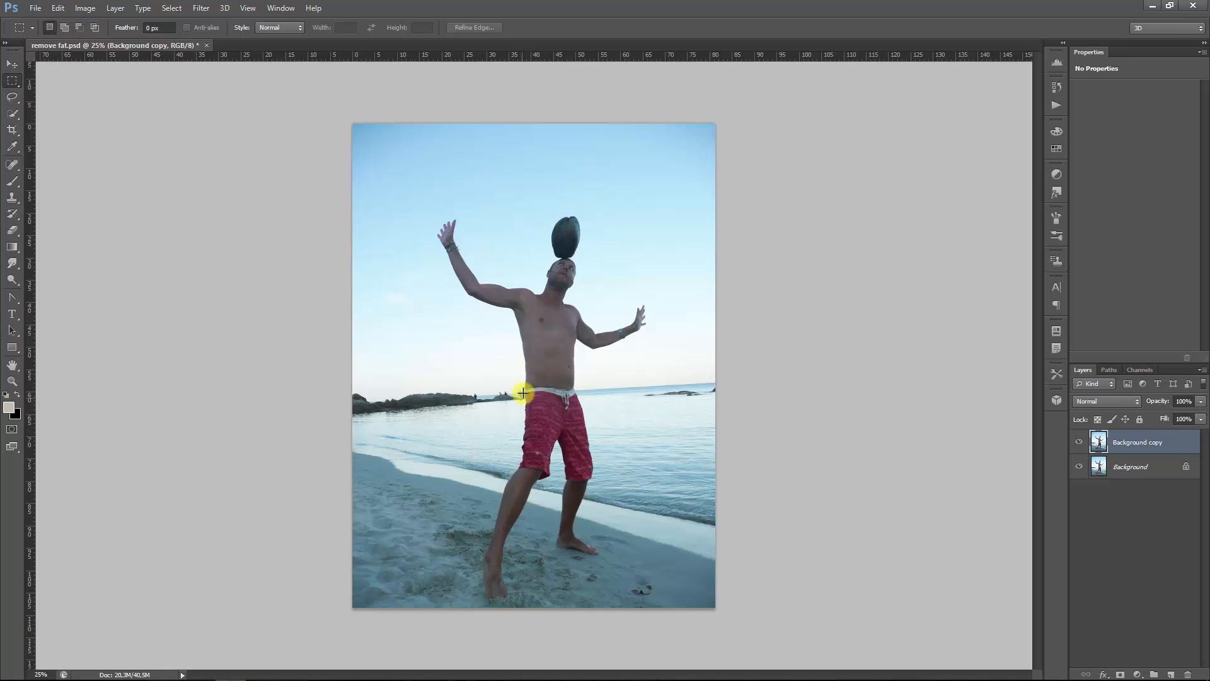
mouse_move(487, 294)
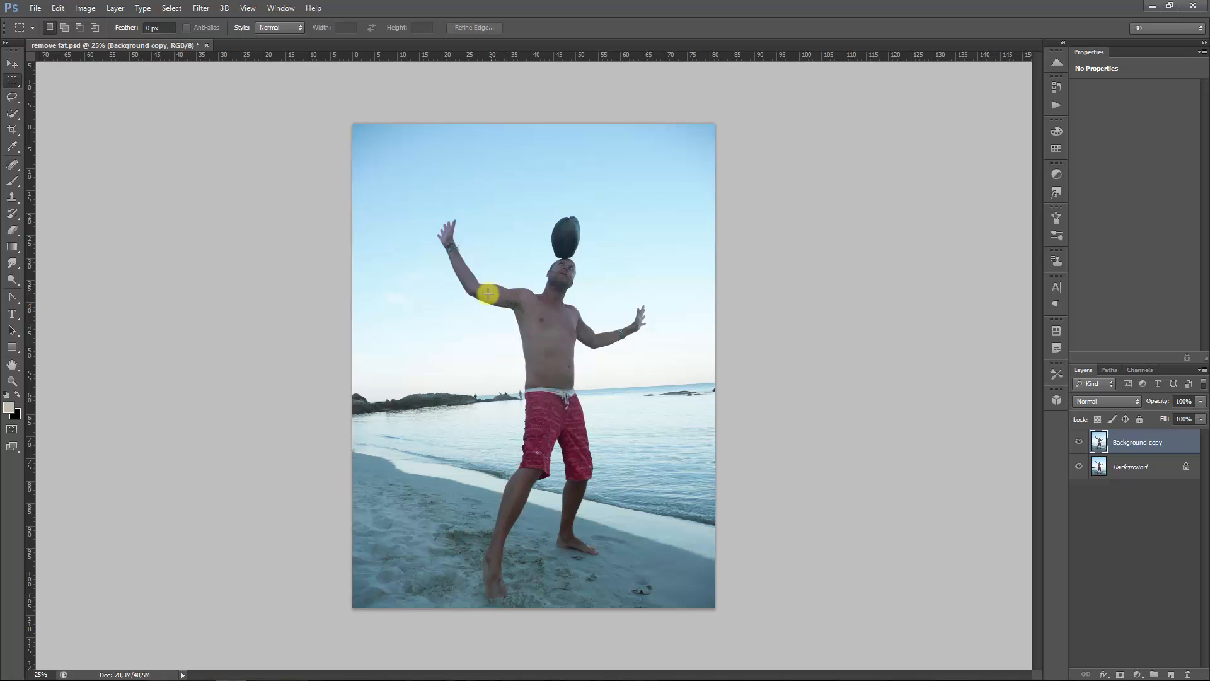
mouse_move(582, 331)
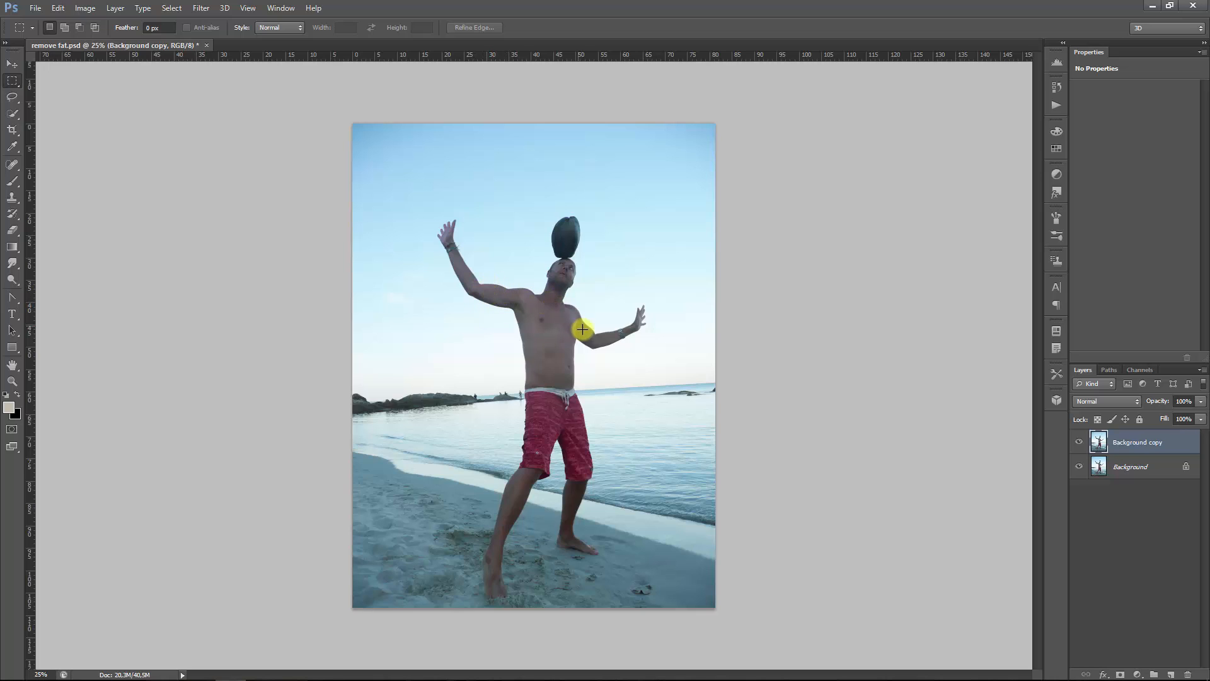
click(1080, 445)
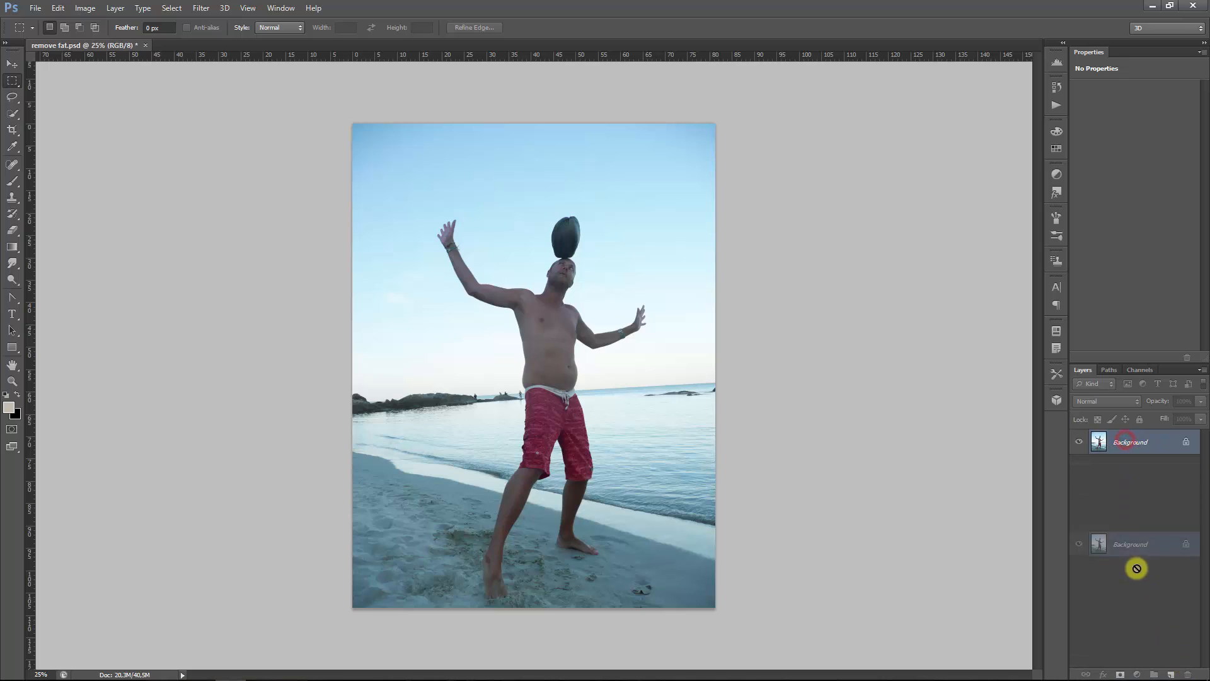
- Create a Background copy layer above the original Background layer
click(1170, 673)
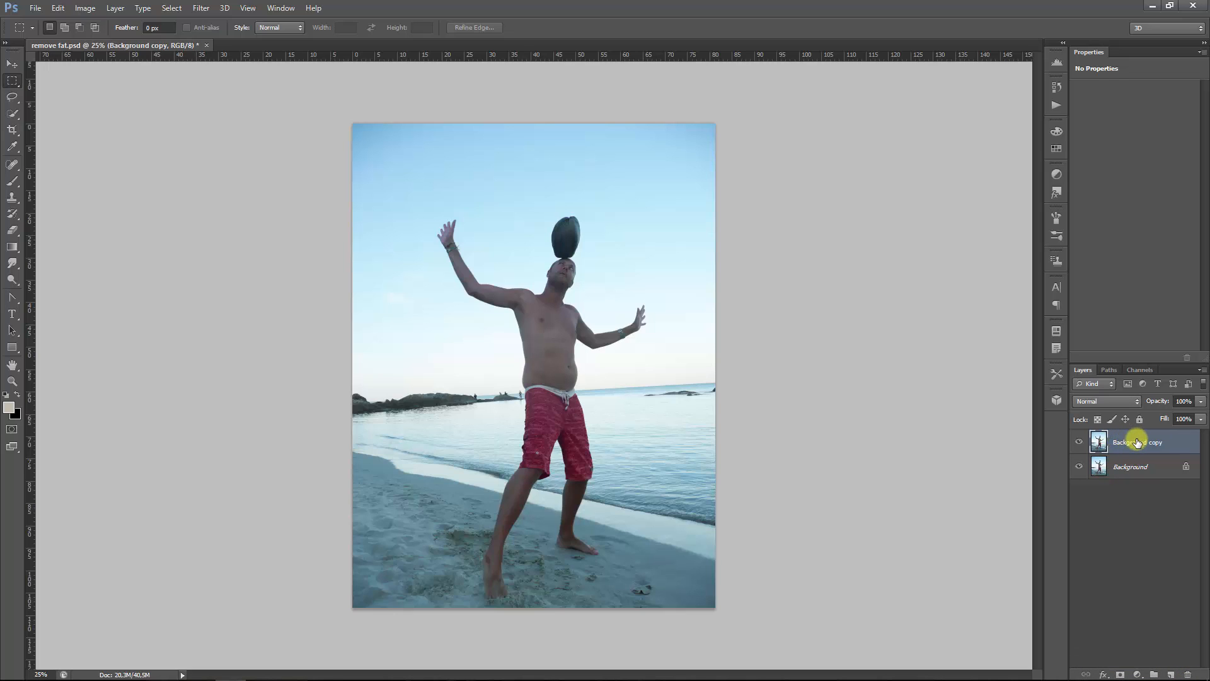
mouse_move(1135, 441)
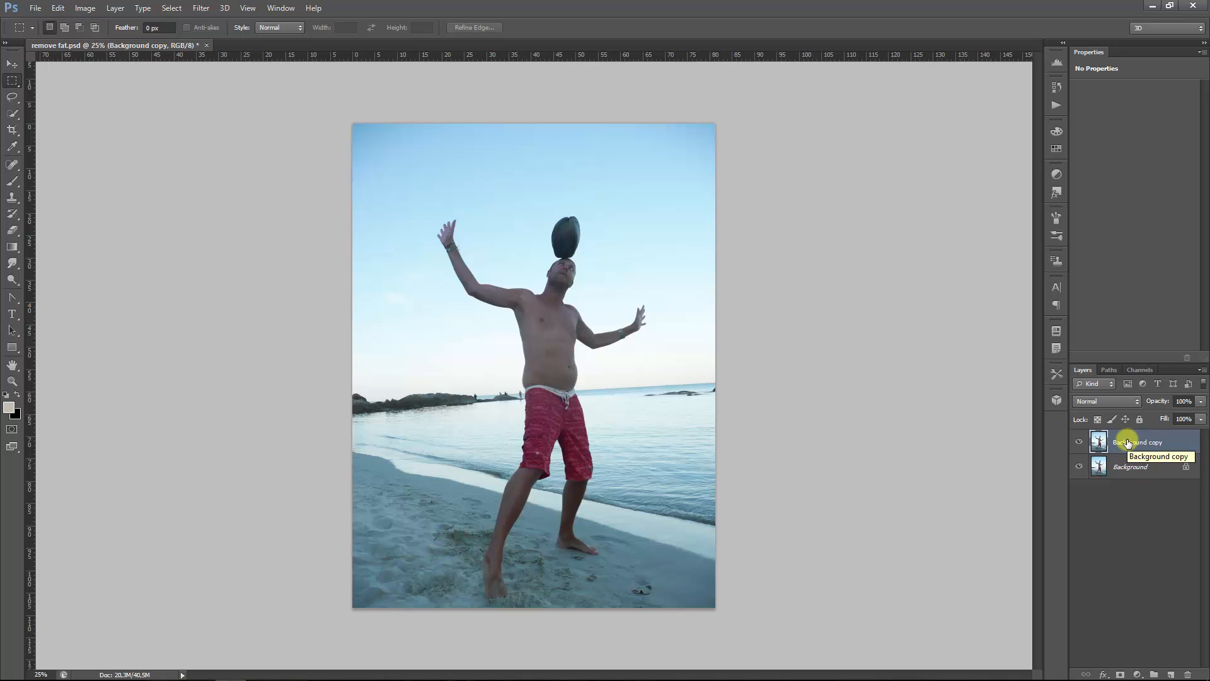
mouse_move(1135, 467)
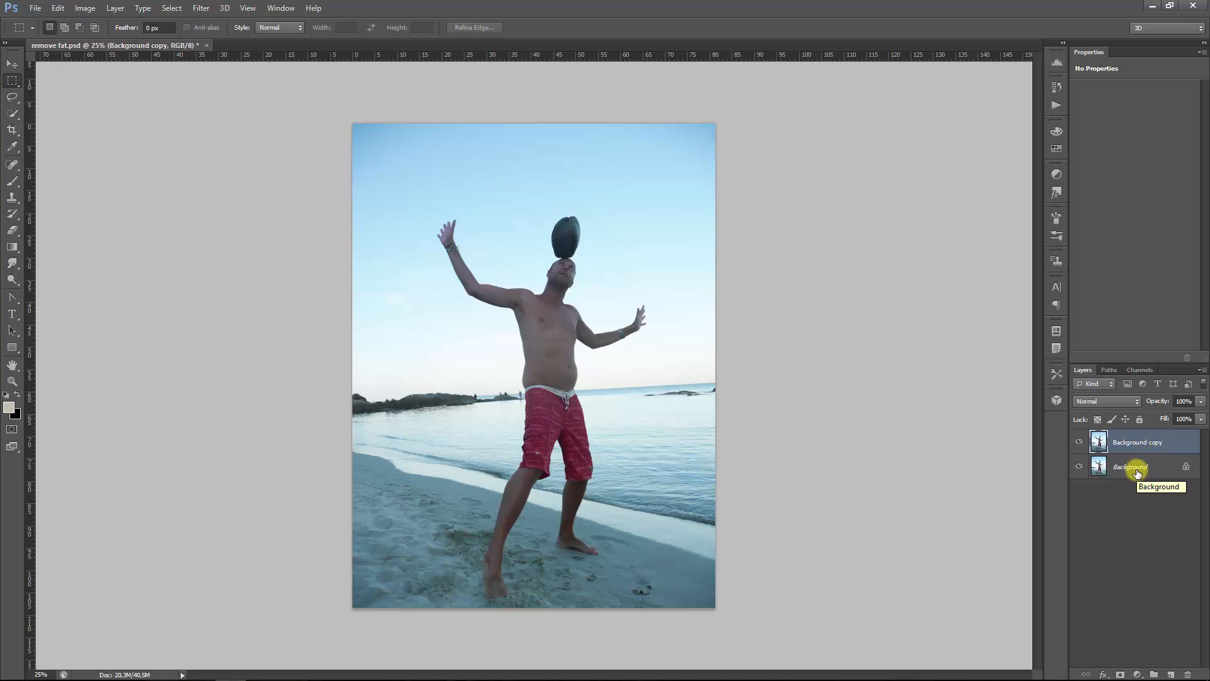
mouse_move(1156, 445)
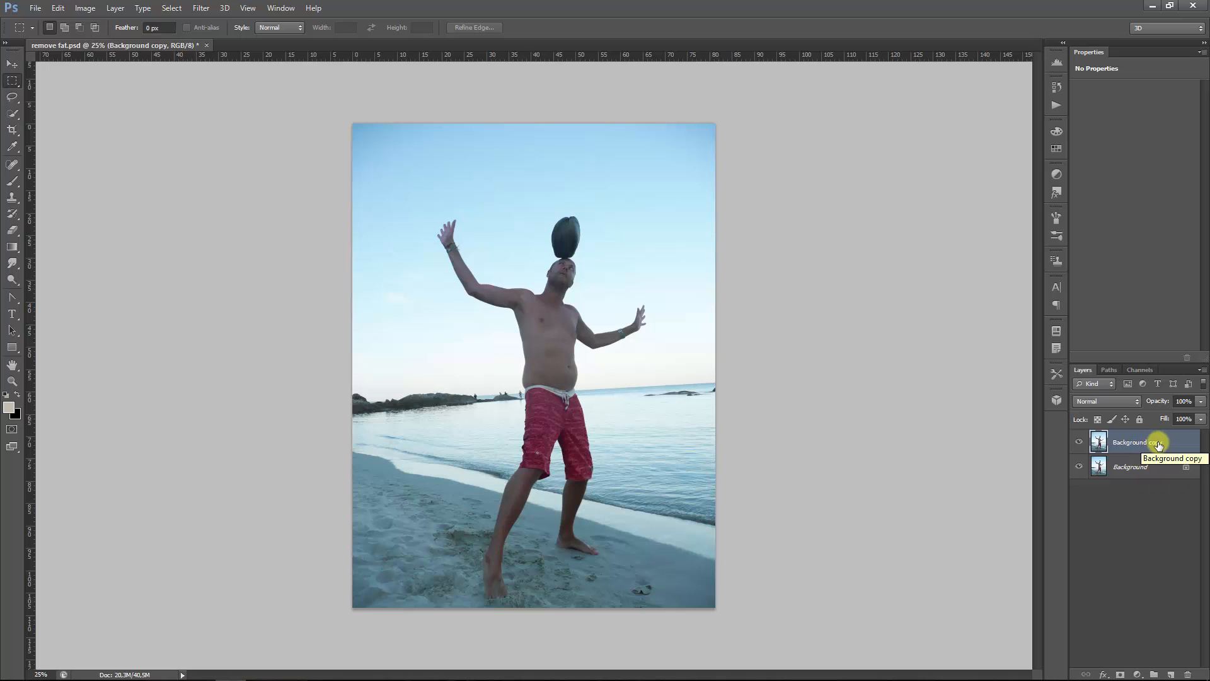
mouse_move(324, 296)
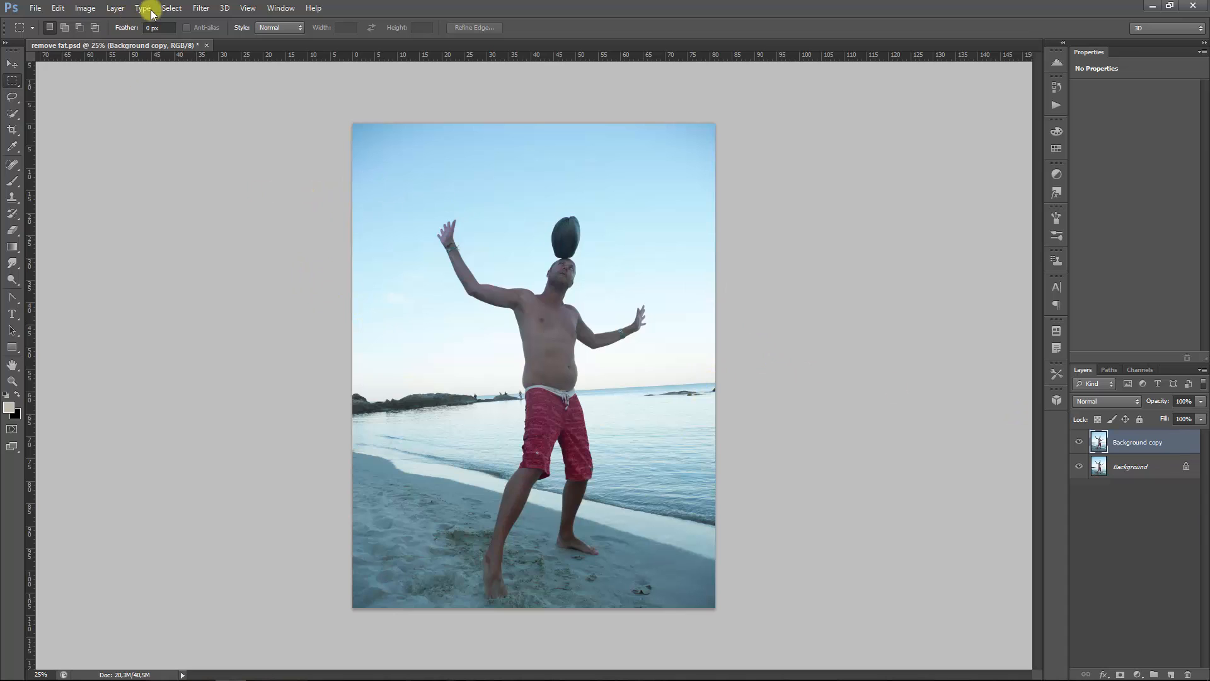
- Launch the Liquify filter on the Background copy layer
click(200, 7)
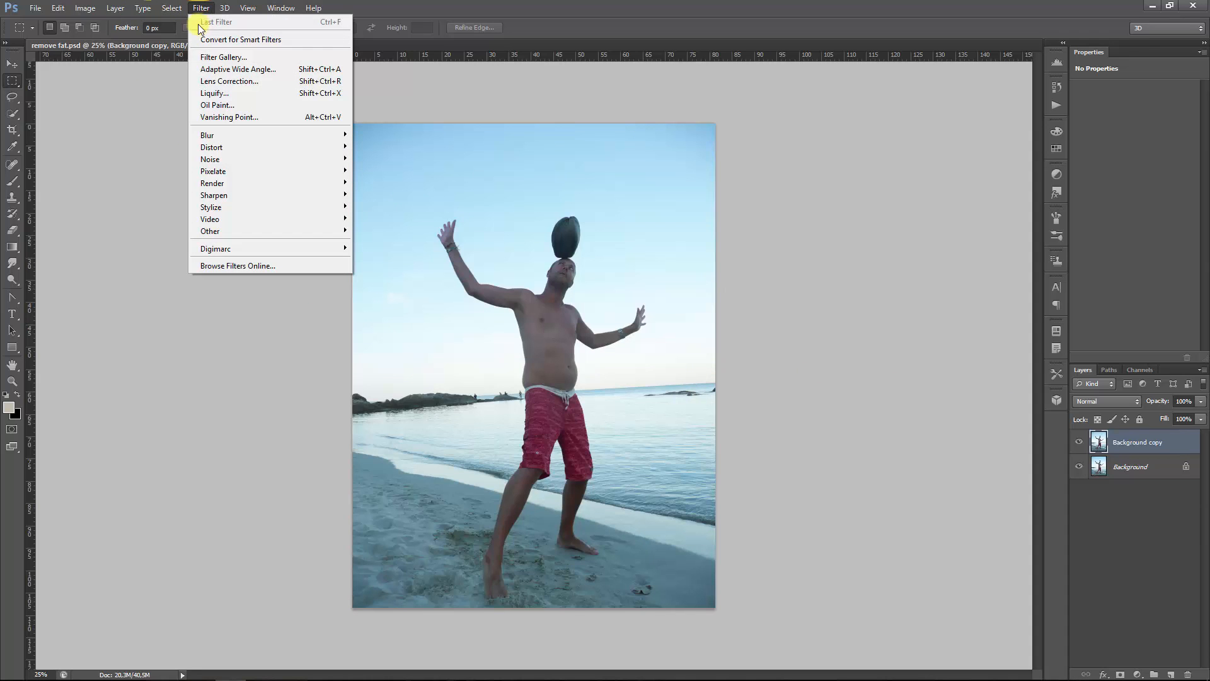
click(214, 92)
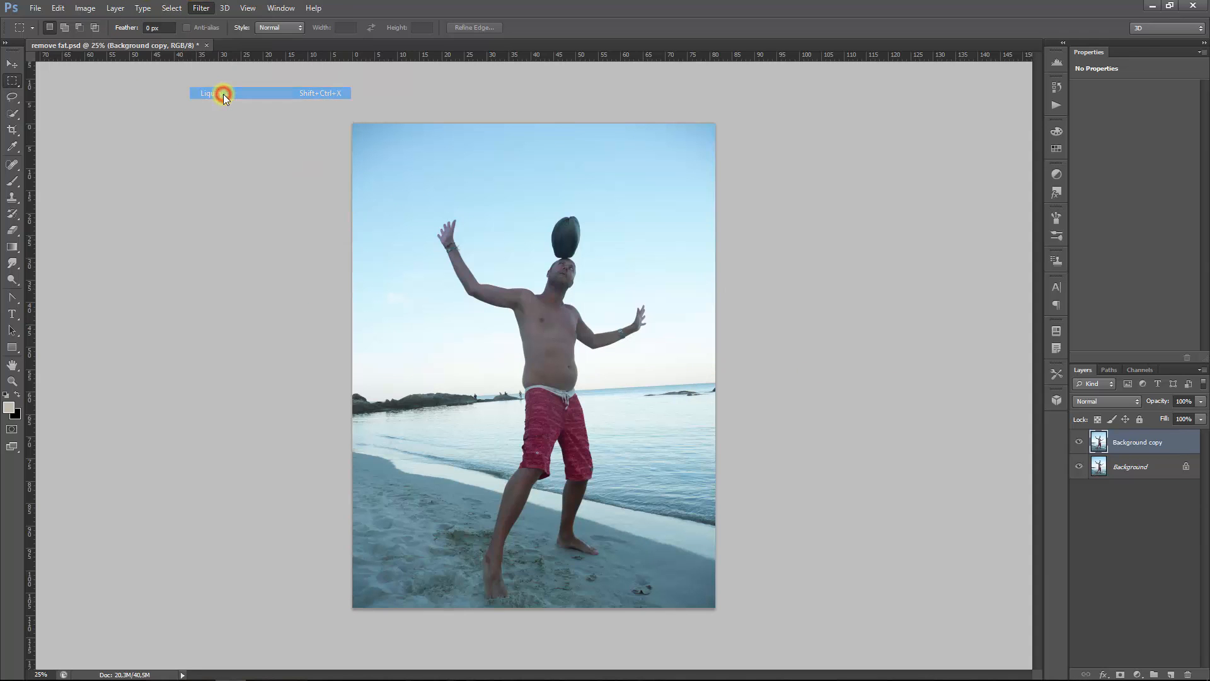
click(208, 92)
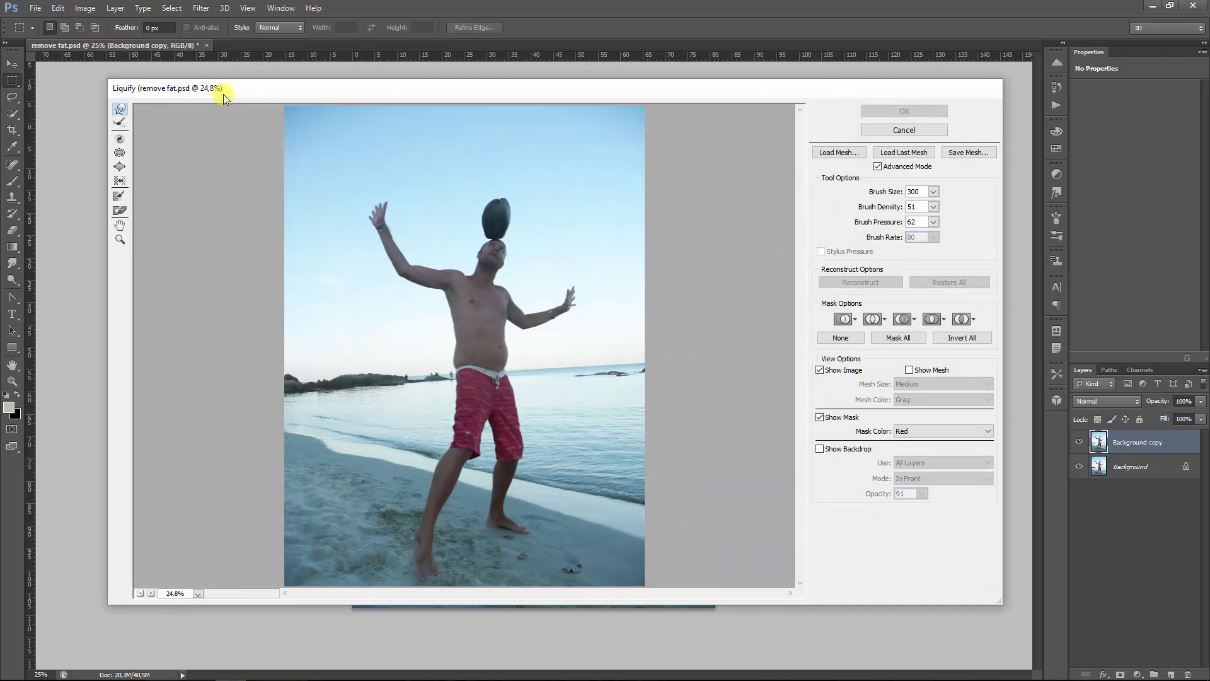
mouse_move(338, 106)
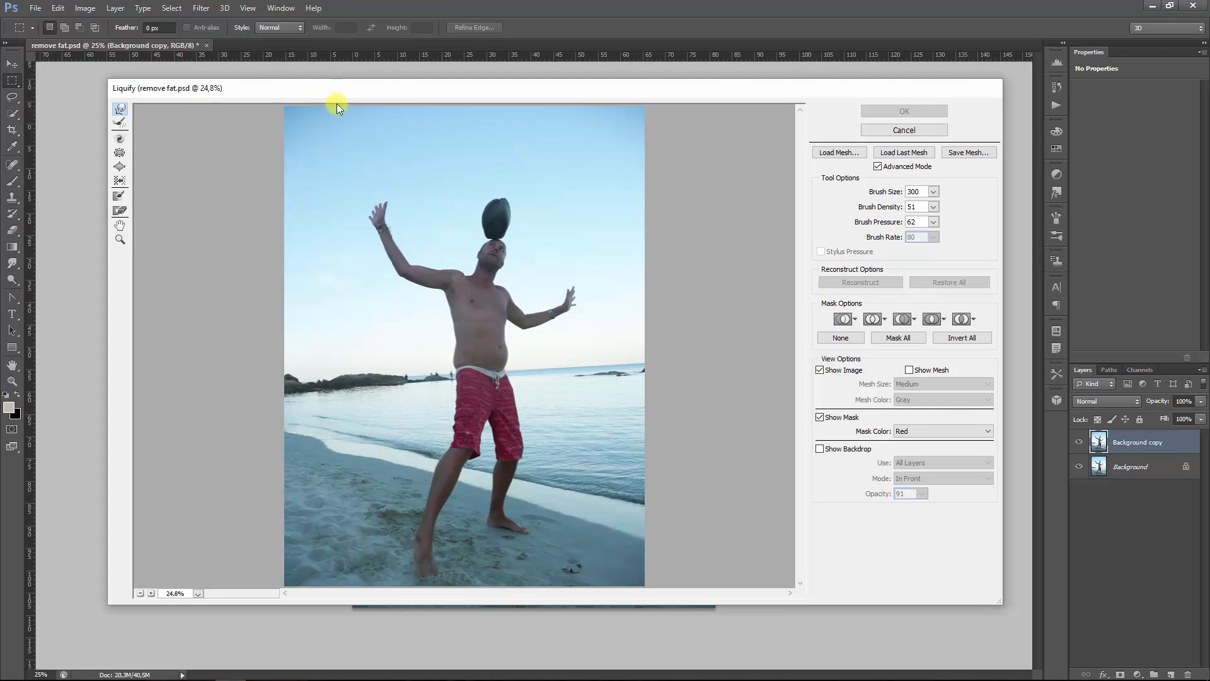
mouse_move(280, 461)
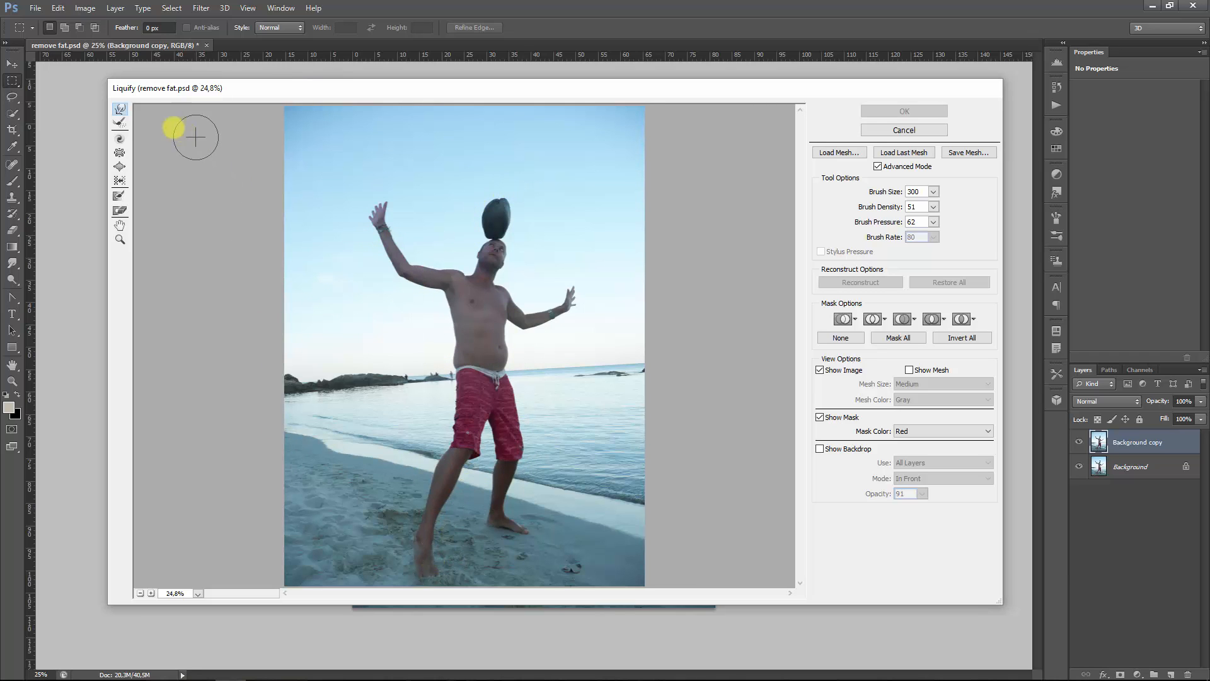
mouse_move(120, 108)
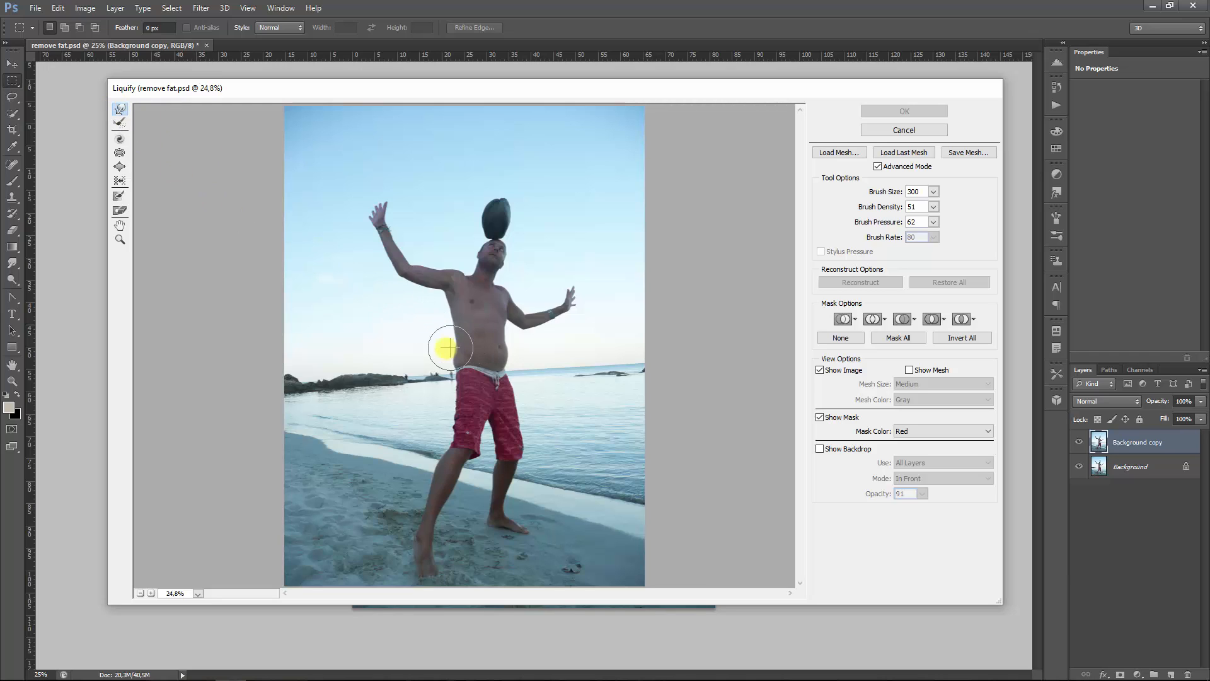
mouse_move(471, 353)
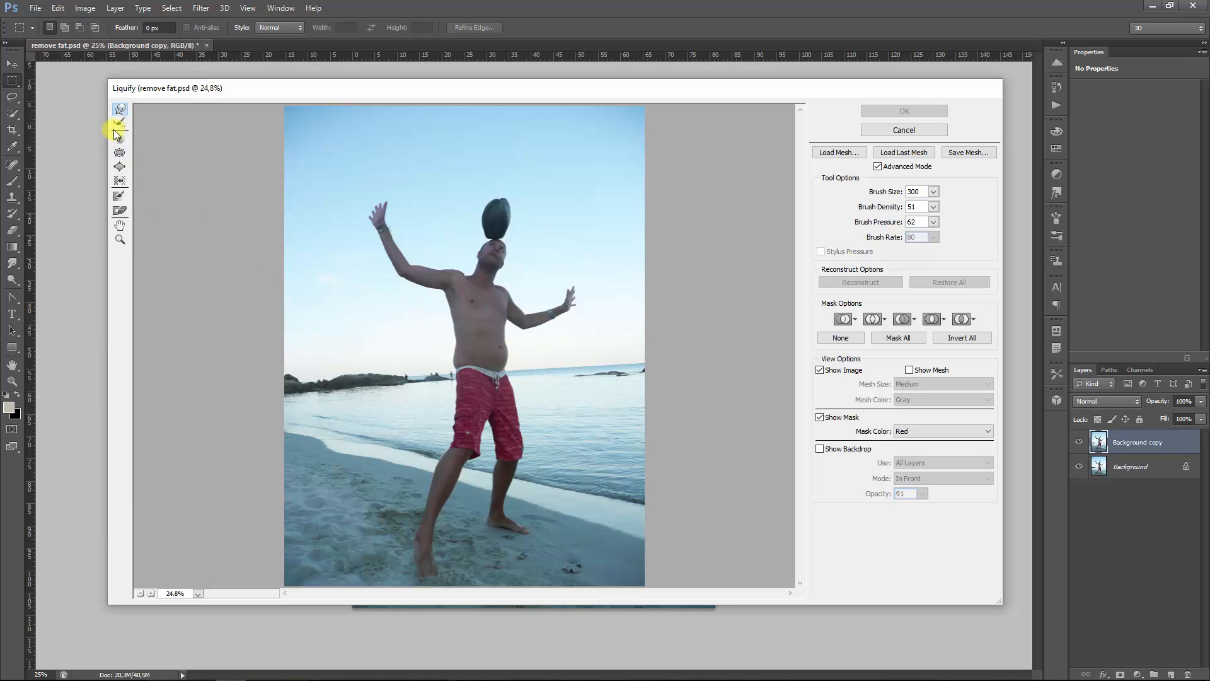
mouse_move(120, 126)
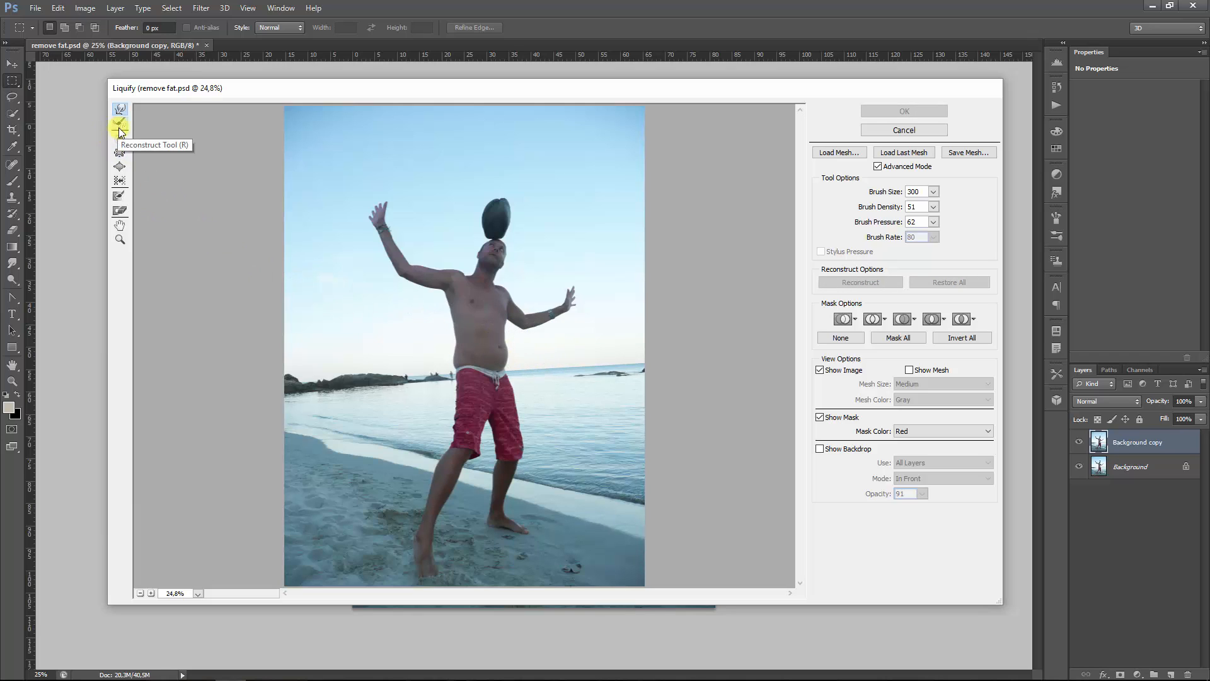
mouse_move(119, 140)
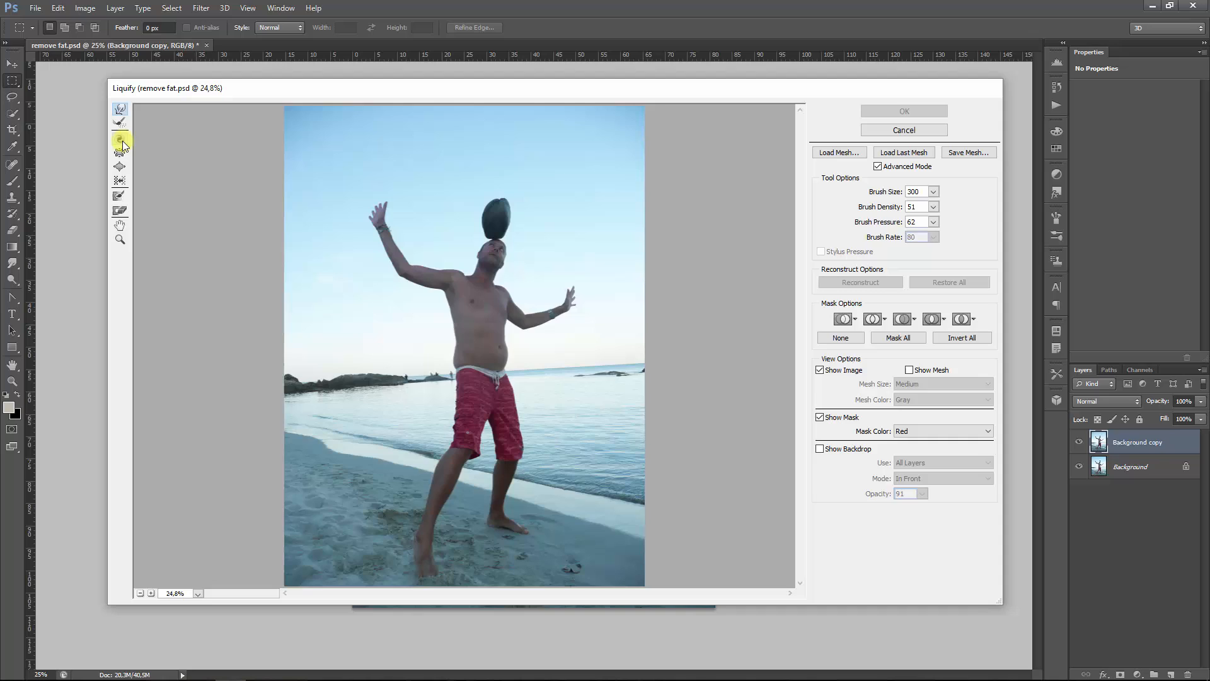
mouse_move(121, 152)
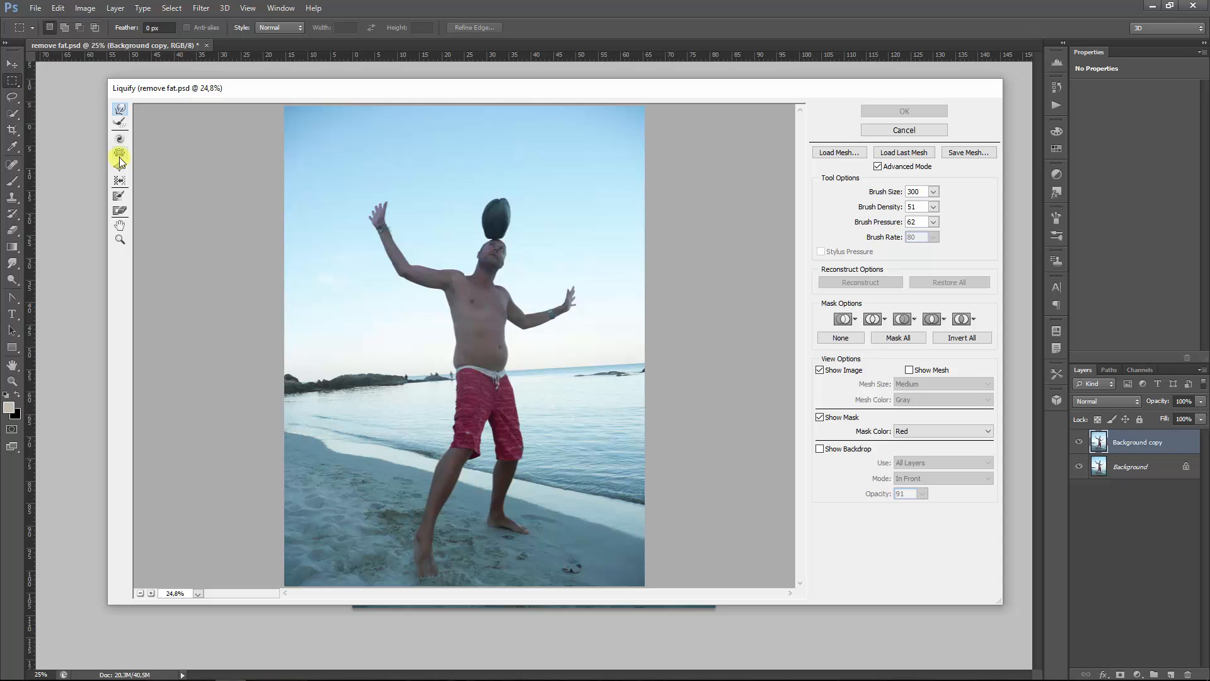
mouse_move(121, 167)
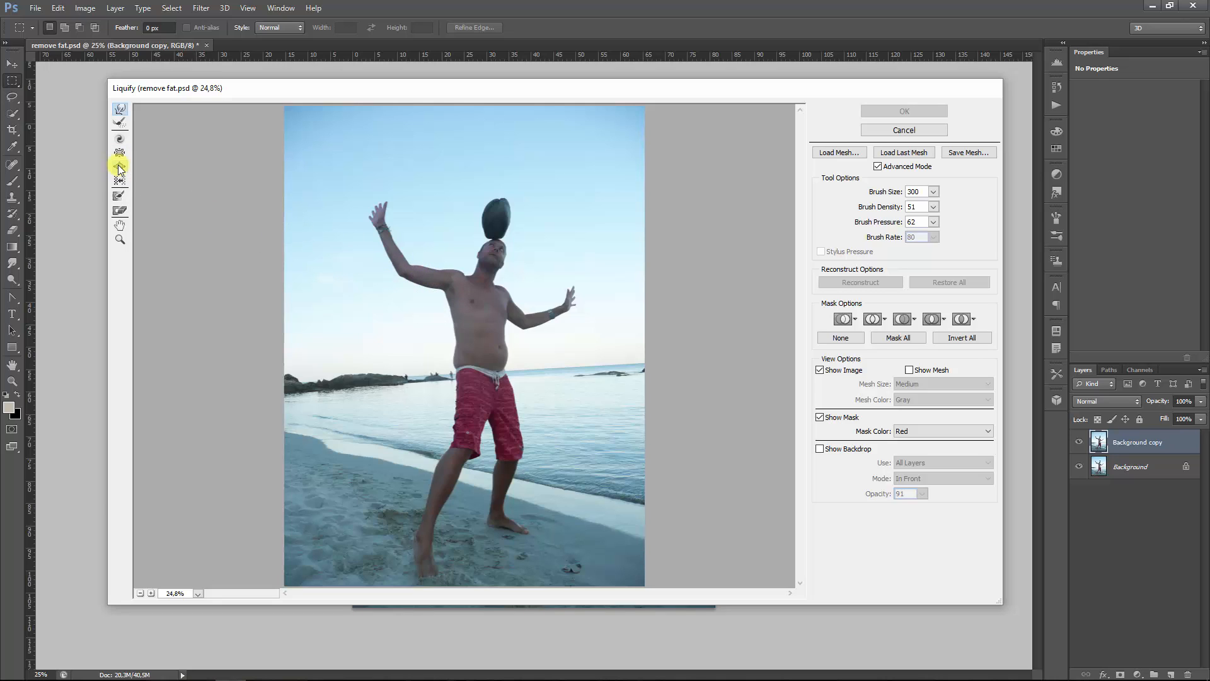
mouse_move(120, 168)
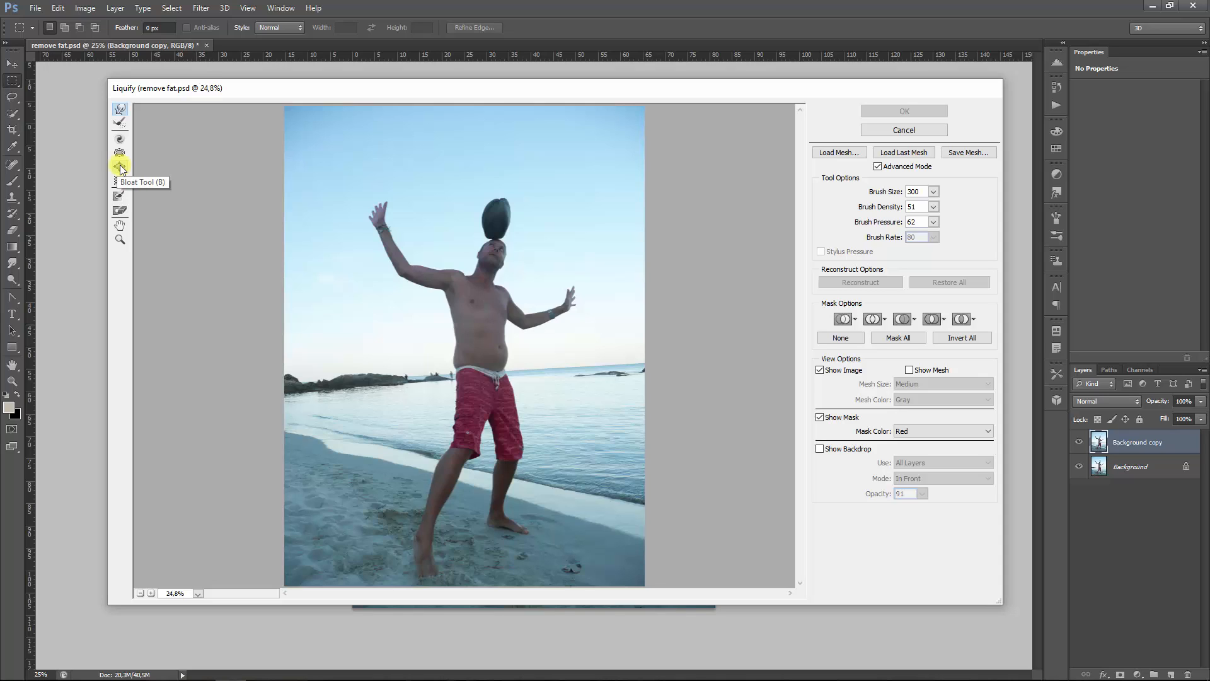
mouse_move(122, 168)
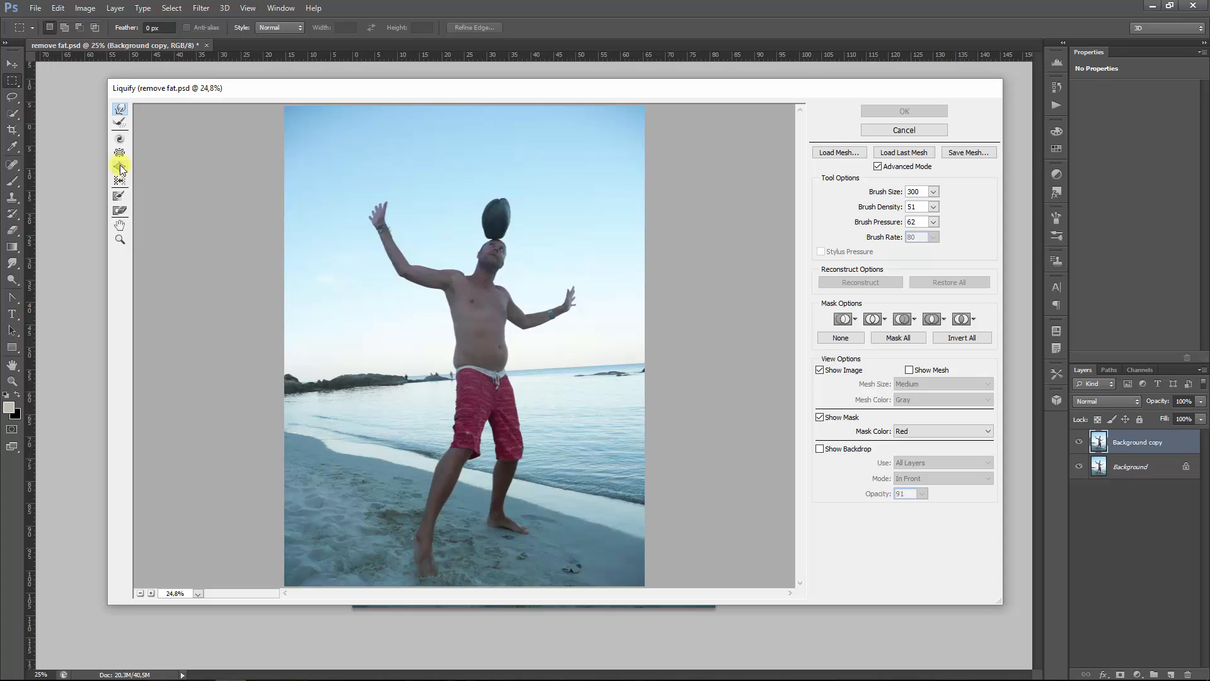
mouse_move(121, 199)
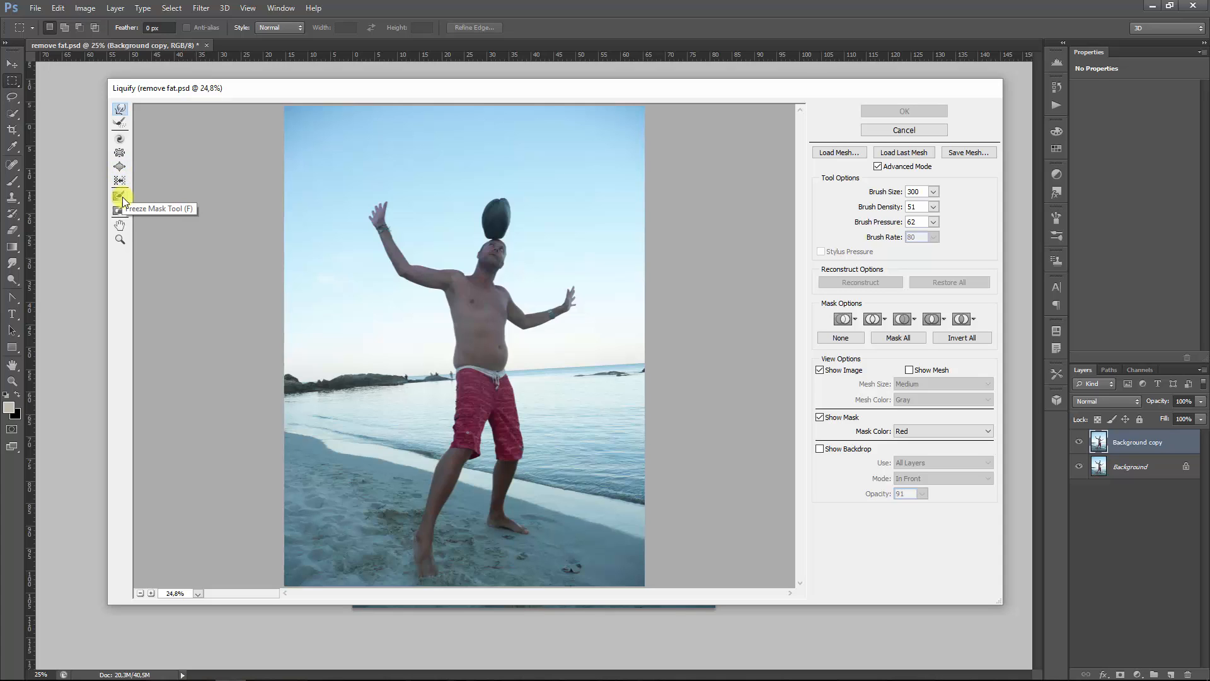
mouse_move(120, 212)
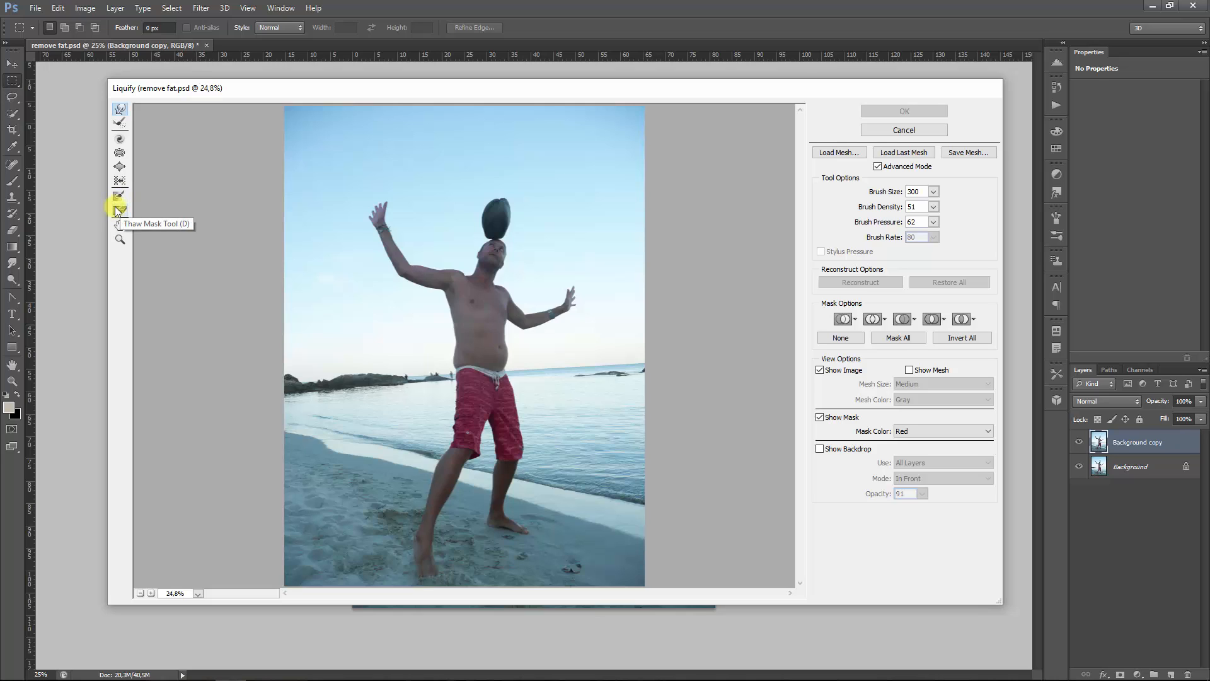
mouse_move(118, 194)
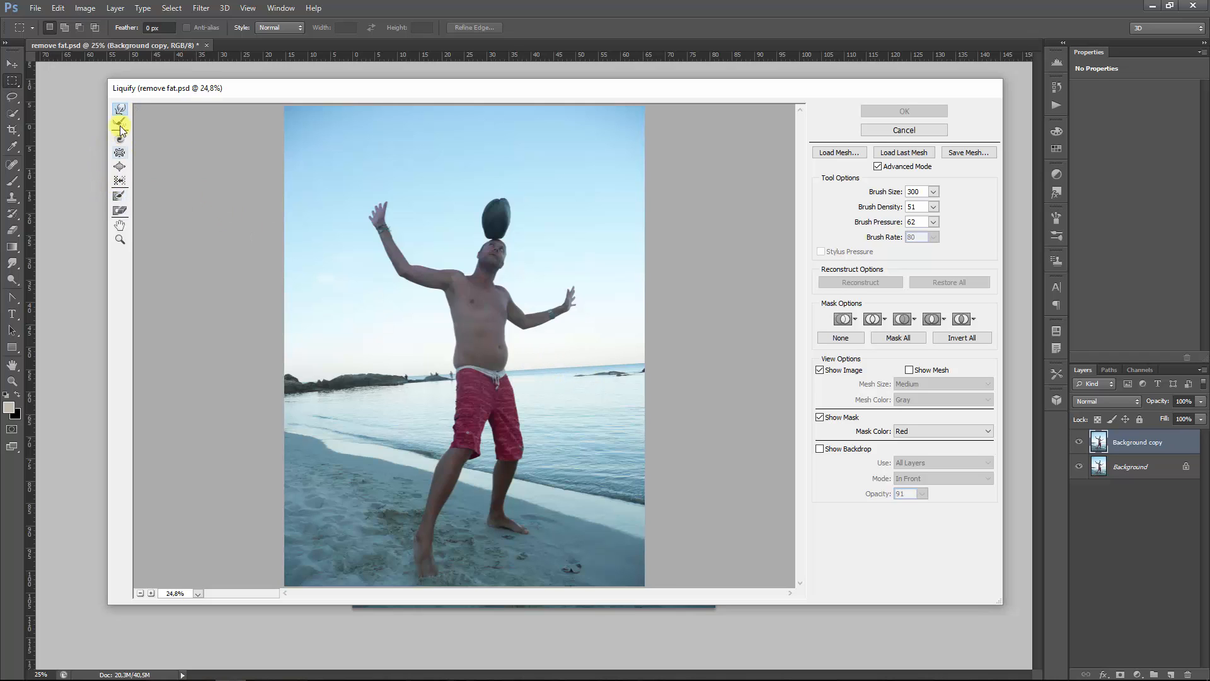
mouse_move(120, 110)
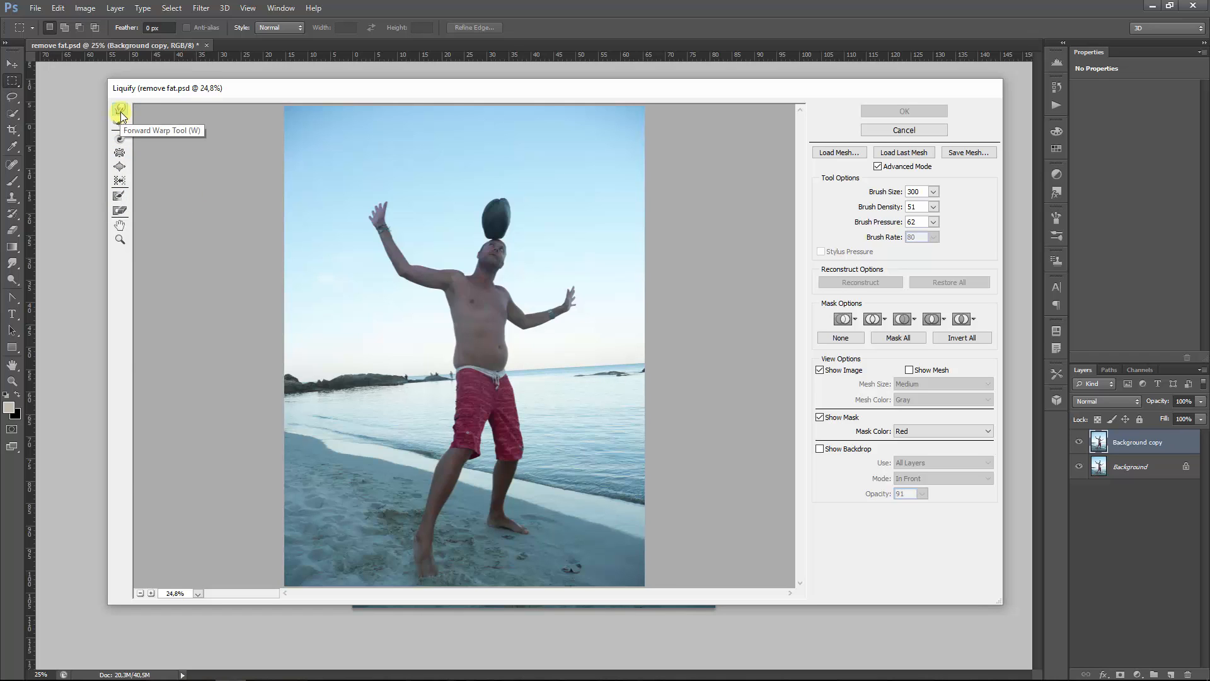
- Set the Liquify brush to size 151 with pressure raised to 96
click(456, 376)
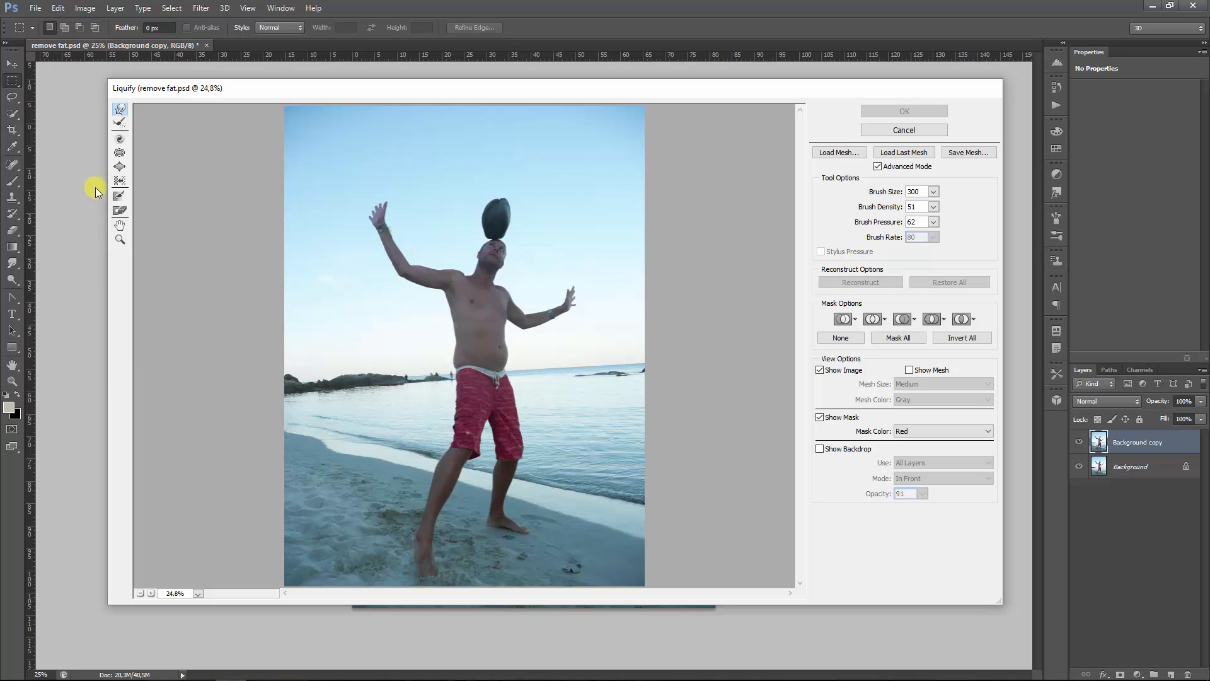
mouse_move(393, 238)
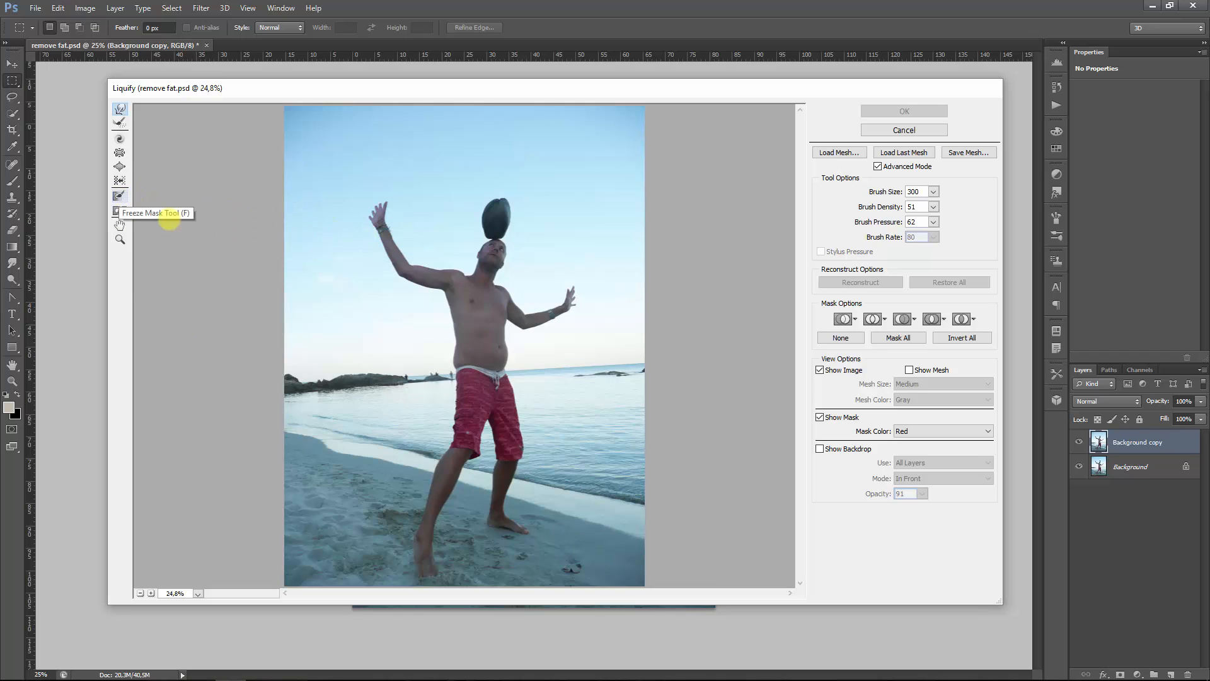
mouse_move(429, 373)
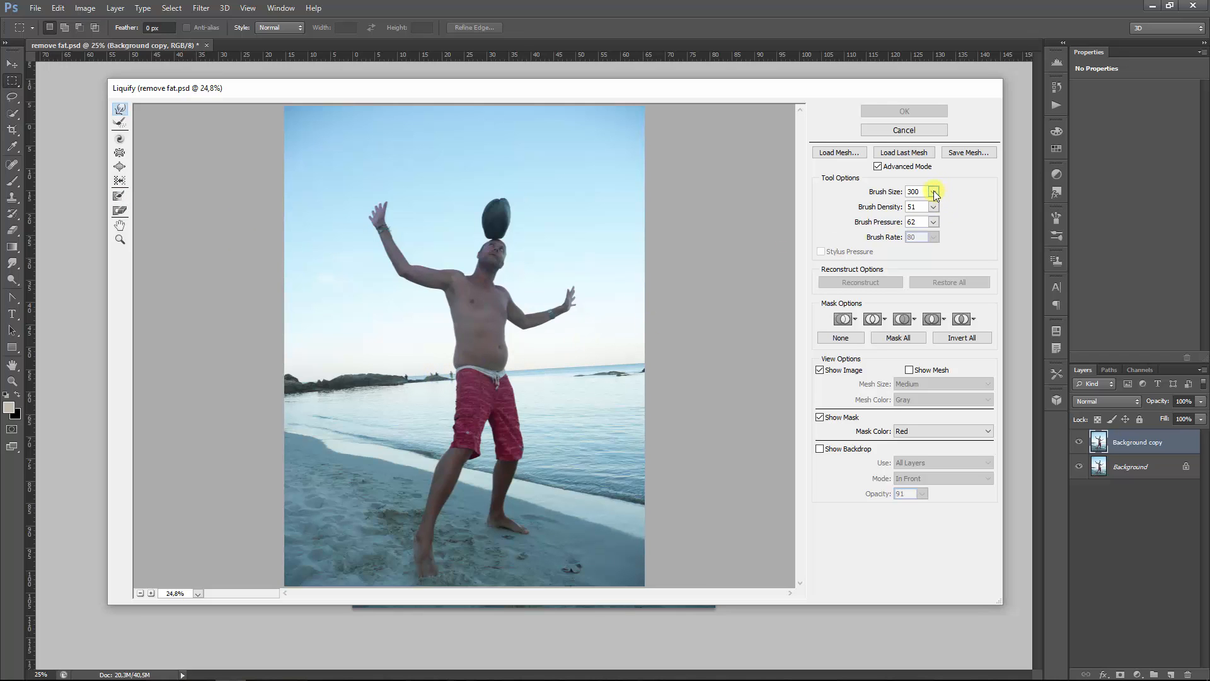
mouse_move(569, 377)
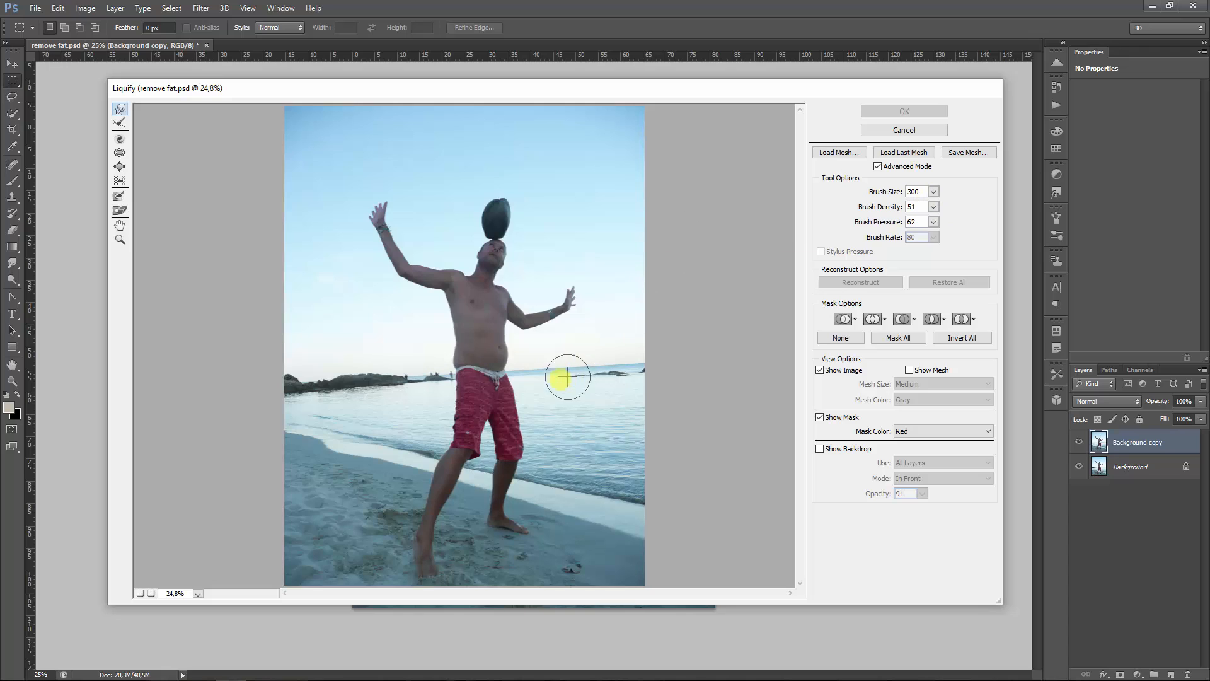
mouse_move(518, 345)
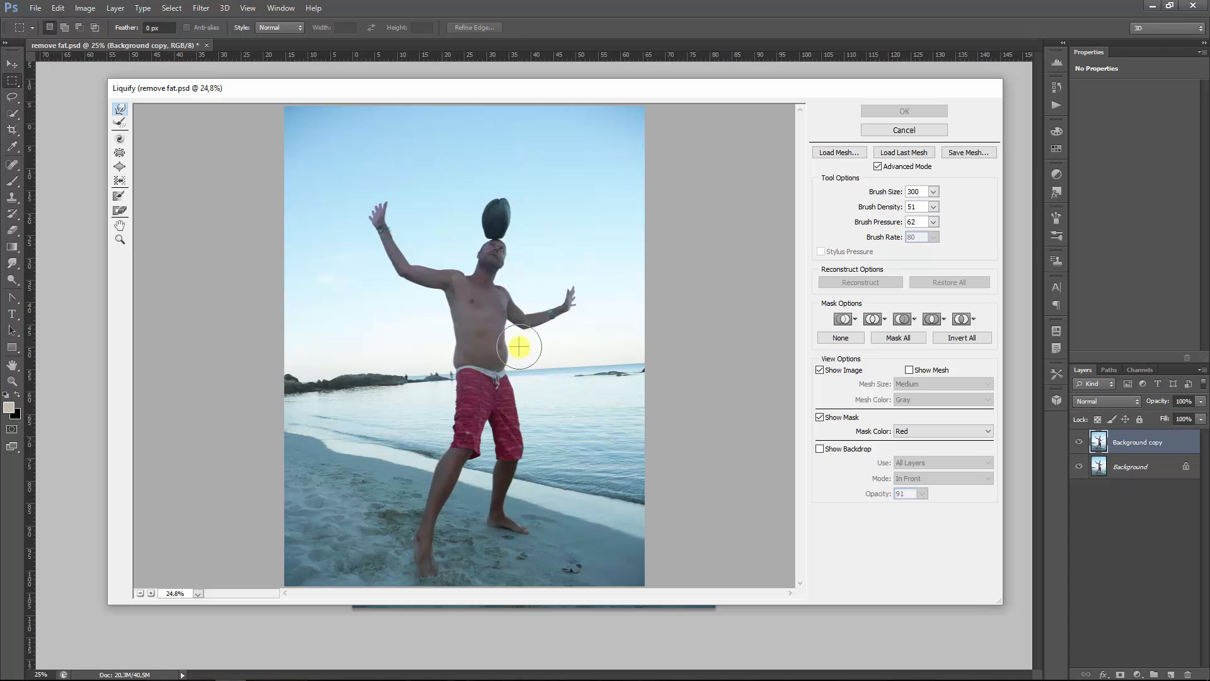
mouse_move(526, 322)
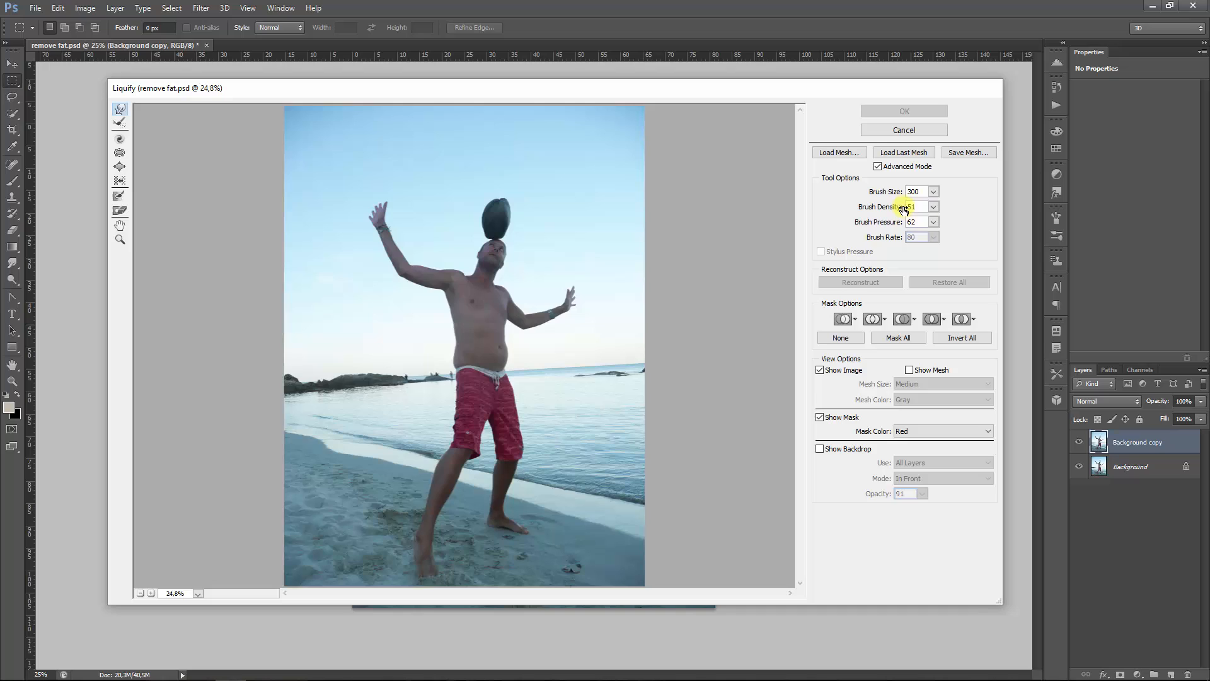
mouse_move(879, 222)
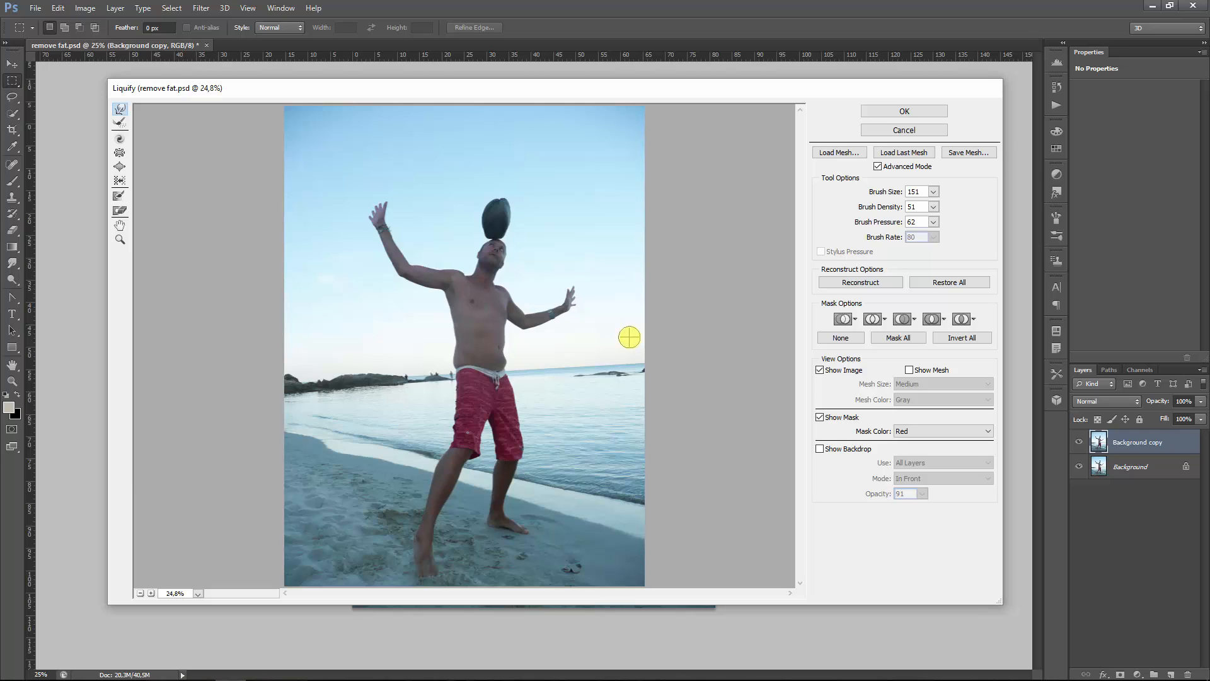
mouse_move(520, 358)
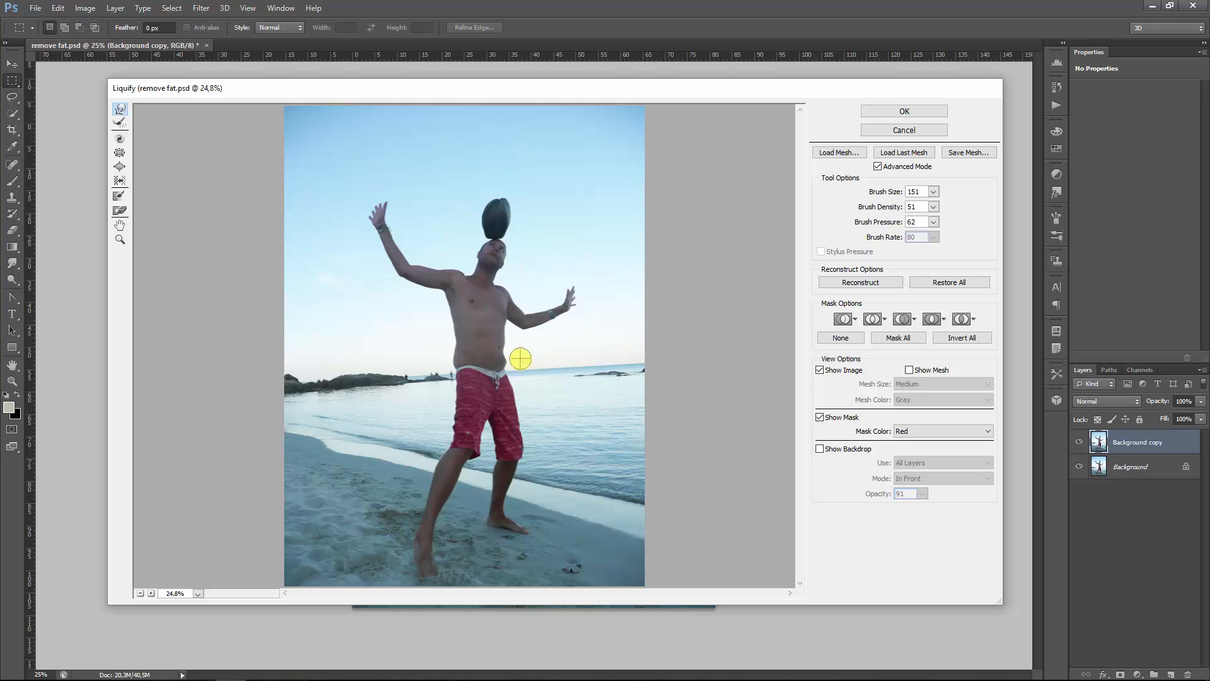
mouse_move(515, 331)
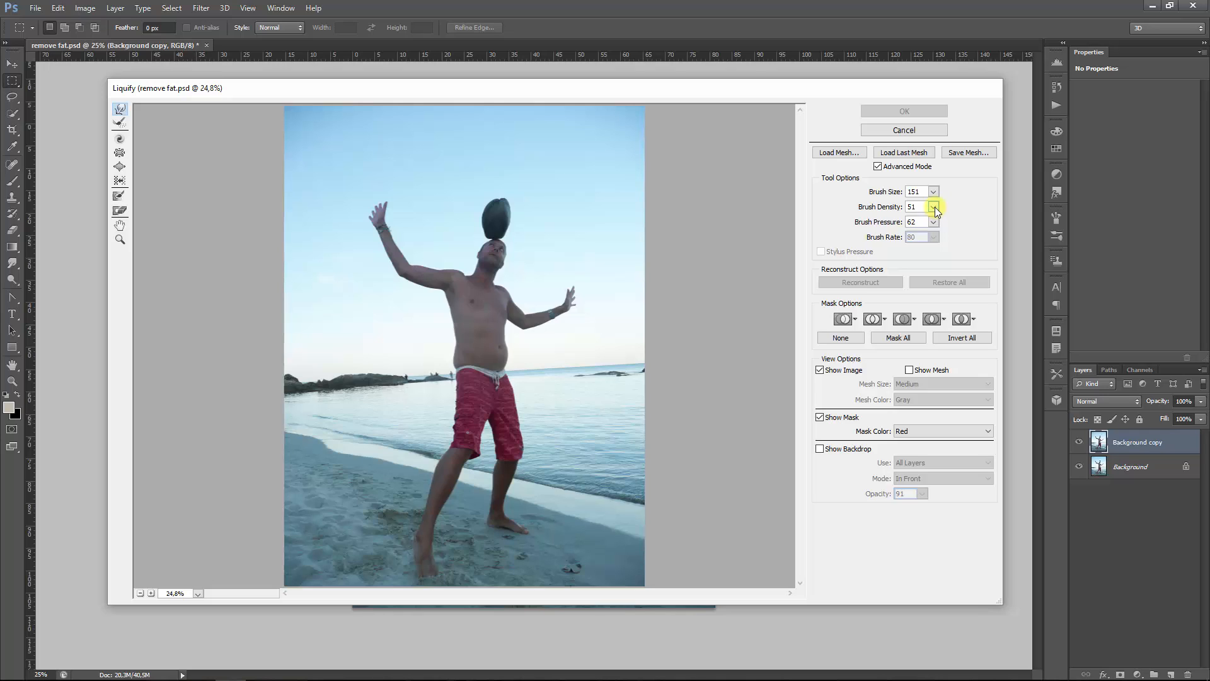
mouse_move(933, 225)
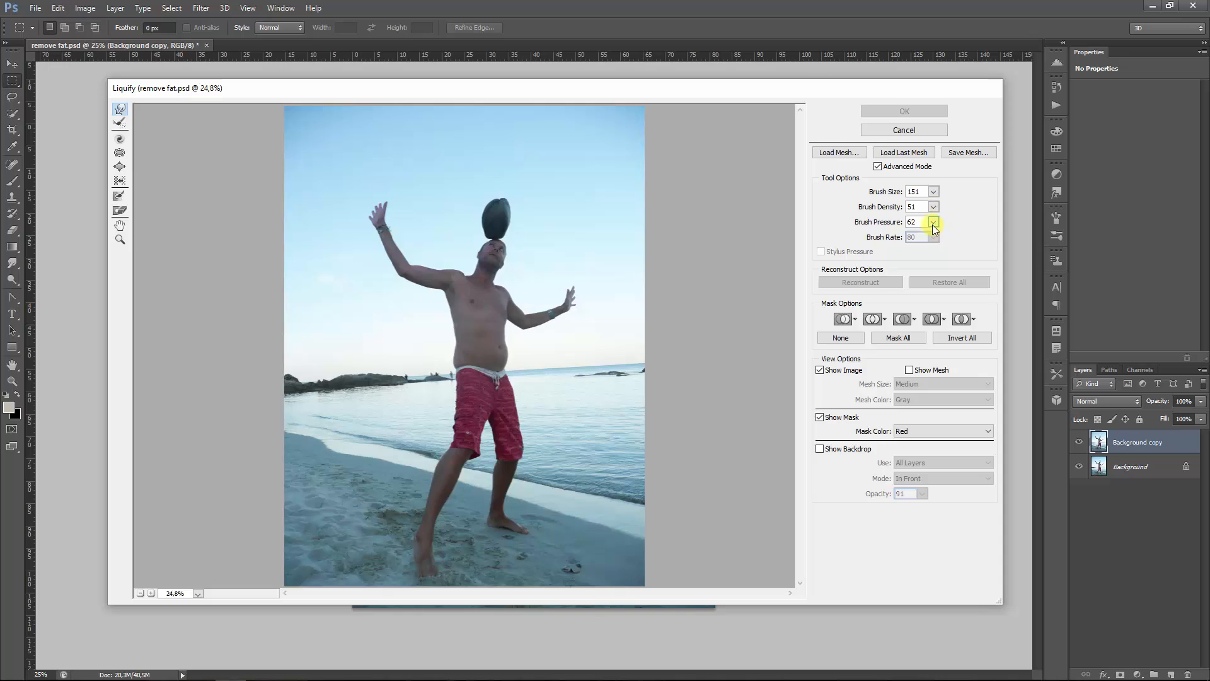
click(933, 222)
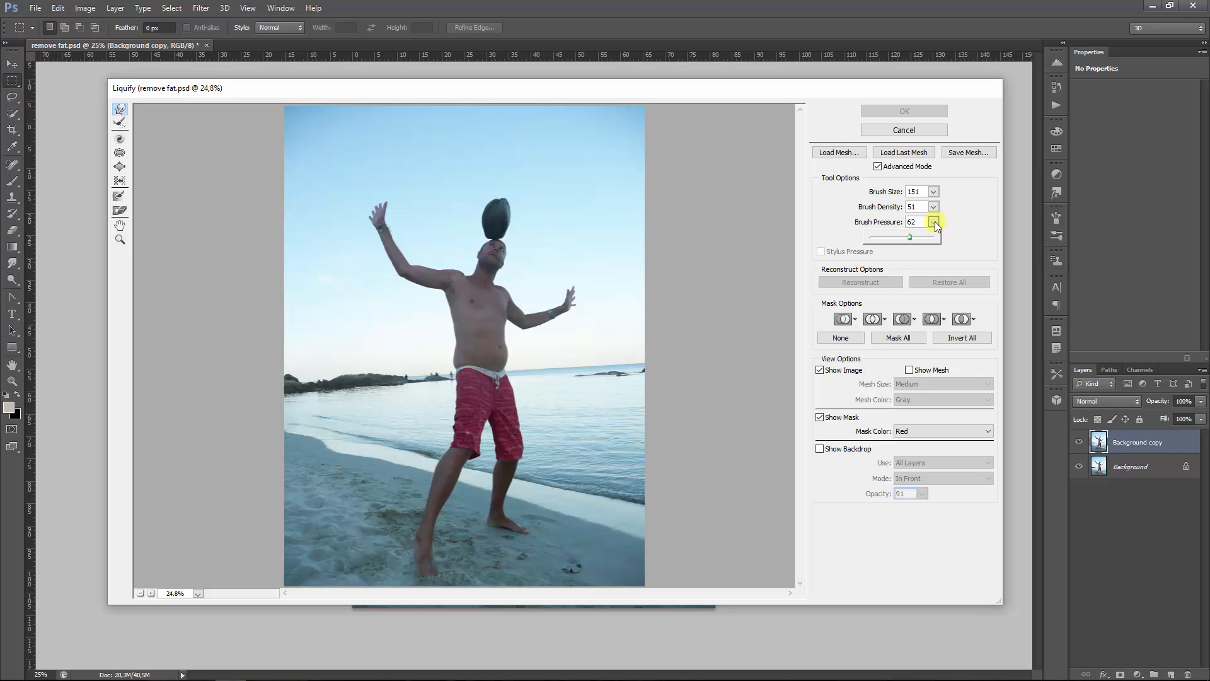
mouse_move(917, 241)
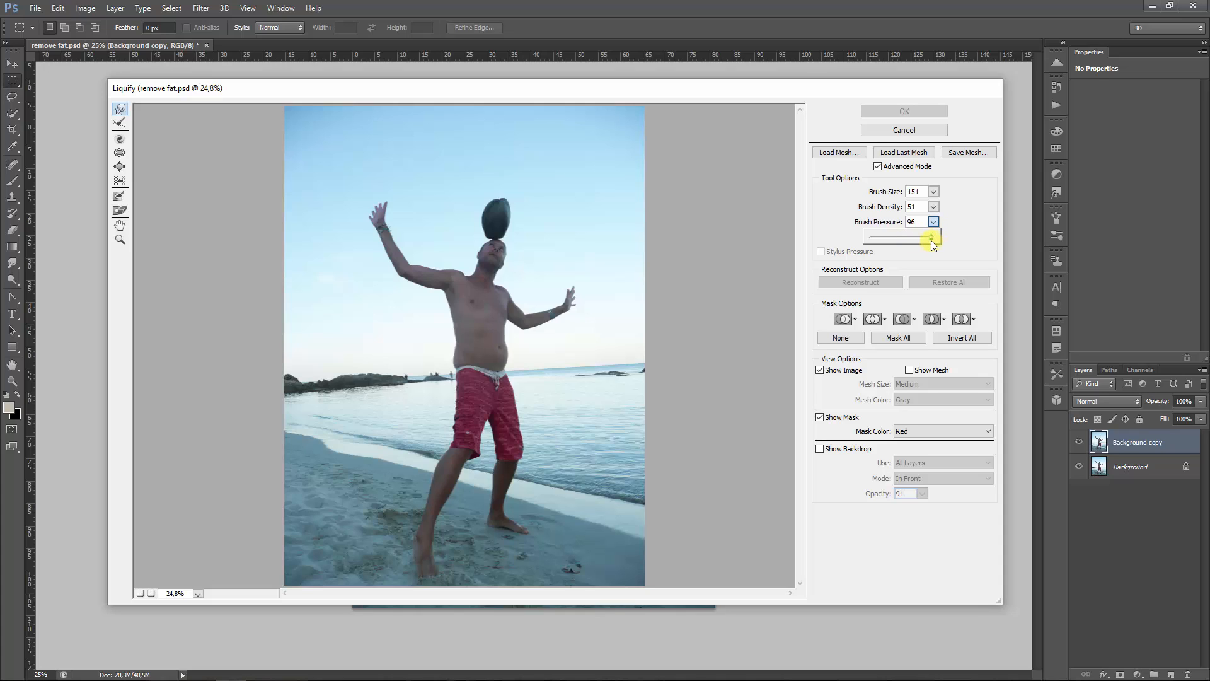
click(935, 222)
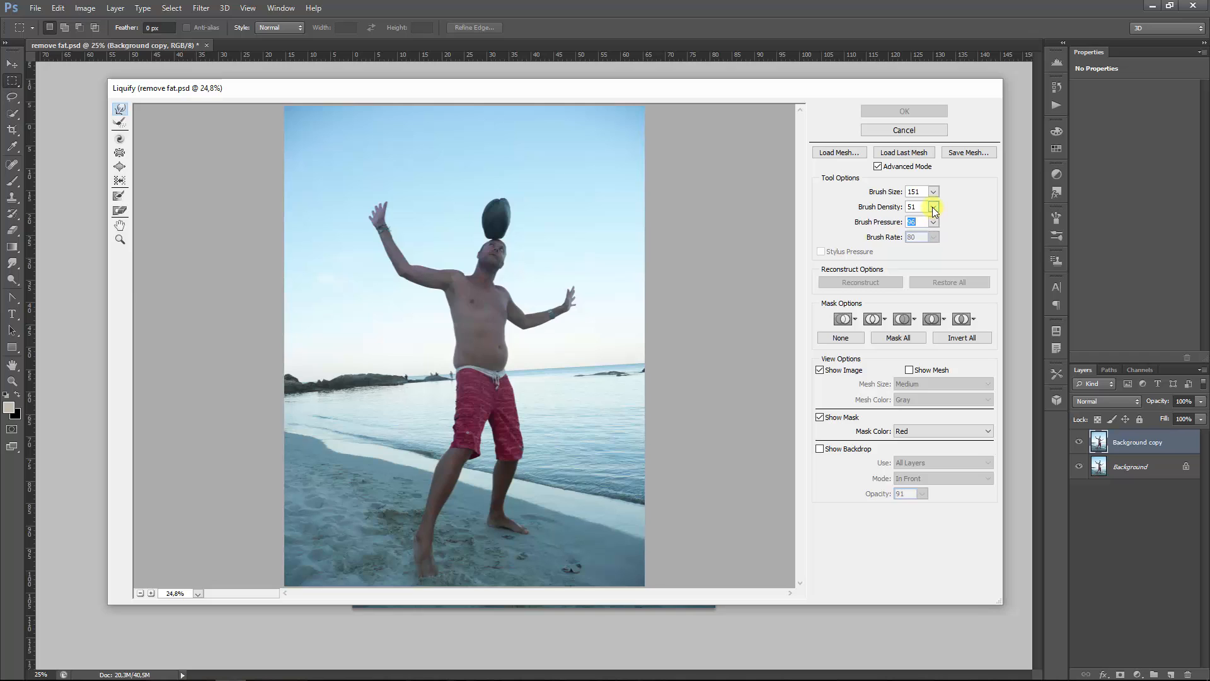
mouse_move(885, 322)
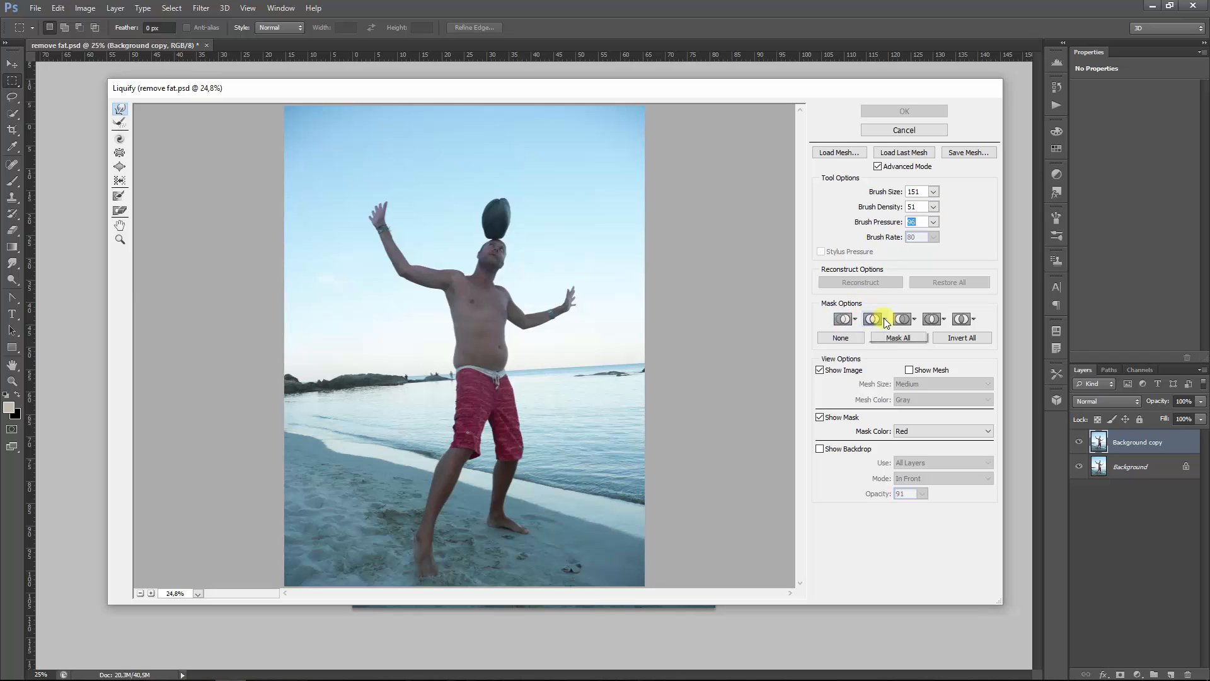
mouse_move(821, 370)
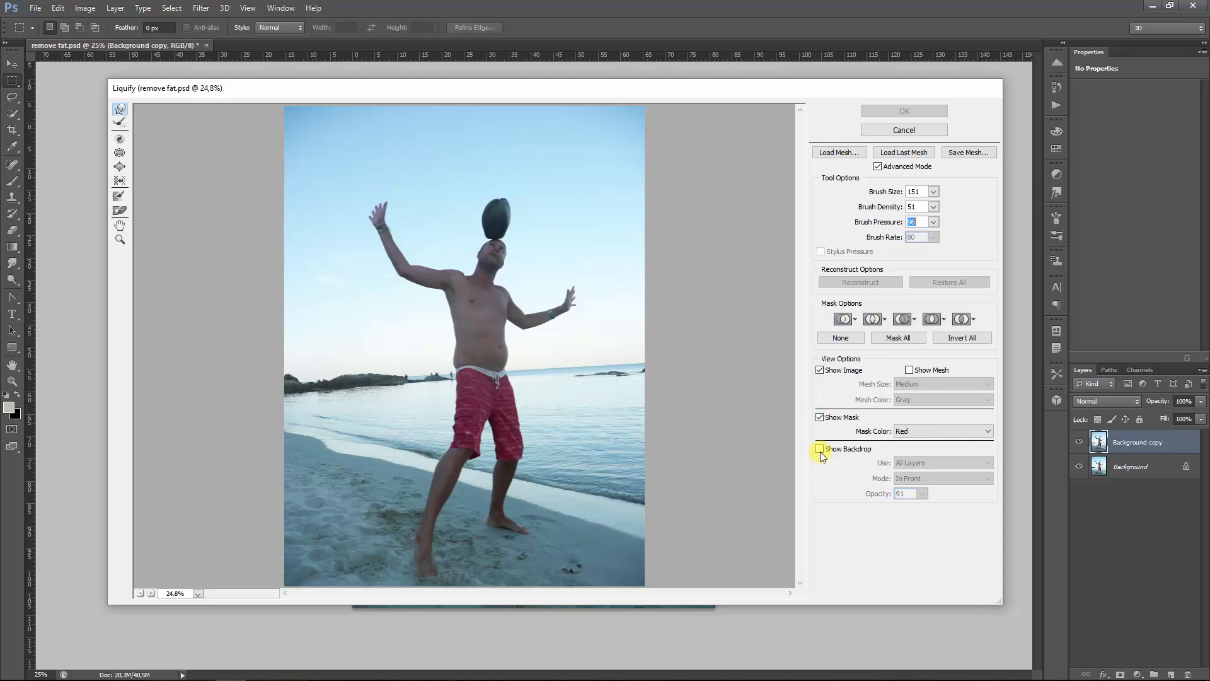
mouse_move(821, 448)
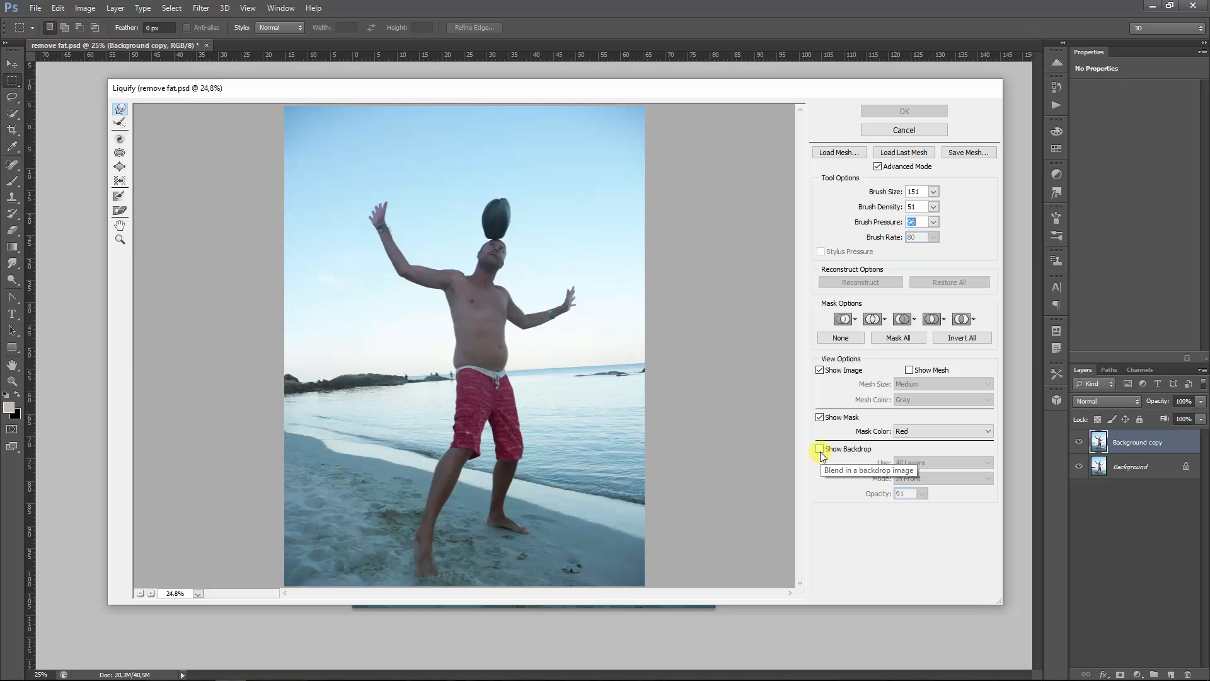
mouse_move(822, 455)
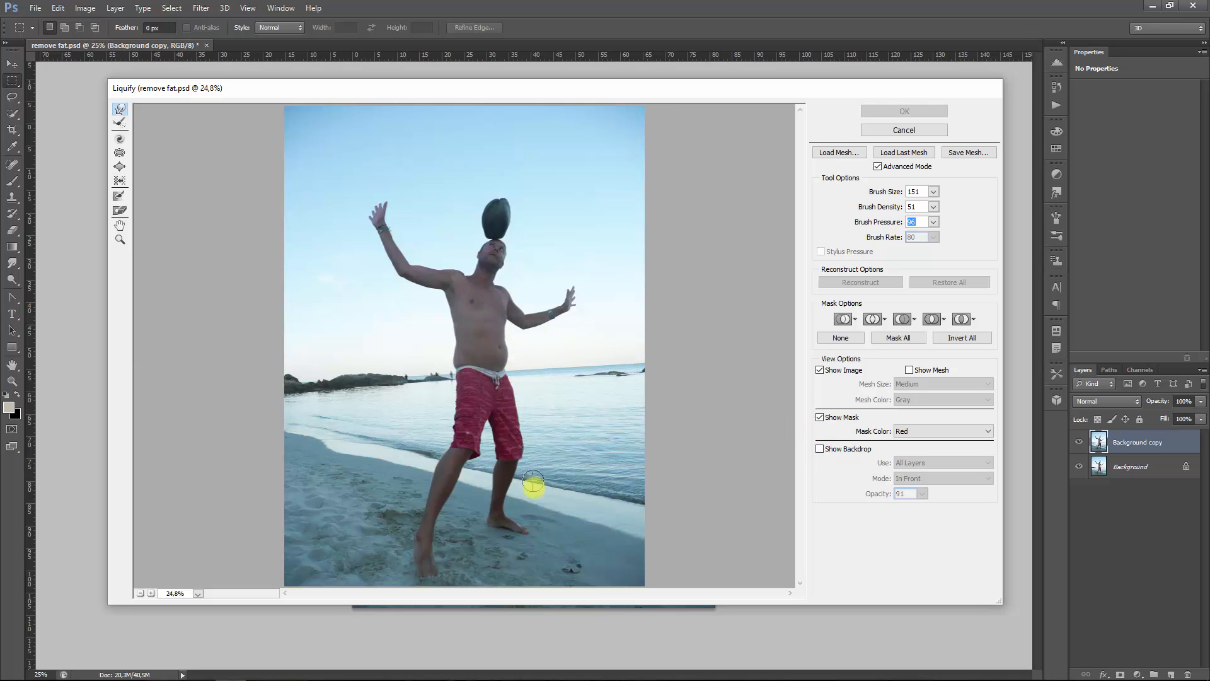
mouse_move(430, 550)
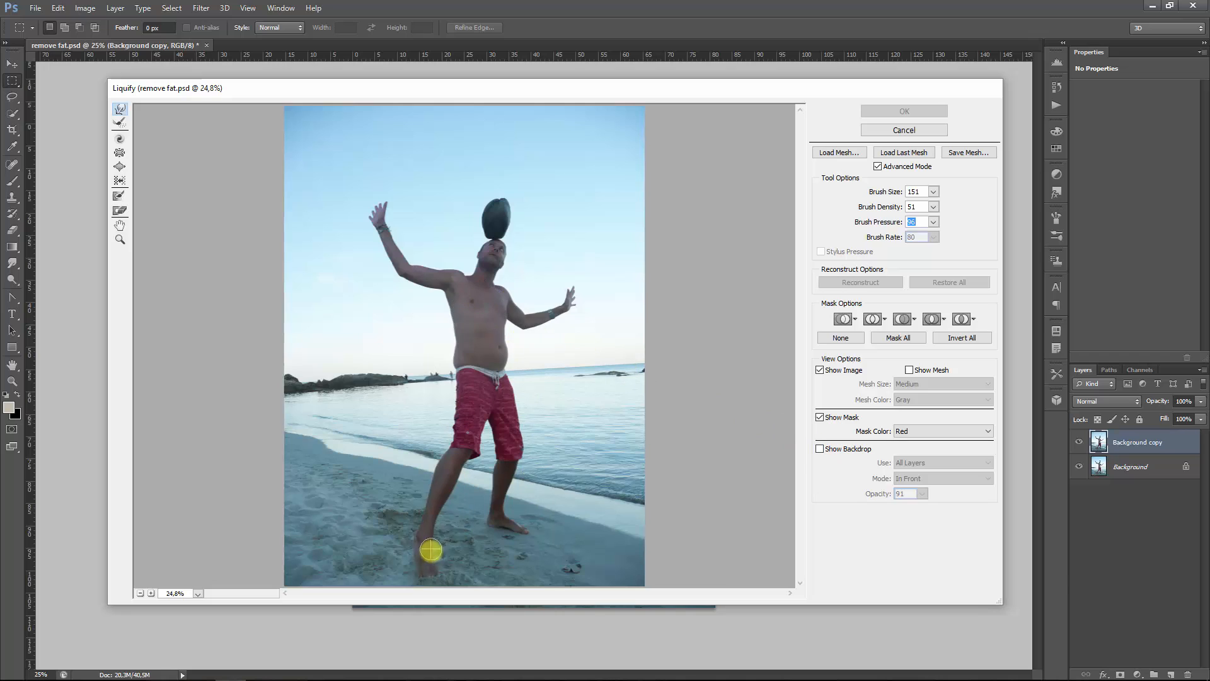
mouse_move(342, 349)
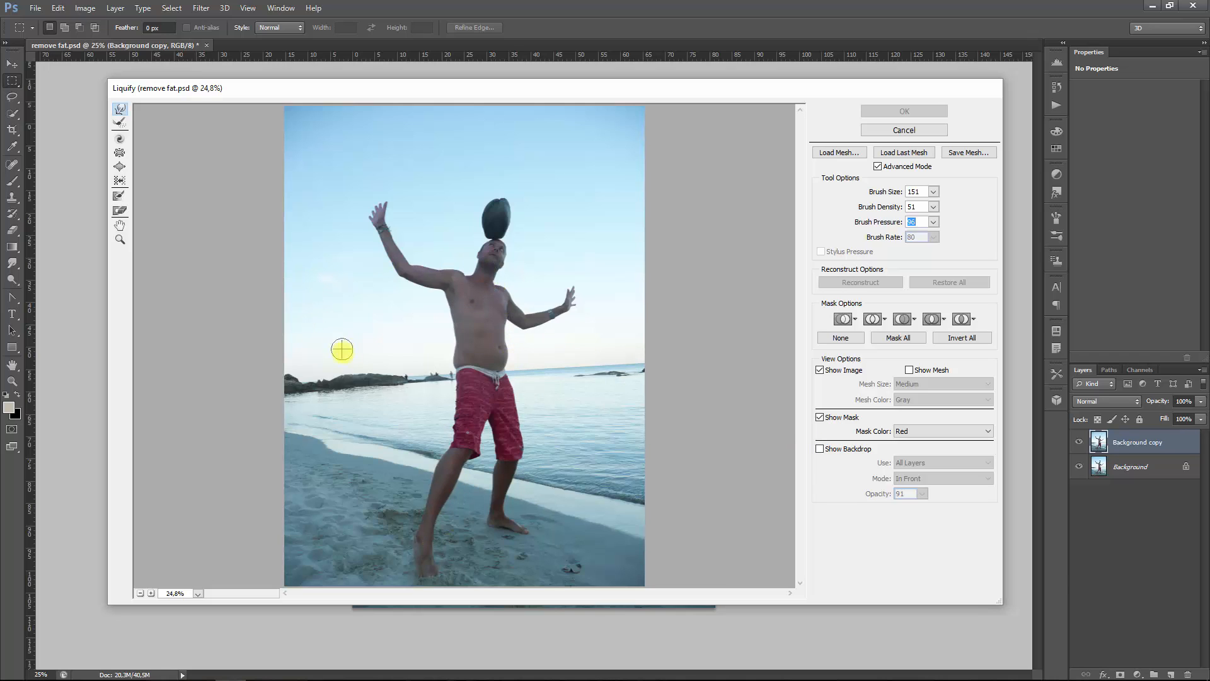
mouse_move(377, 394)
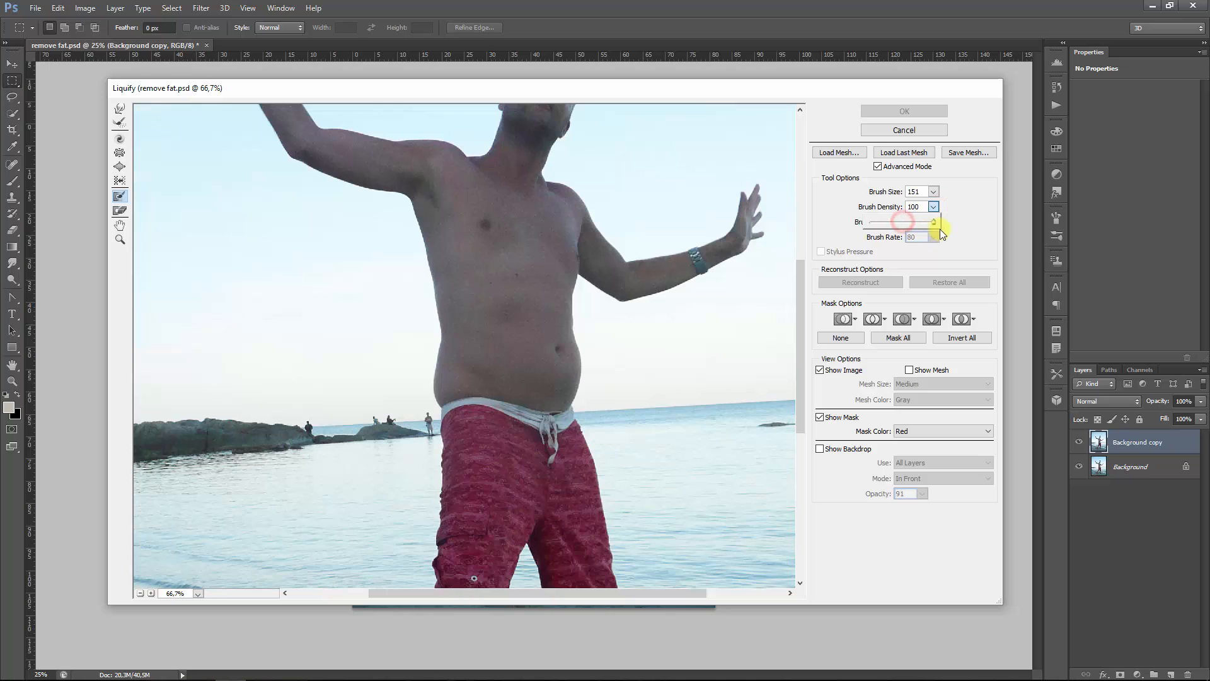
mouse_move(393, 401)
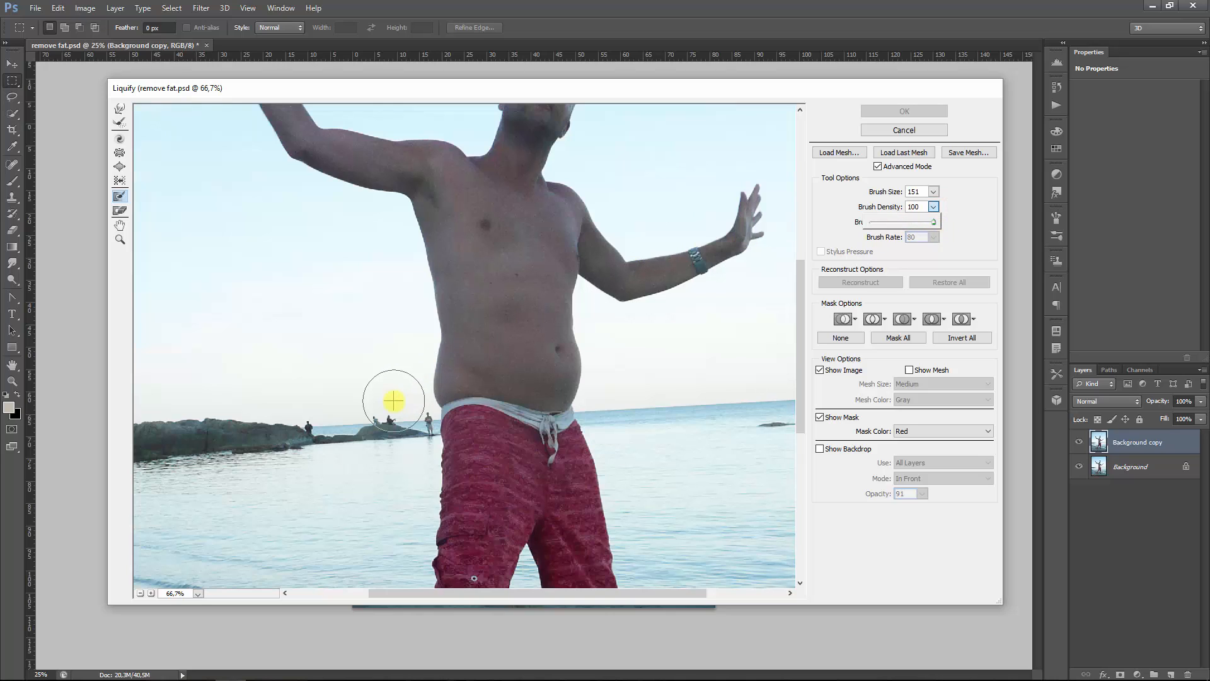
mouse_move(408, 421)
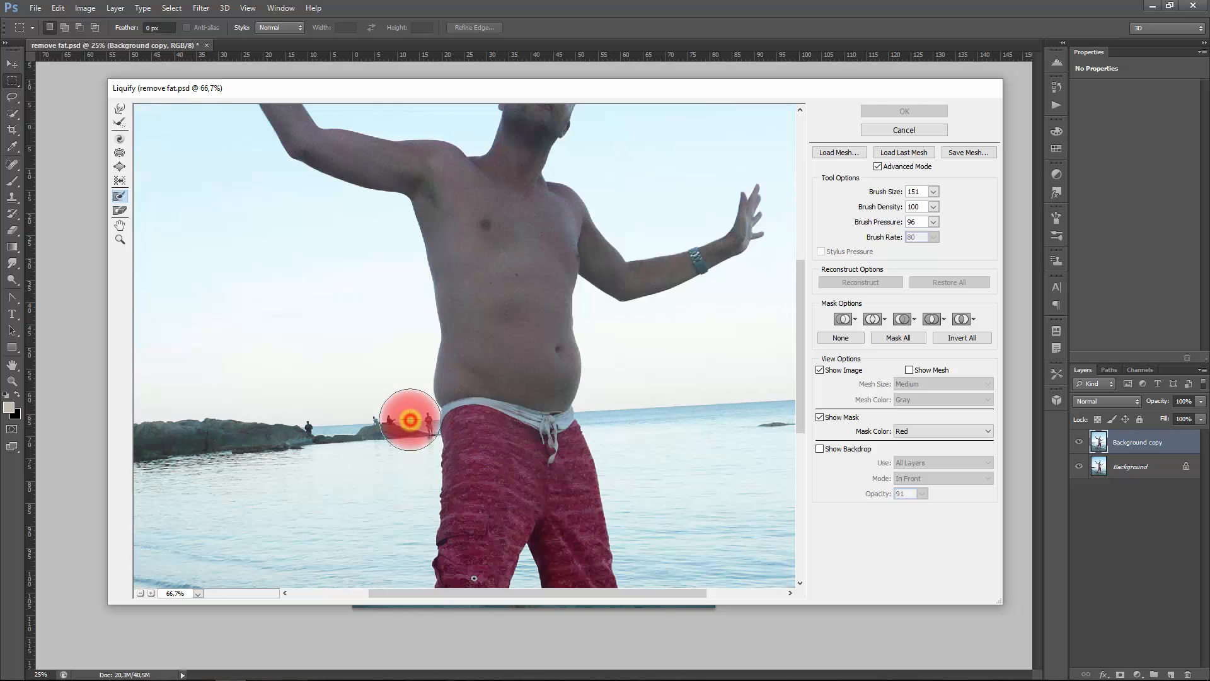
mouse_move(374, 419)
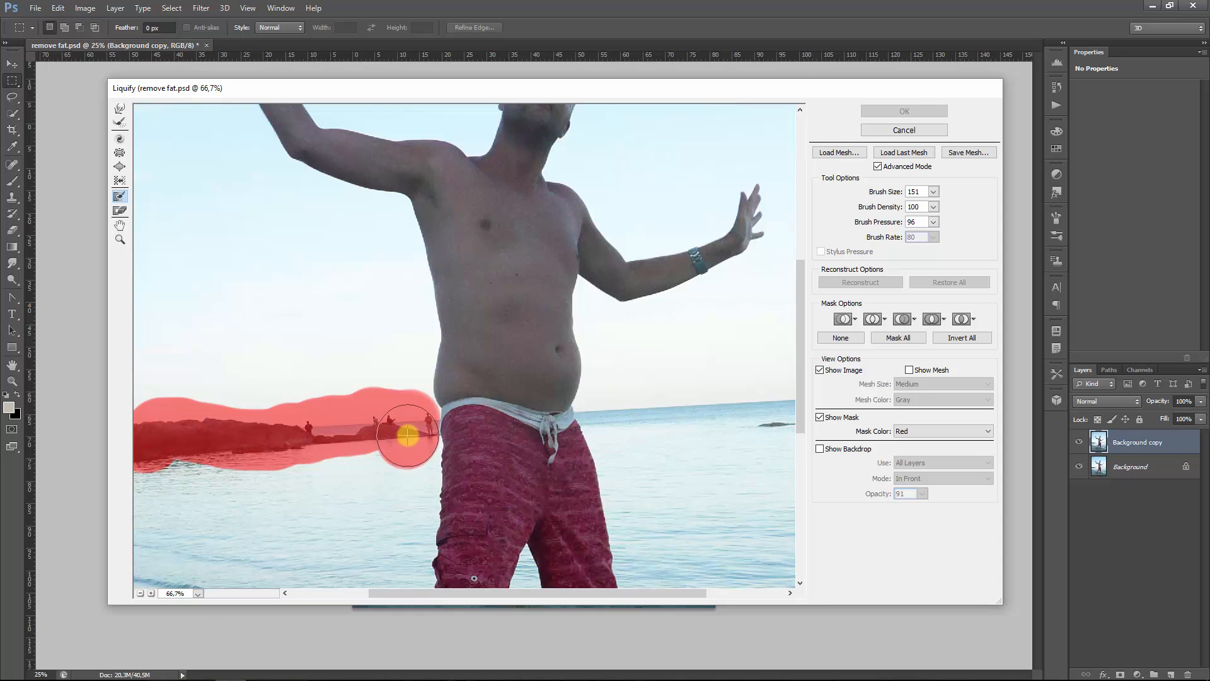
mouse_move(407, 427)
text(60)
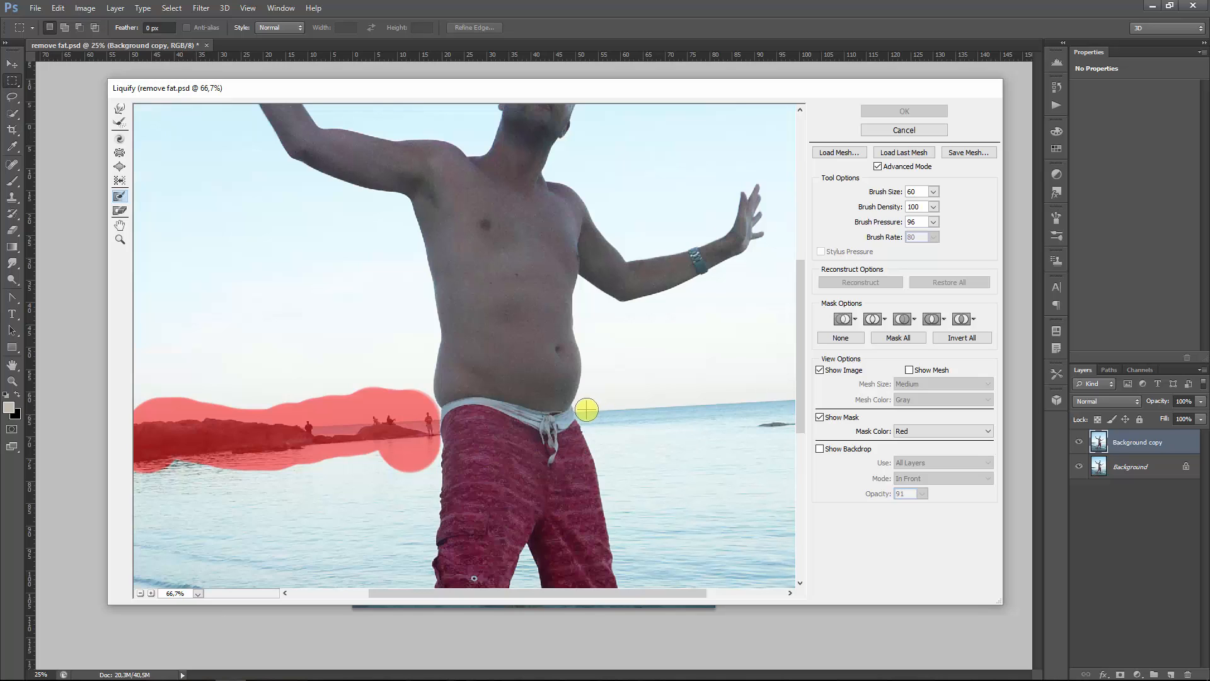
mouse_move(598, 411)
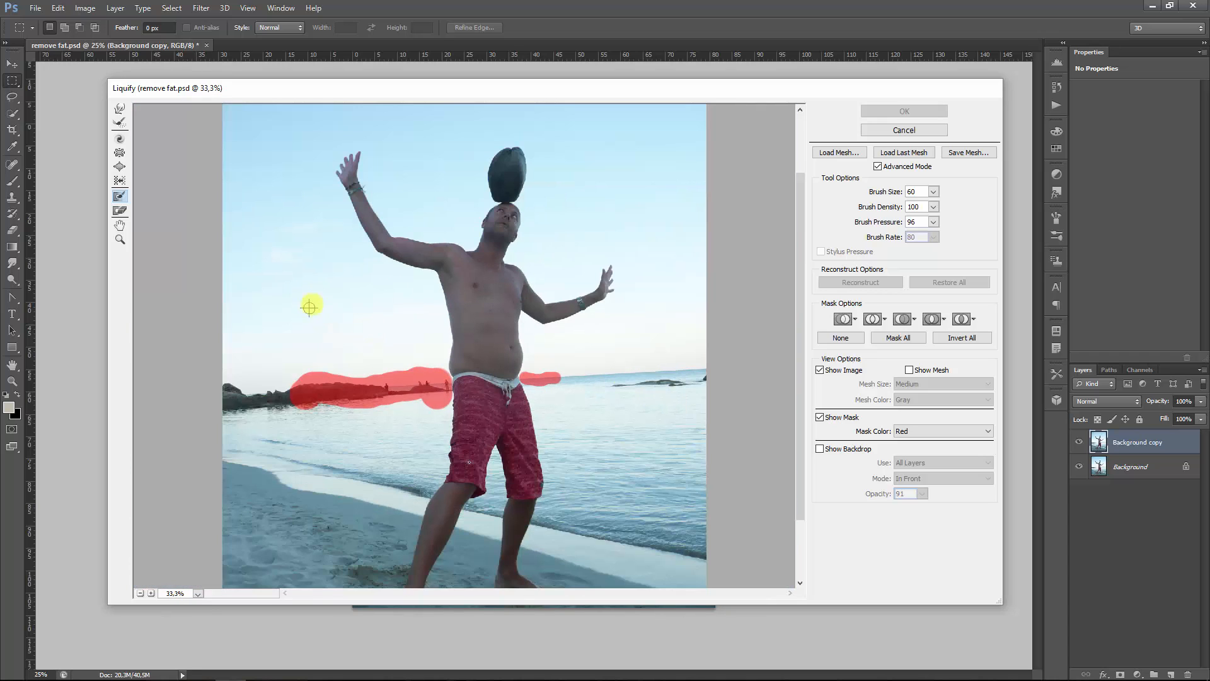
mouse_move(414, 294)
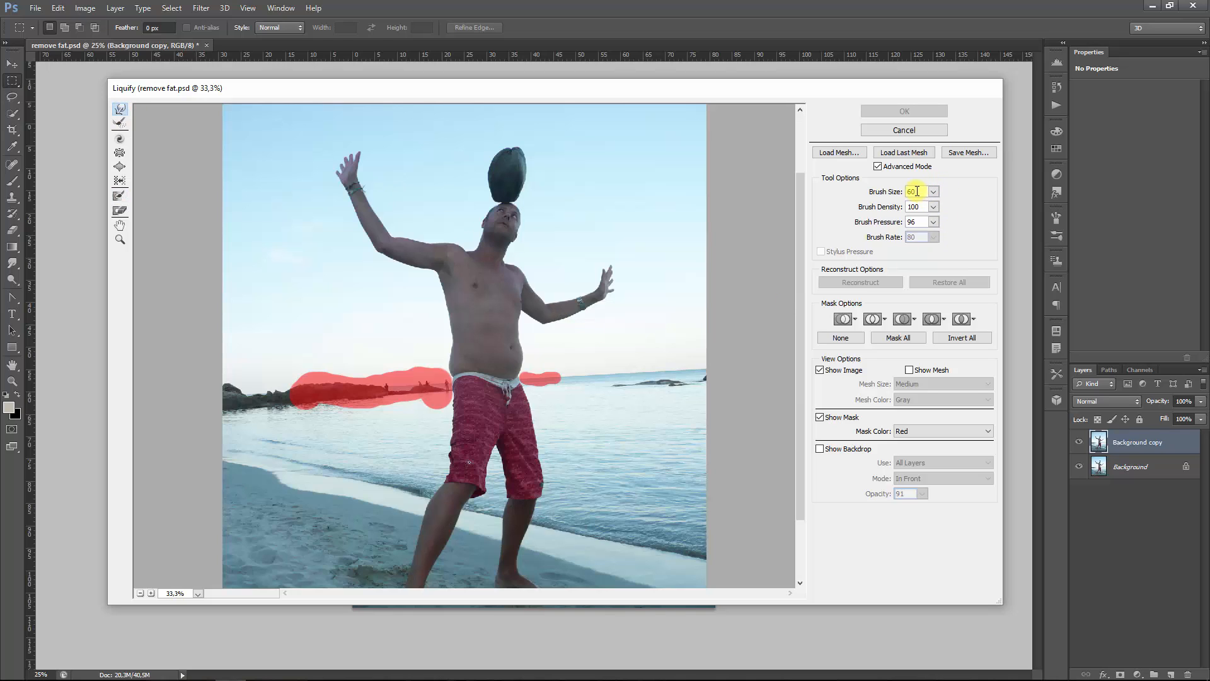
- Set the warp brush density to 53 and pressure to 100
click(917, 206)
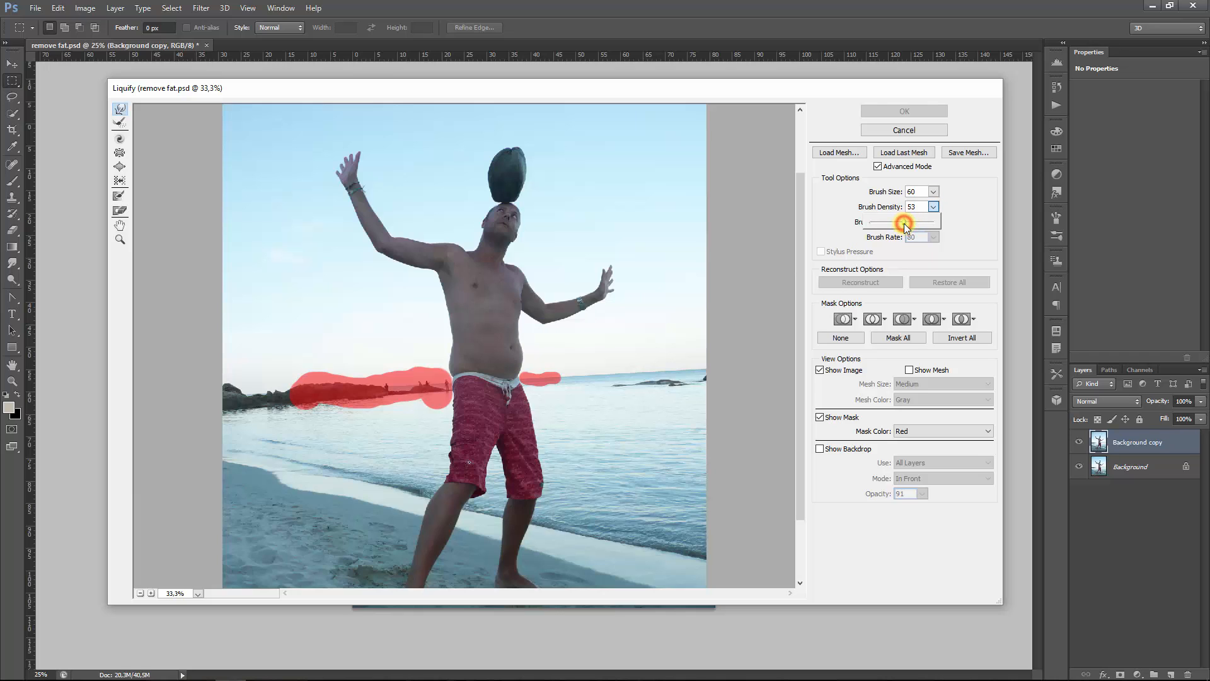
mouse_move(844, 222)
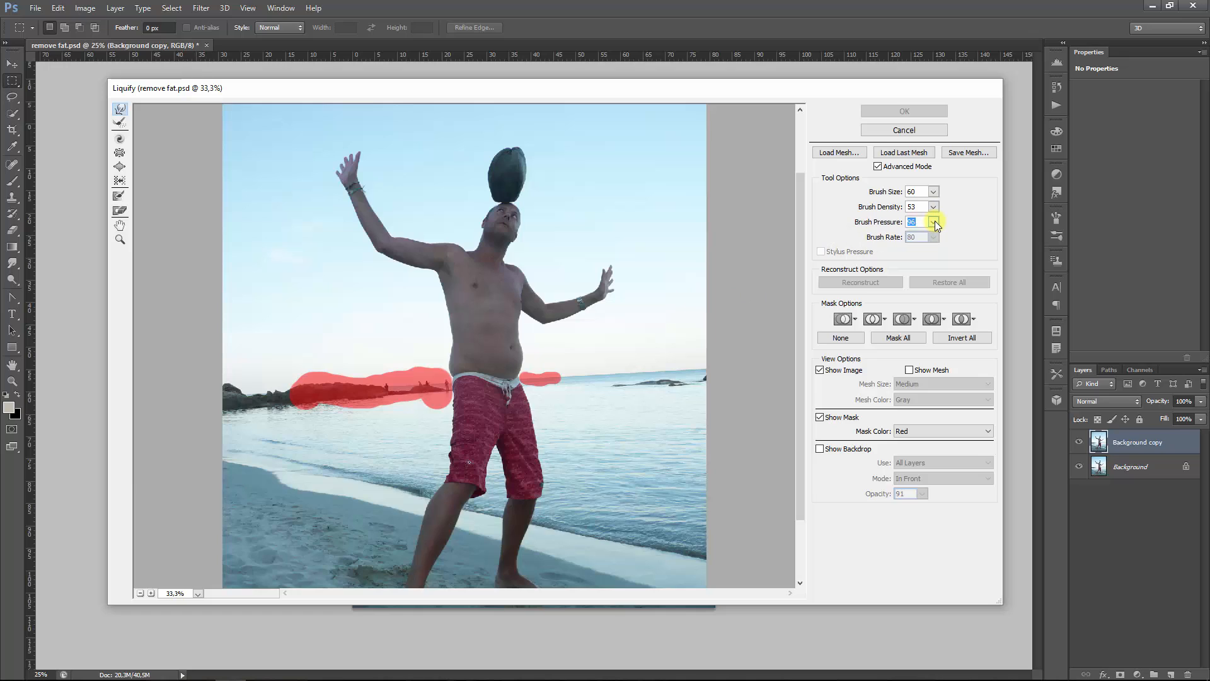
click(933, 222)
text(250)
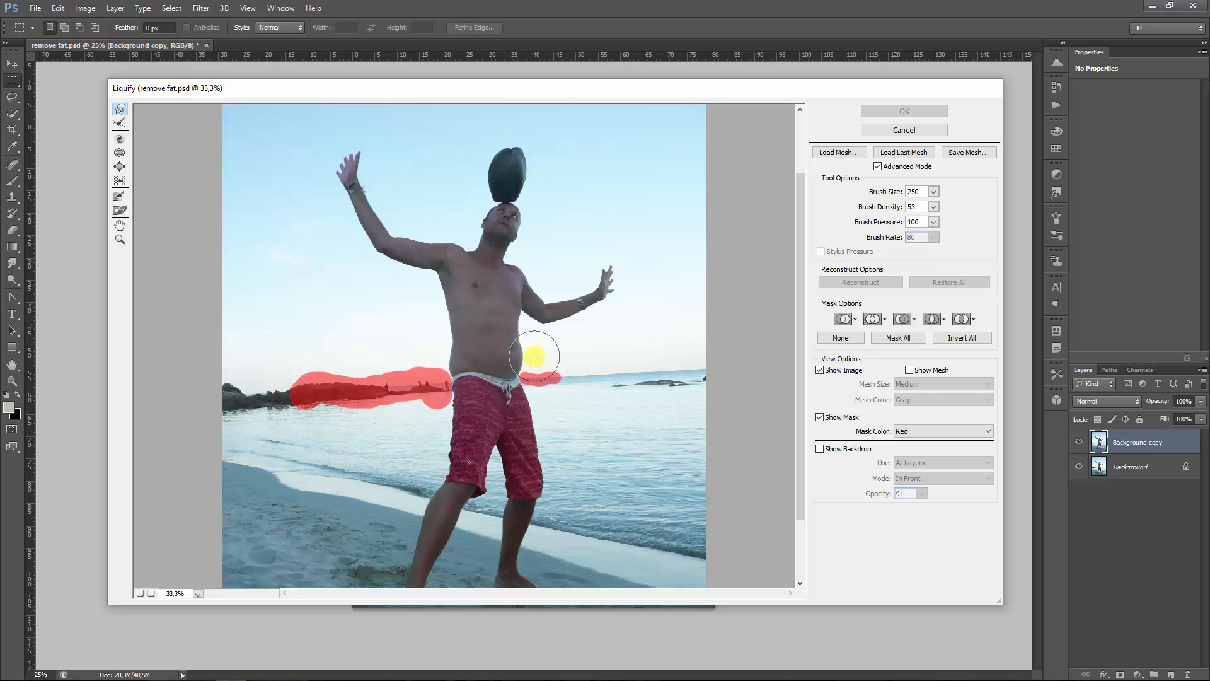
mouse_move(535, 365)
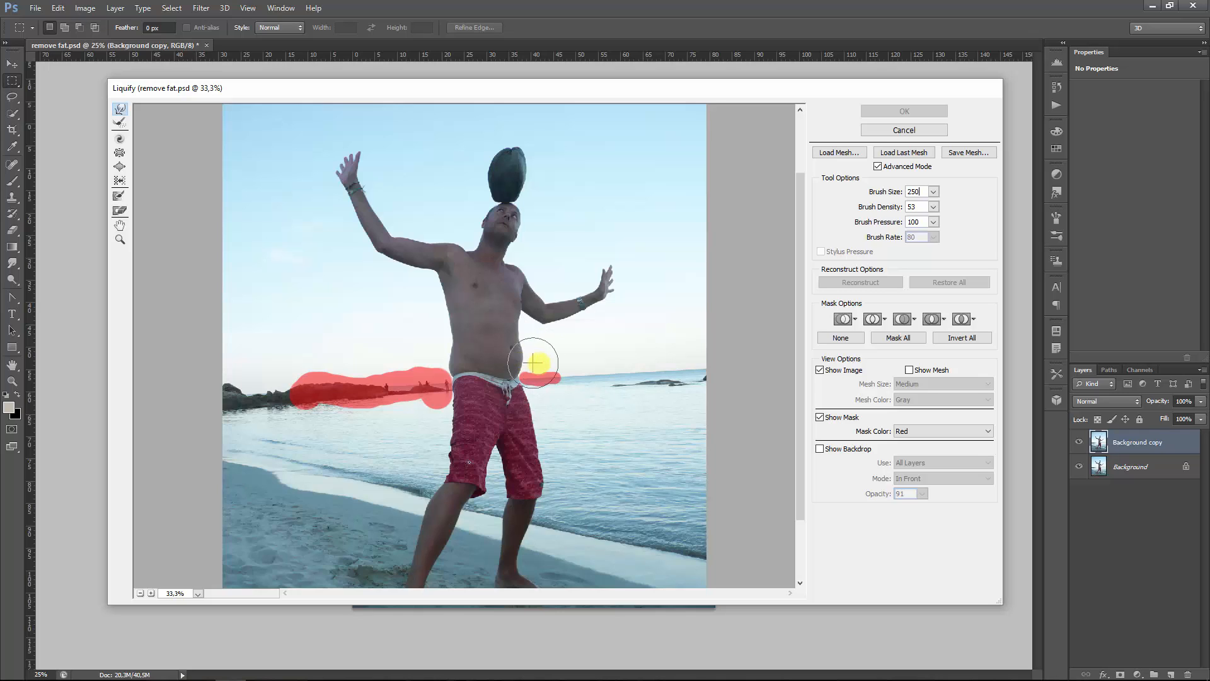
mouse_move(531, 358)
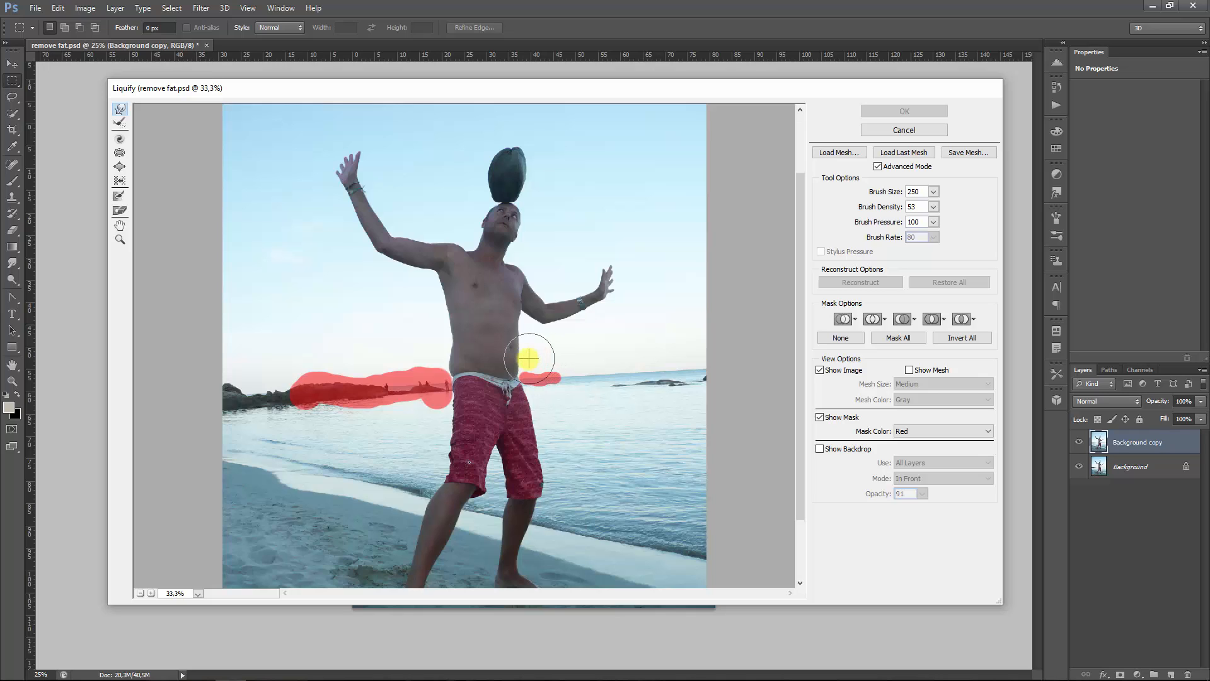
mouse_move(516, 357)
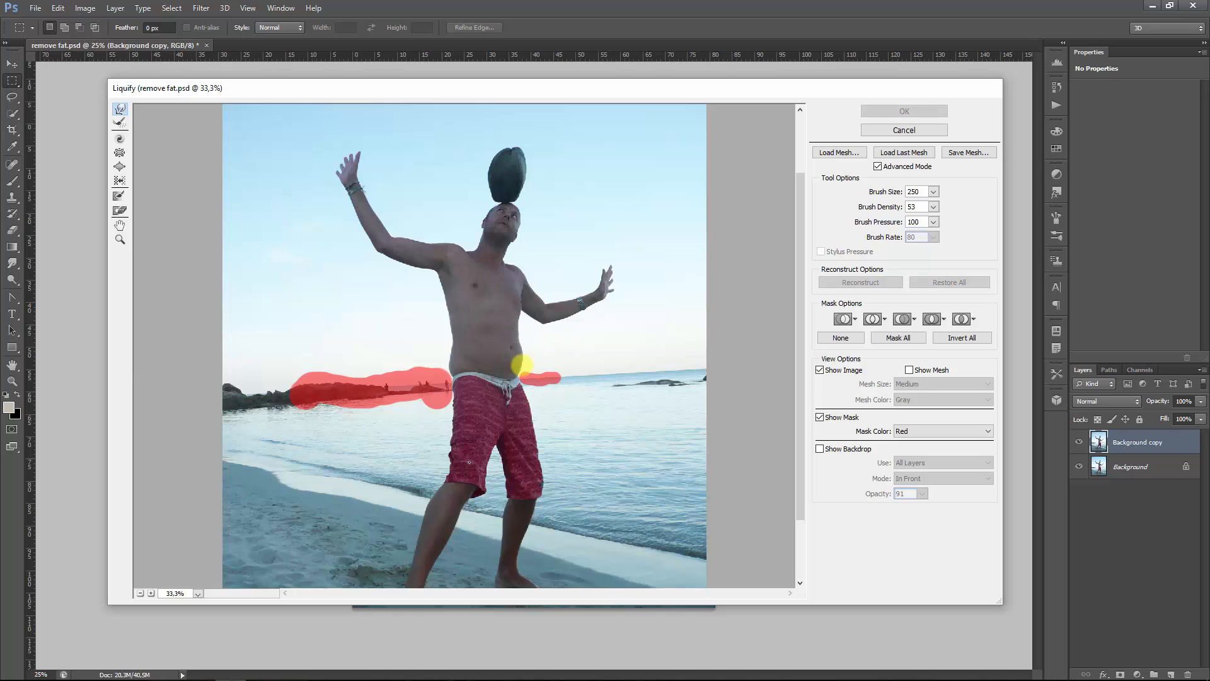
mouse_move(541, 359)
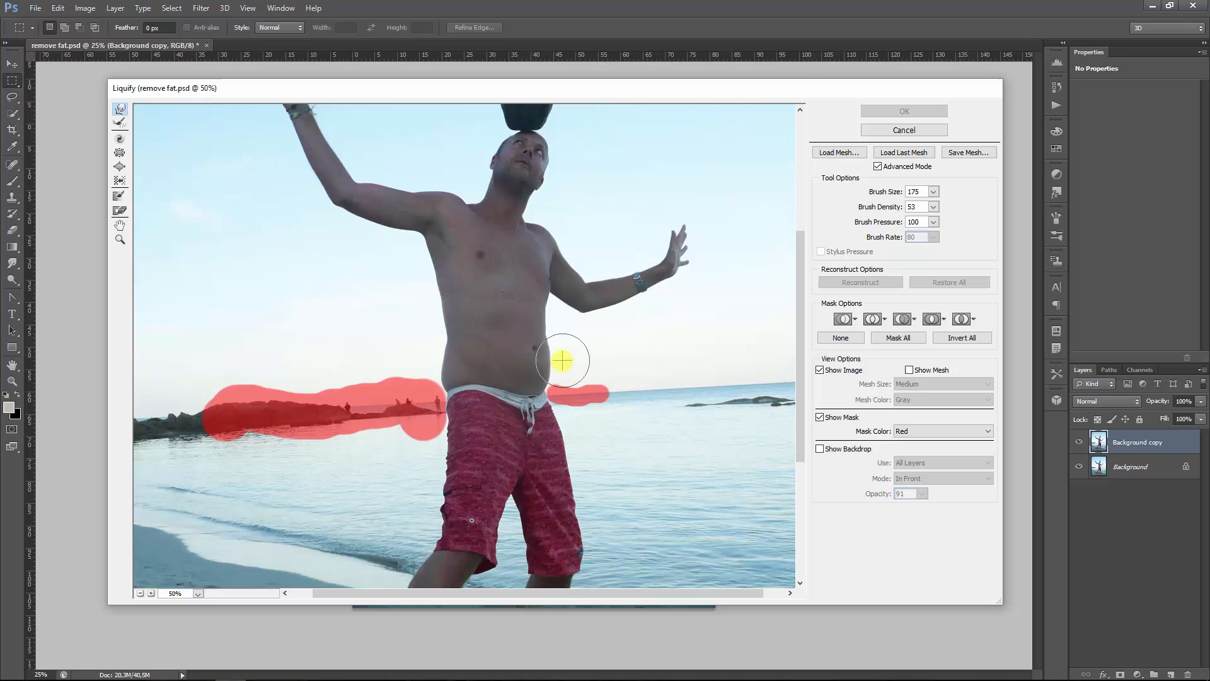
mouse_move(558, 362)
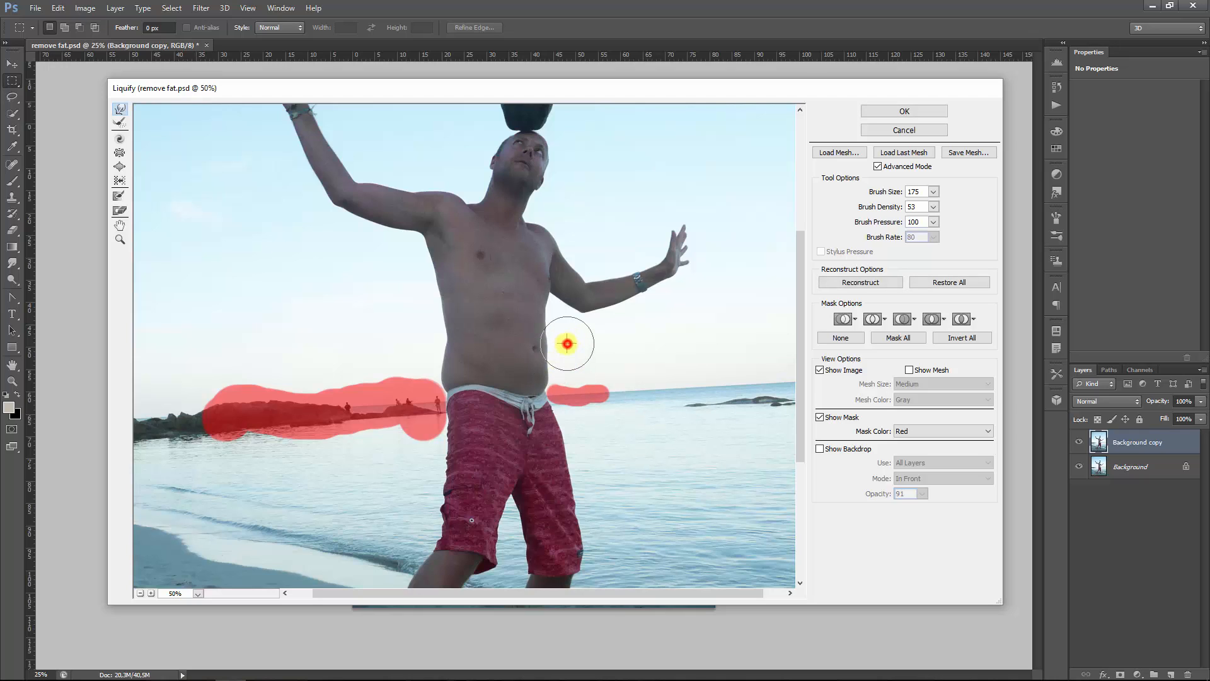
mouse_move(555, 392)
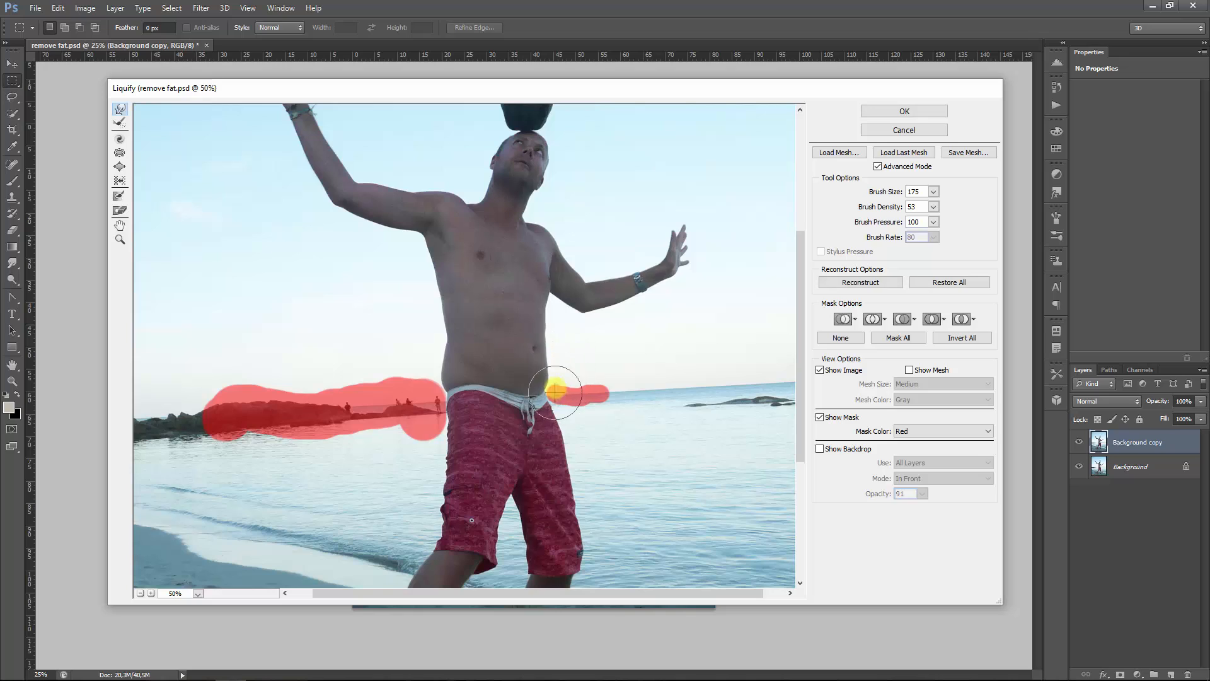
mouse_move(559, 378)
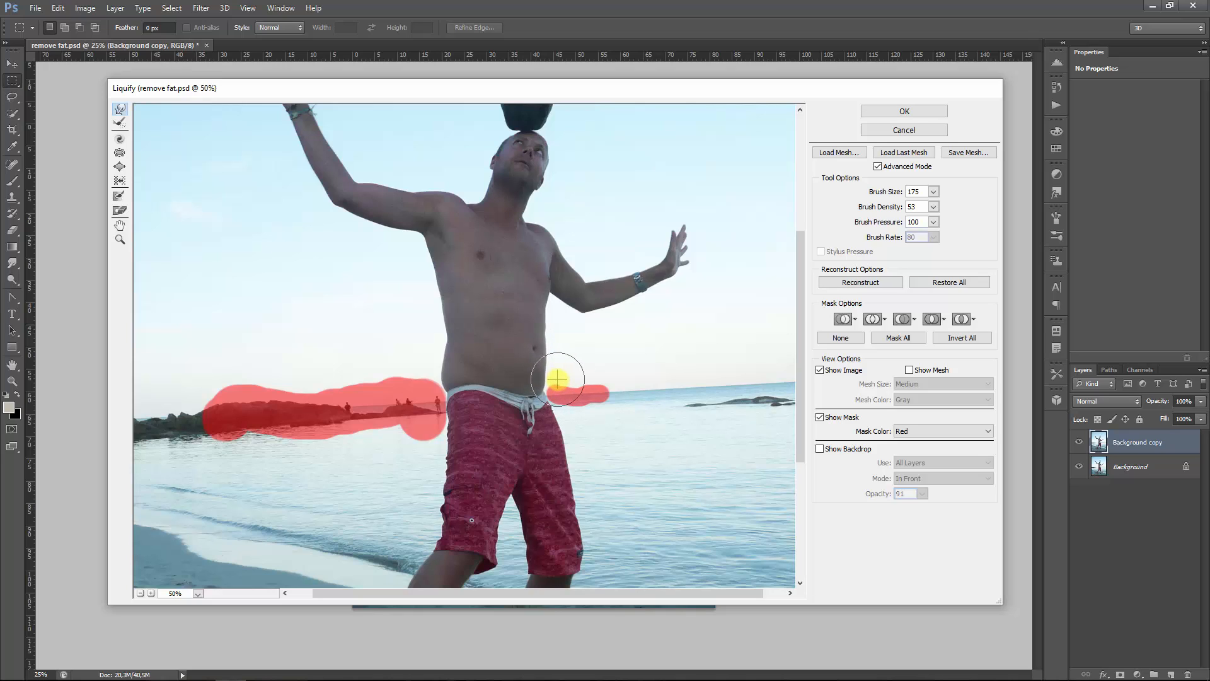
mouse_move(564, 360)
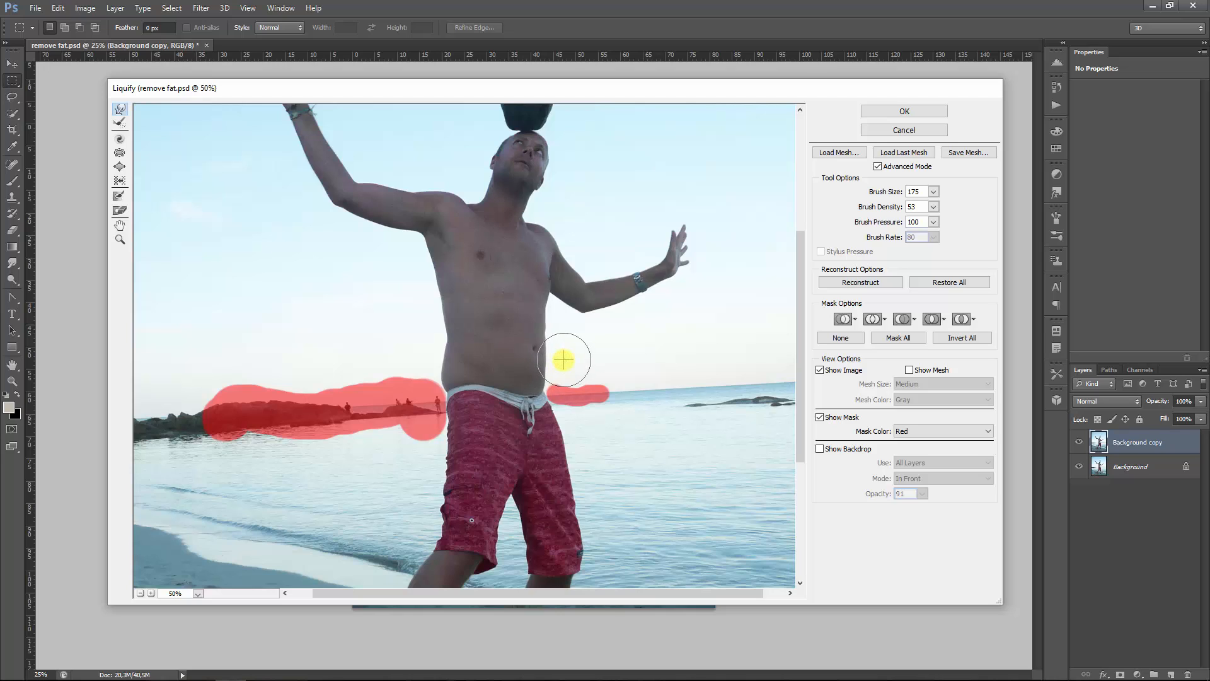
mouse_move(561, 325)
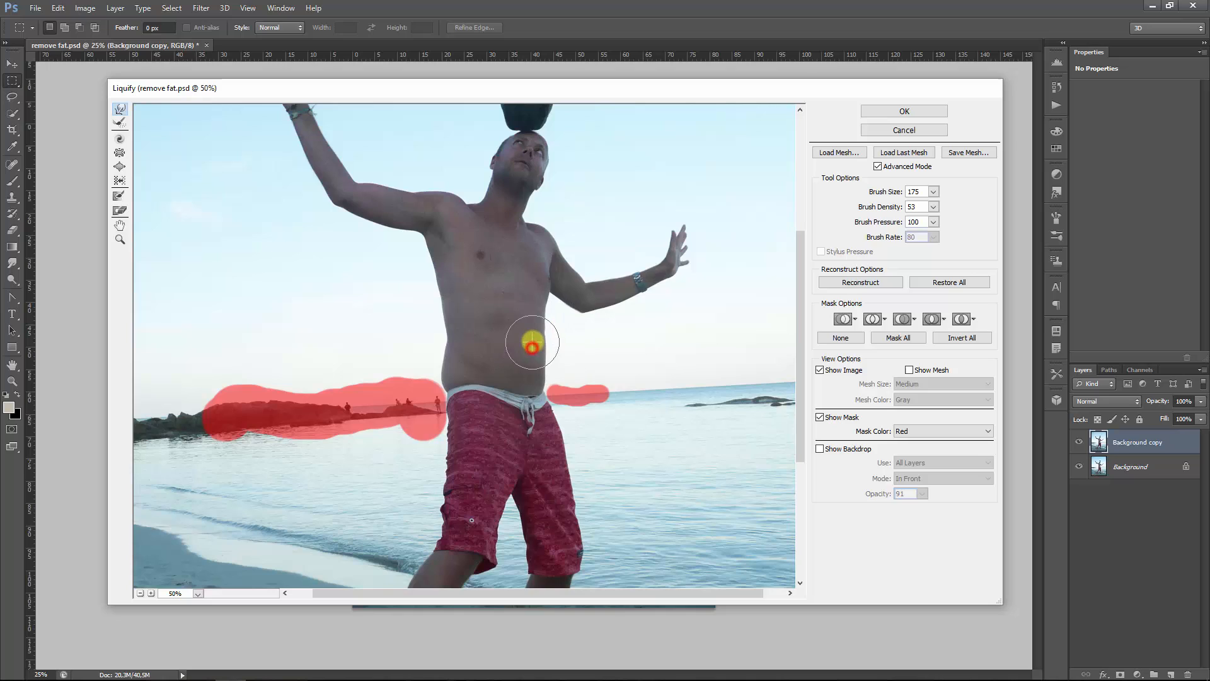
mouse_move(265, 563)
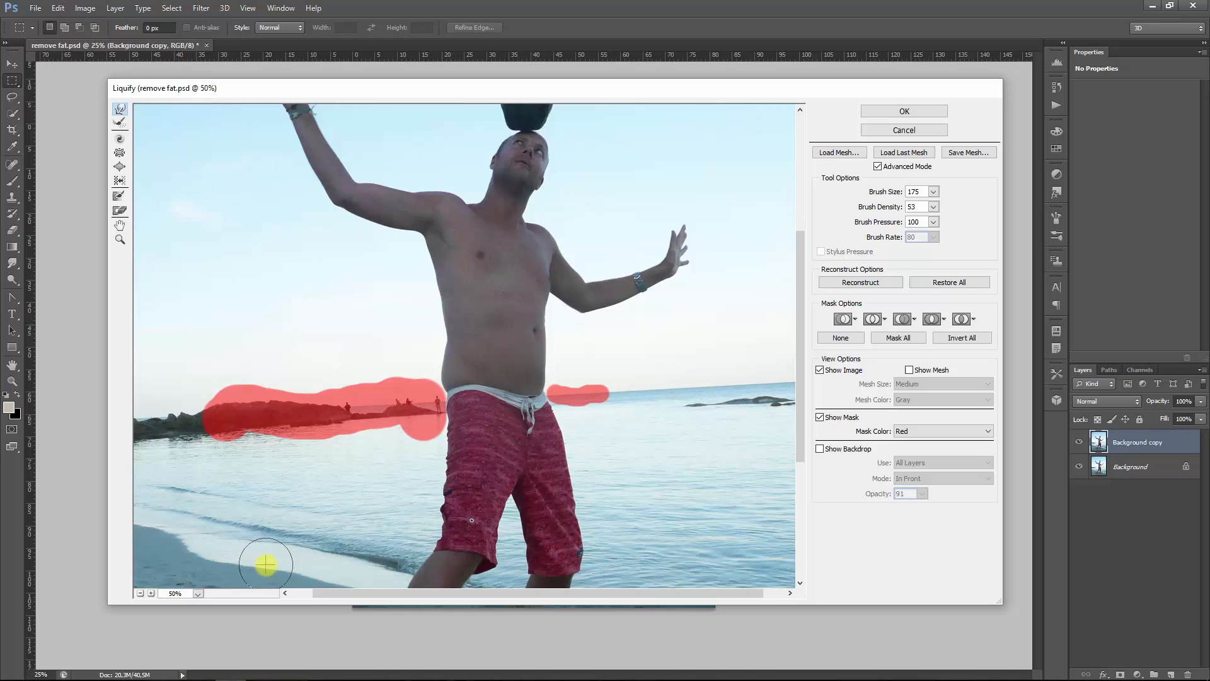
mouse_move(541, 357)
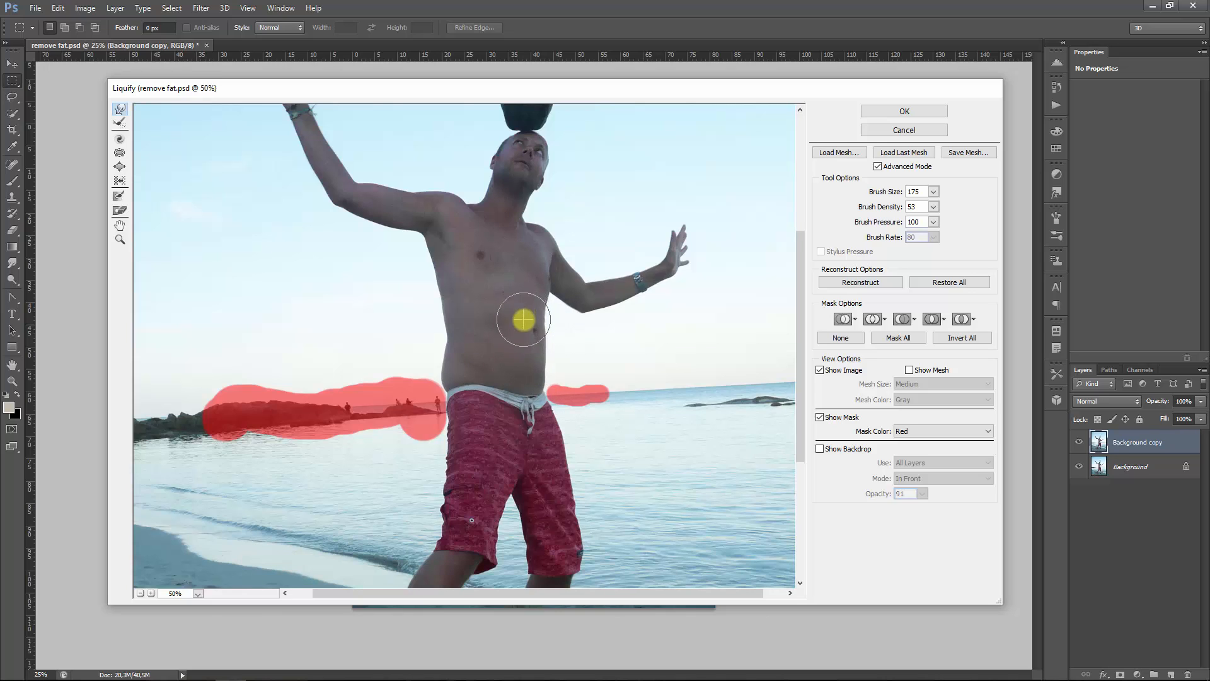
mouse_move(531, 353)
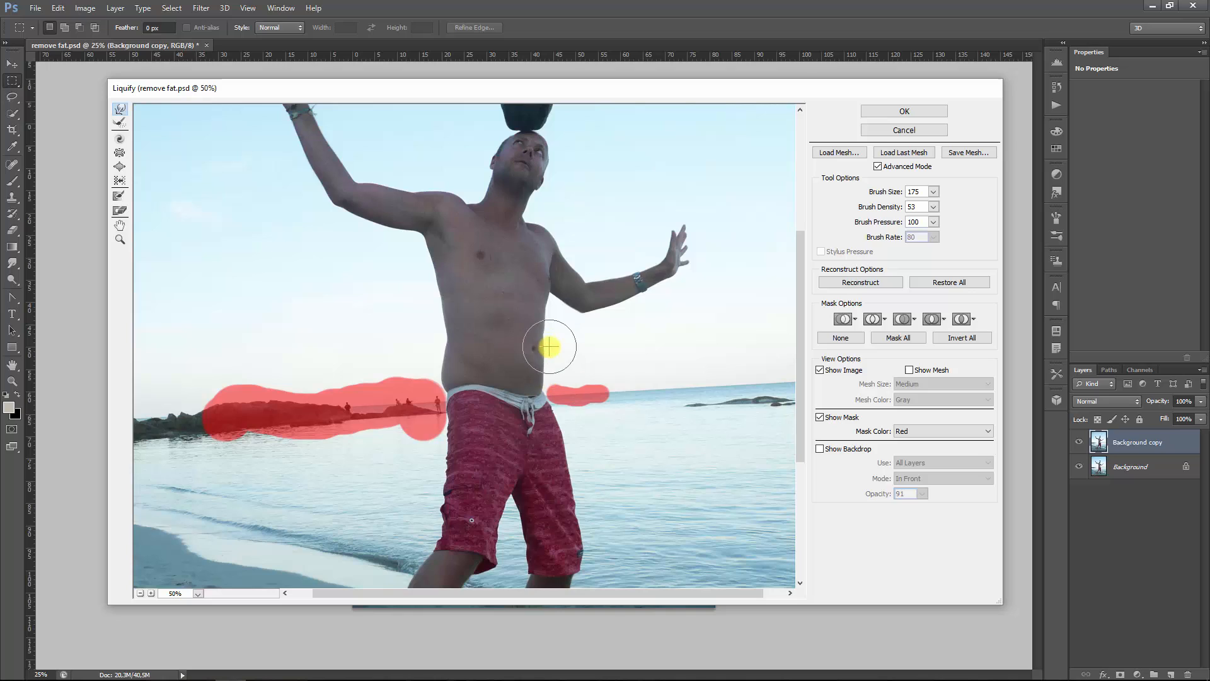
mouse_move(534, 329)
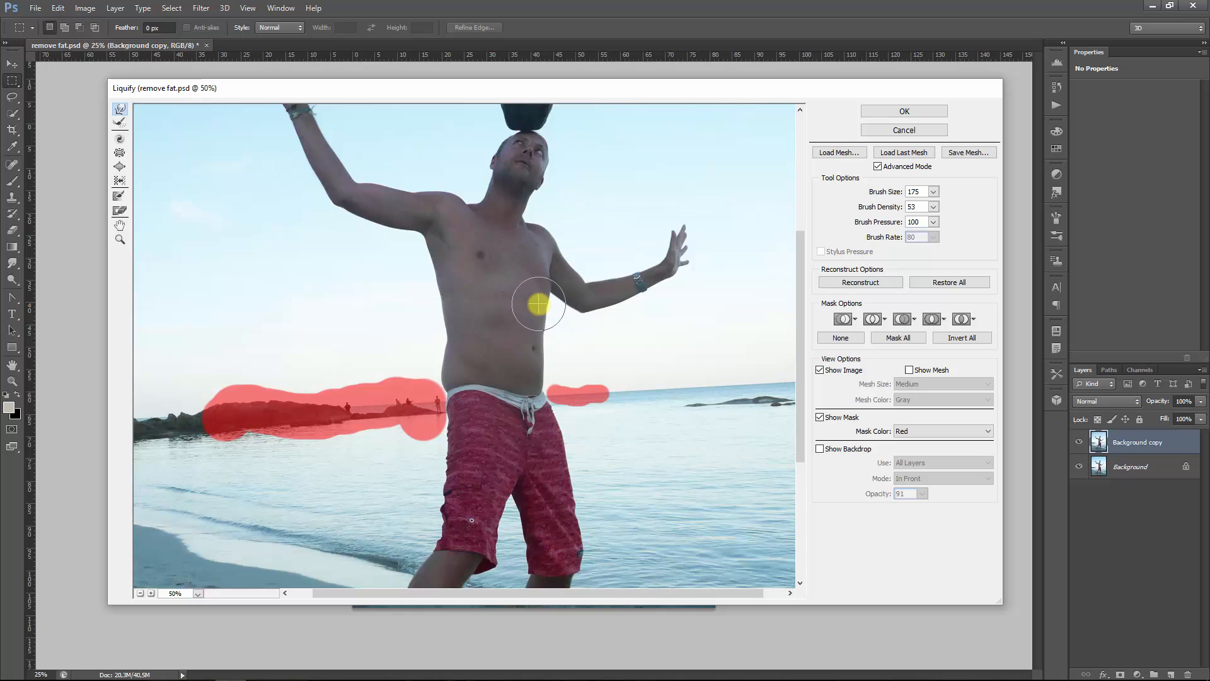
mouse_move(434, 316)
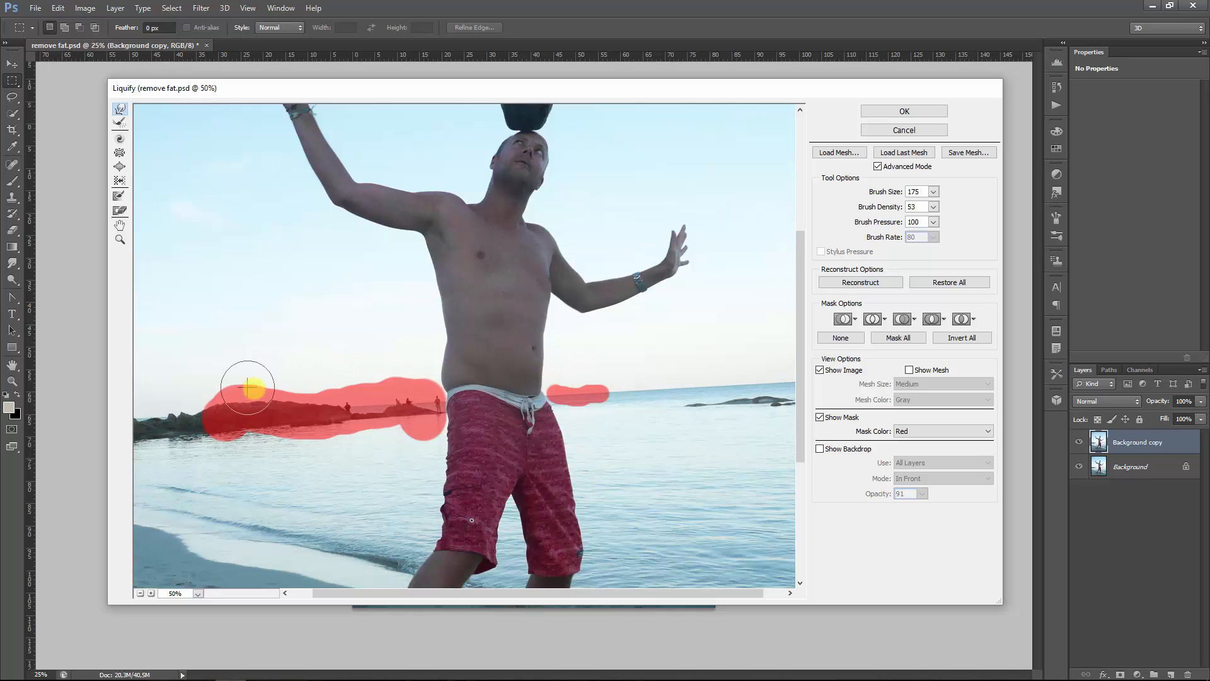
mouse_move(432, 375)
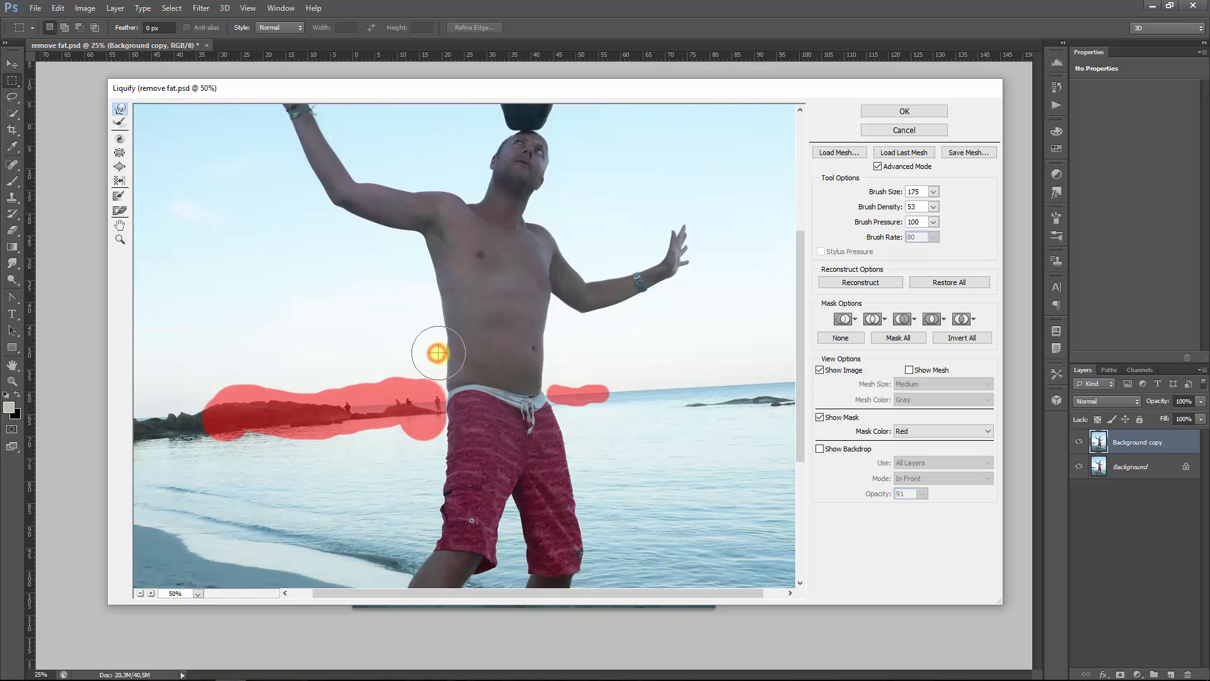
mouse_move(440, 353)
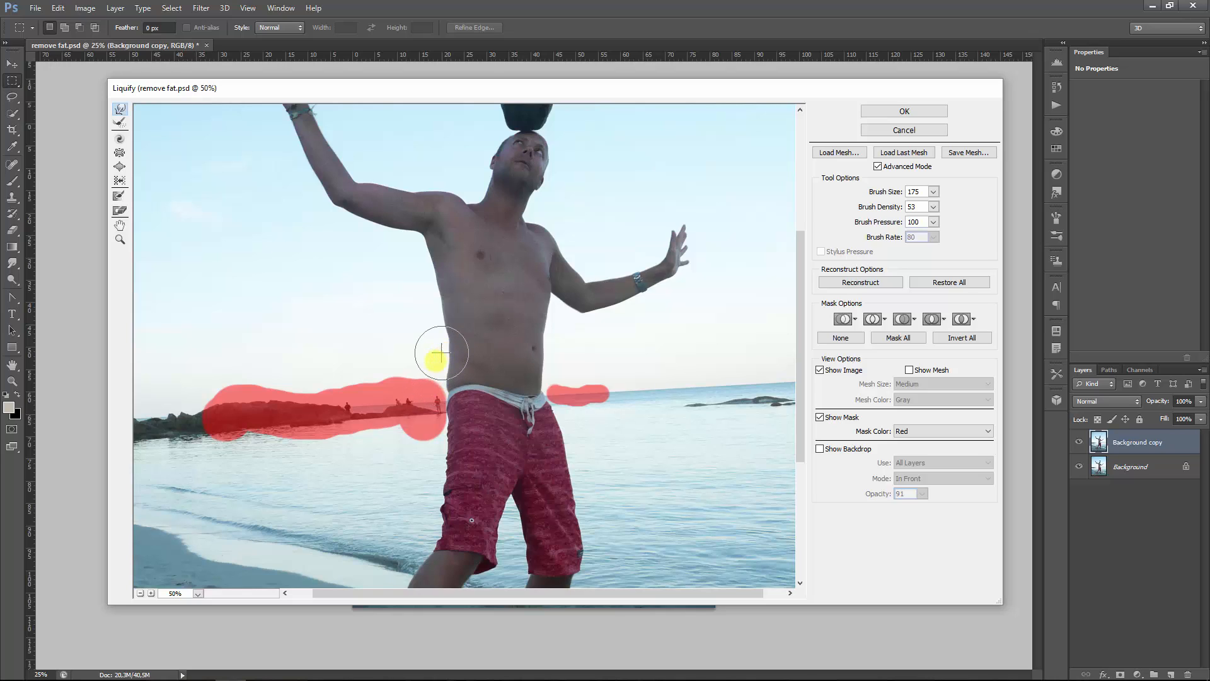
mouse_move(444, 382)
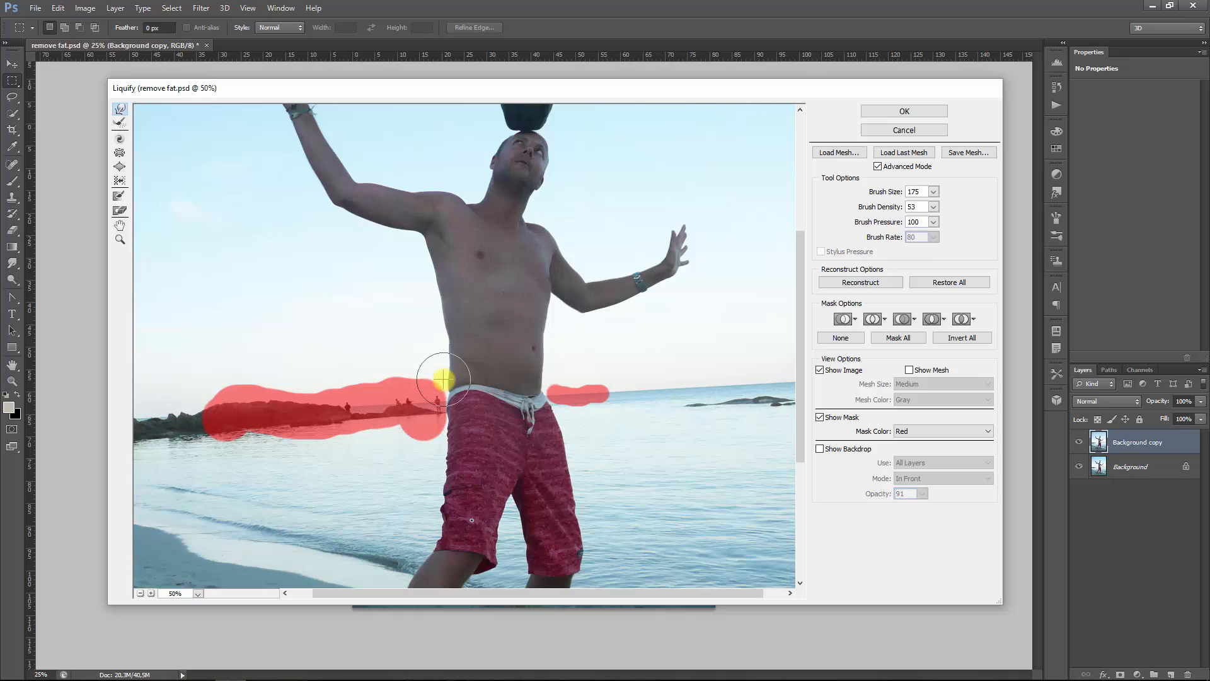
mouse_move(443, 382)
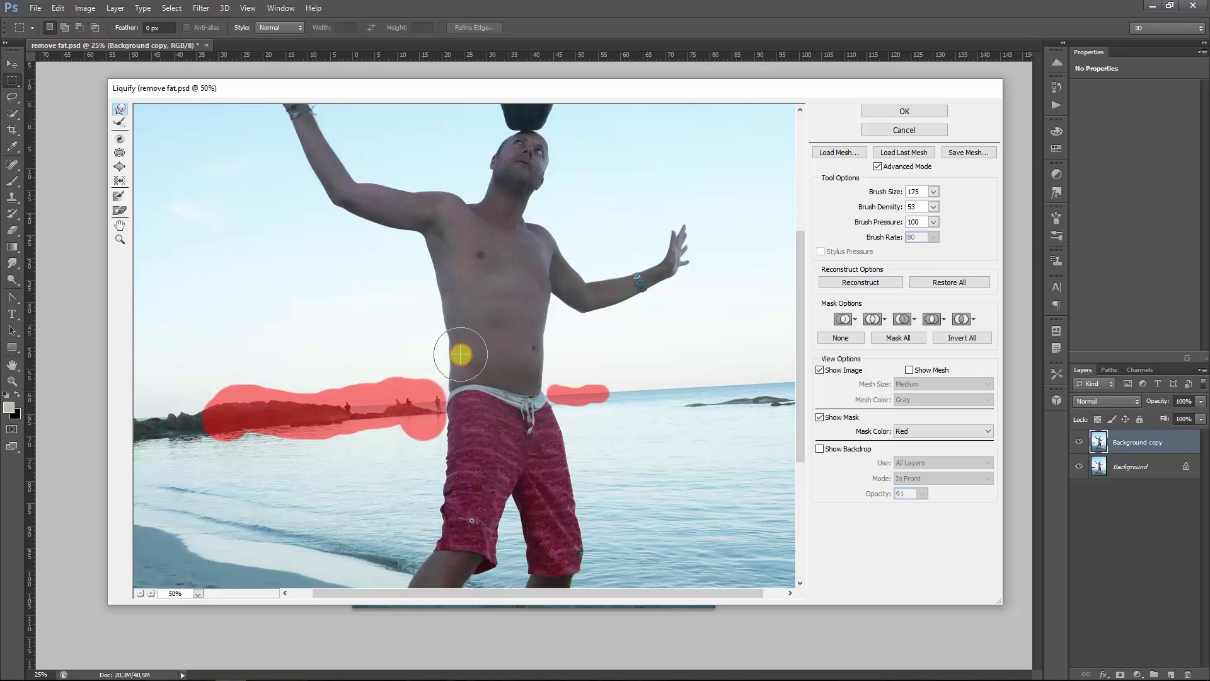
mouse_move(459, 335)
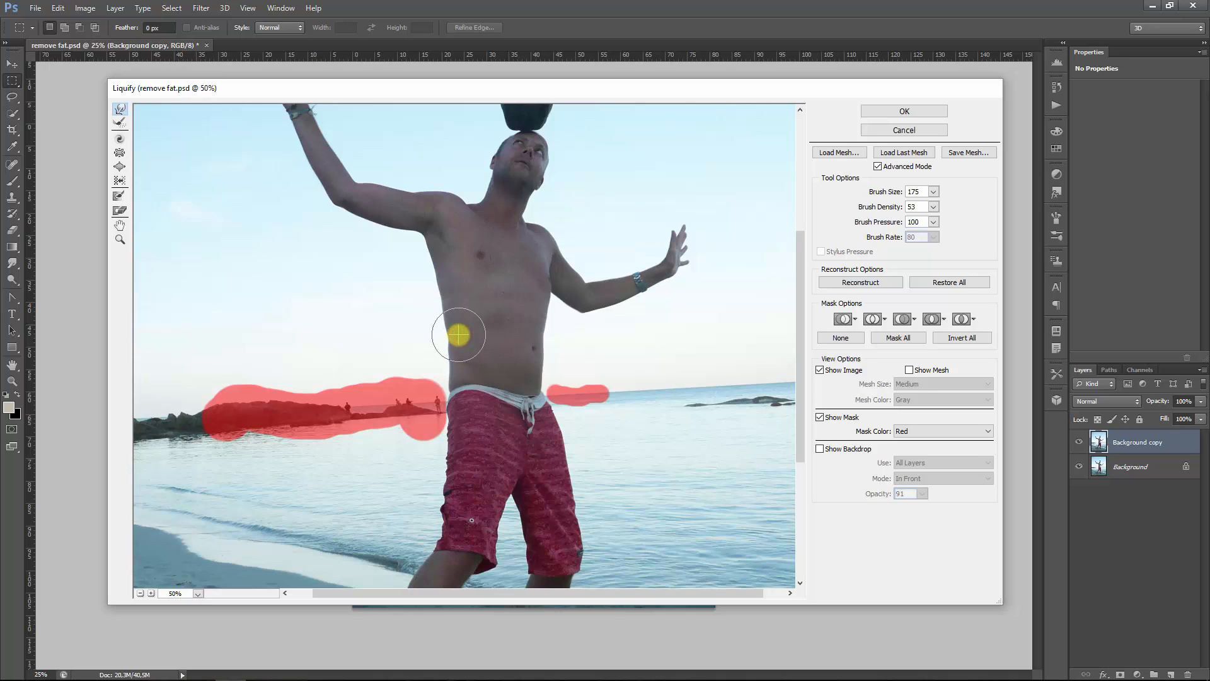
mouse_move(432, 339)
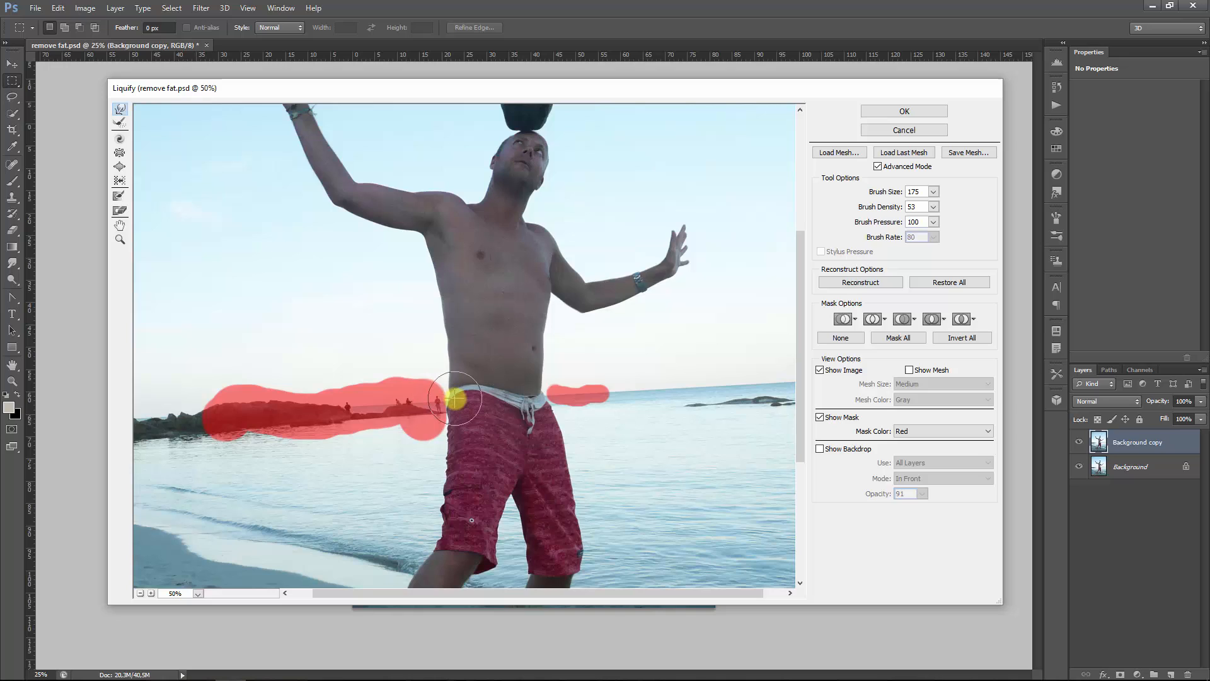
- Enter 80 as the warp brush value after slimming the belly and waist
text(80)
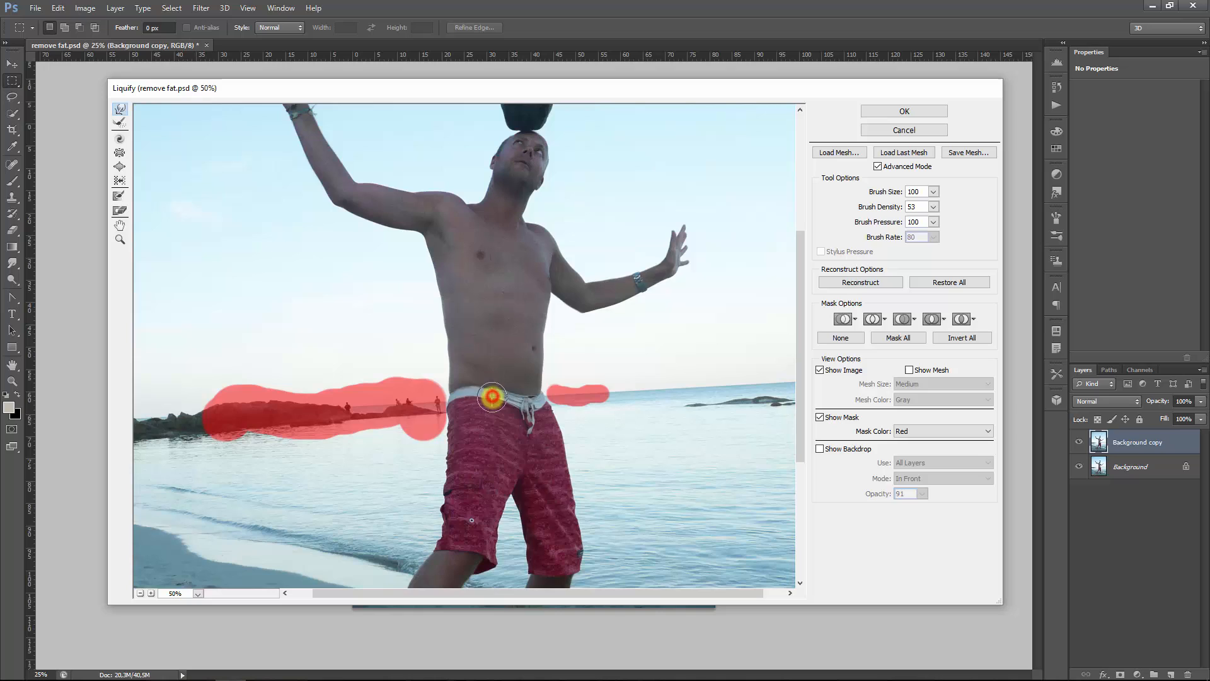
mouse_move(479, 395)
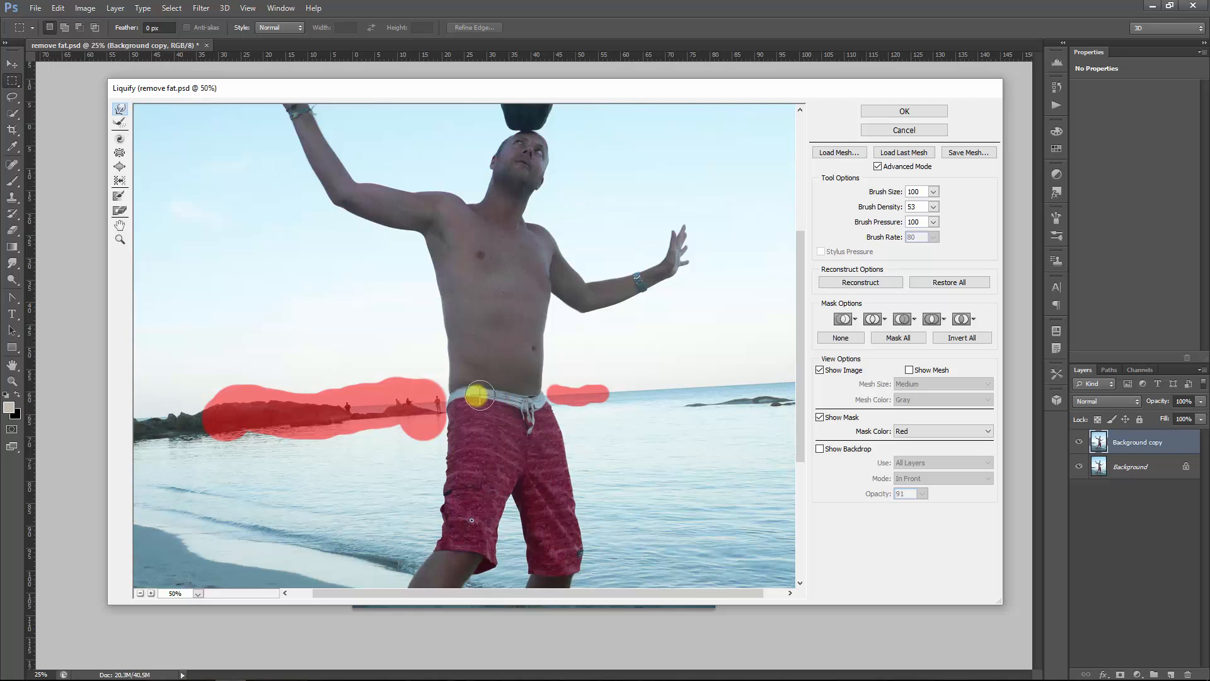
mouse_move(471, 398)
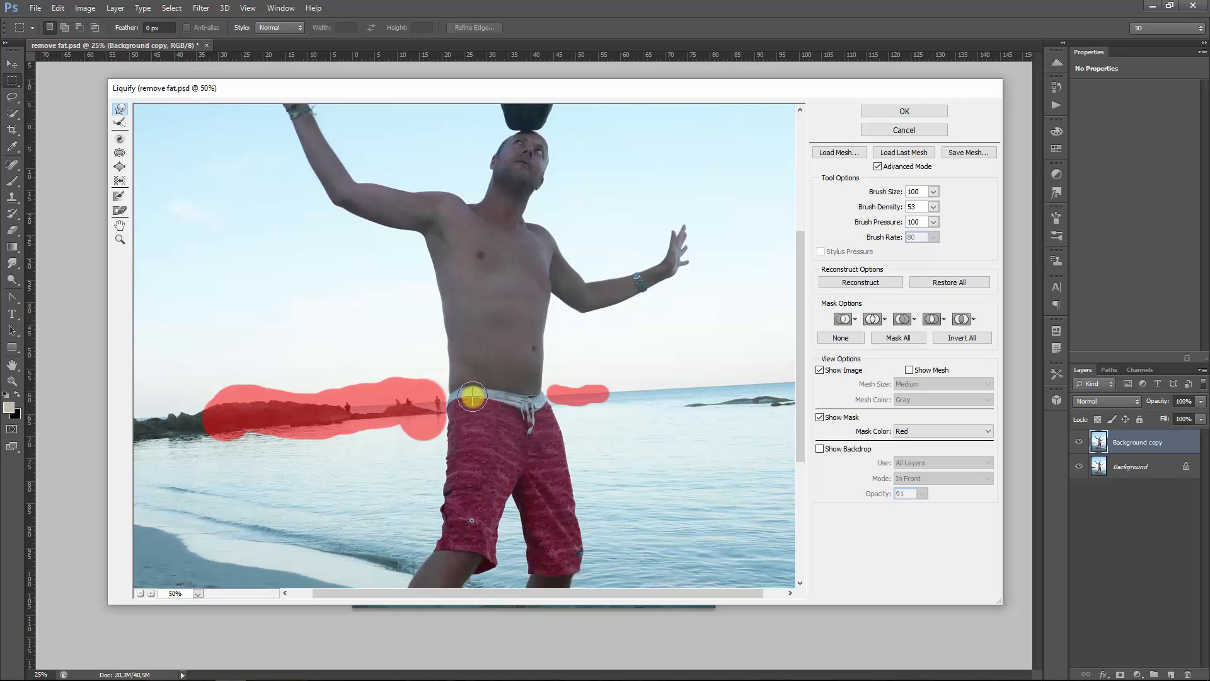
mouse_move(459, 400)
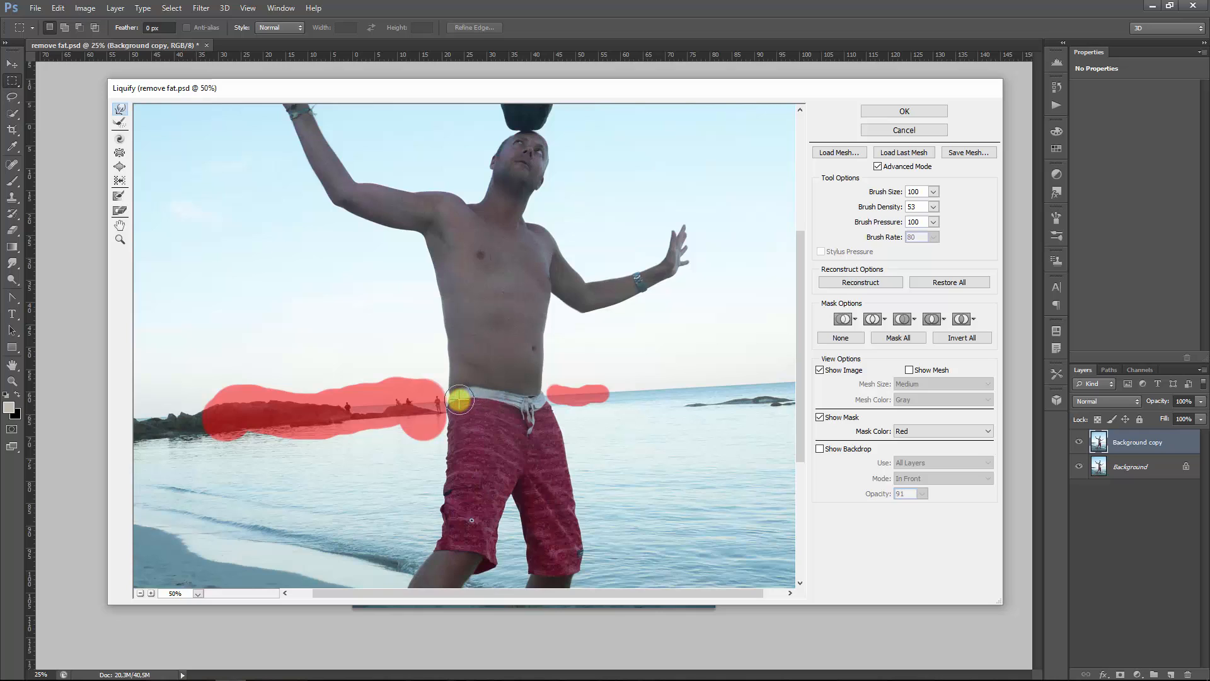
mouse_move(498, 397)
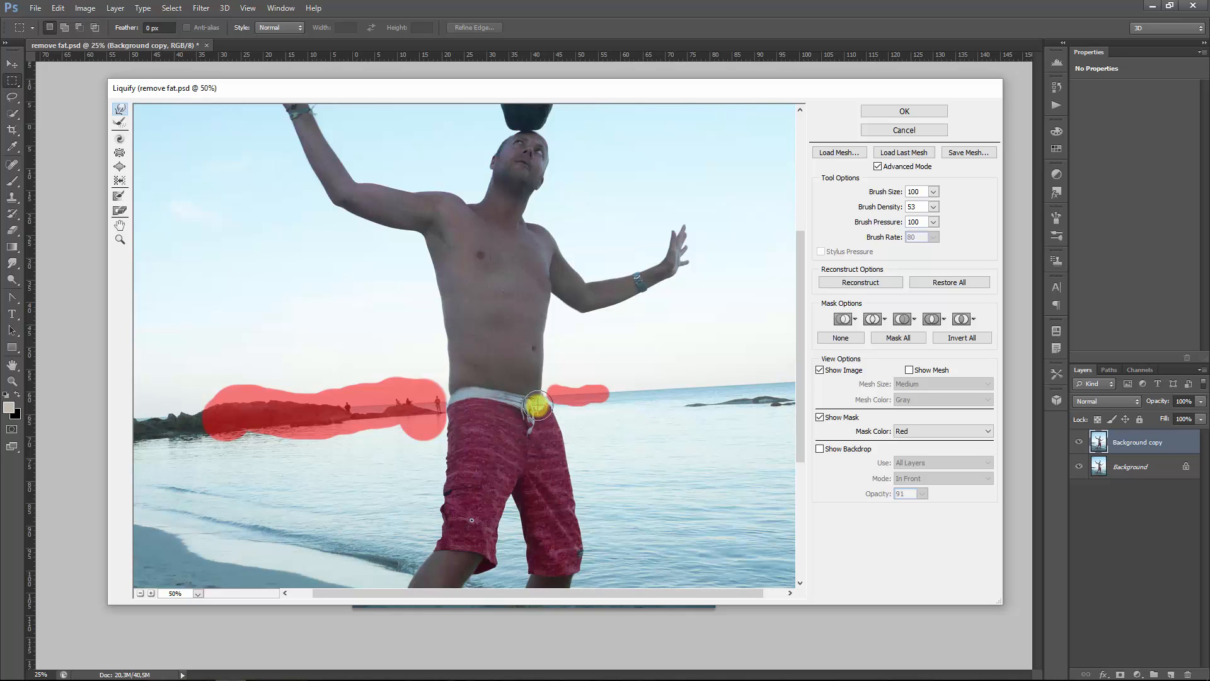
mouse_move(507, 400)
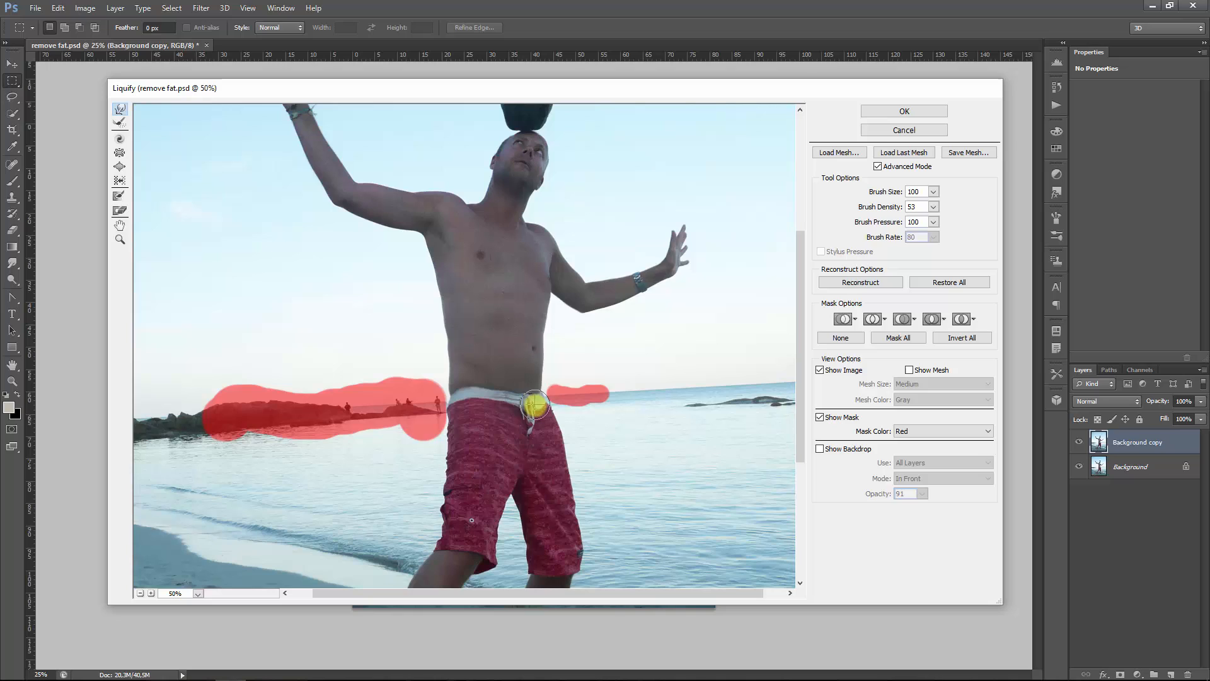
mouse_move(517, 414)
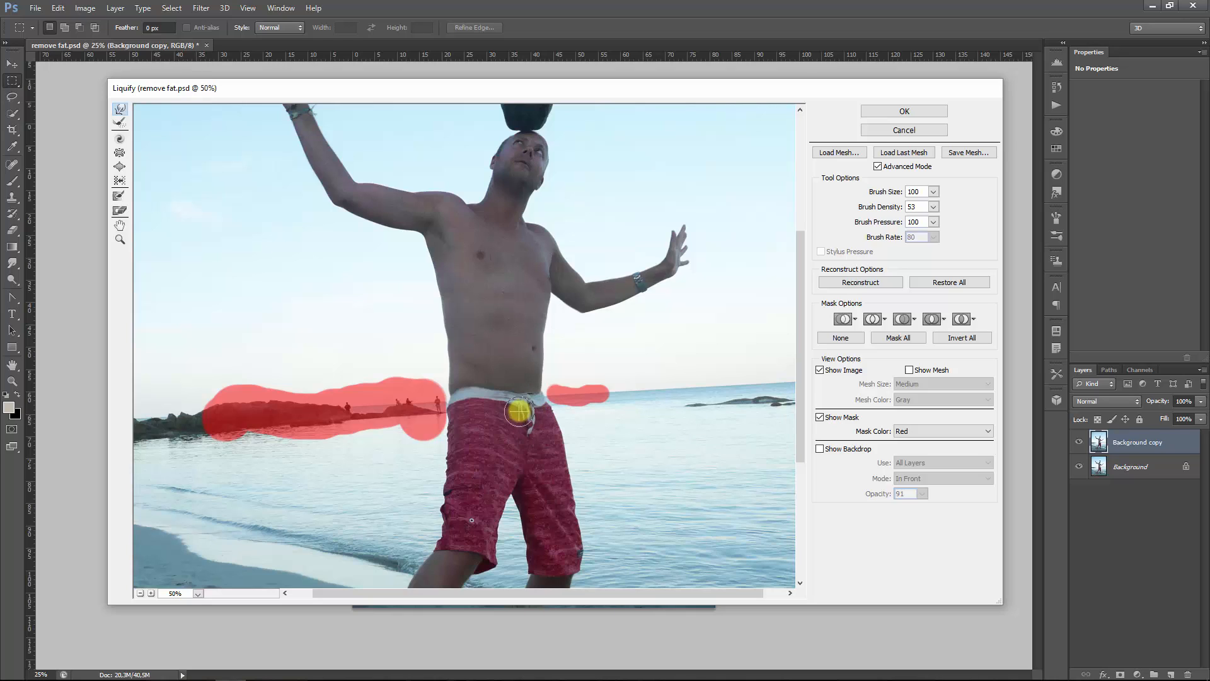
mouse_move(553, 407)
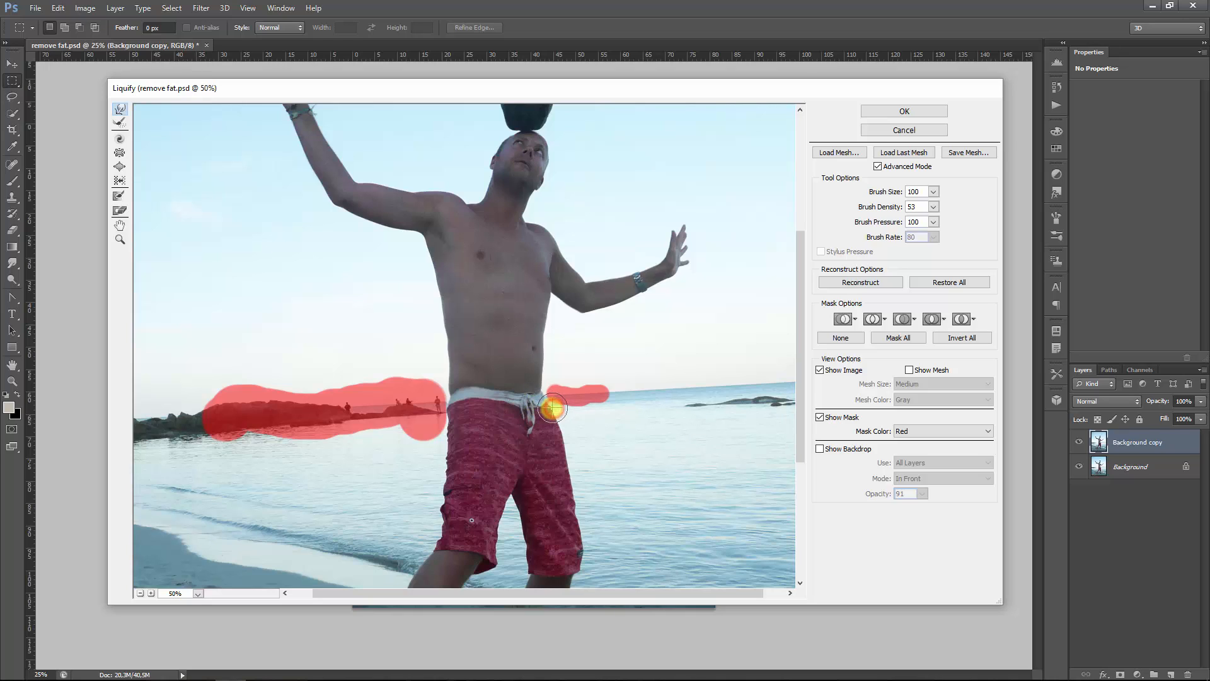
mouse_move(563, 429)
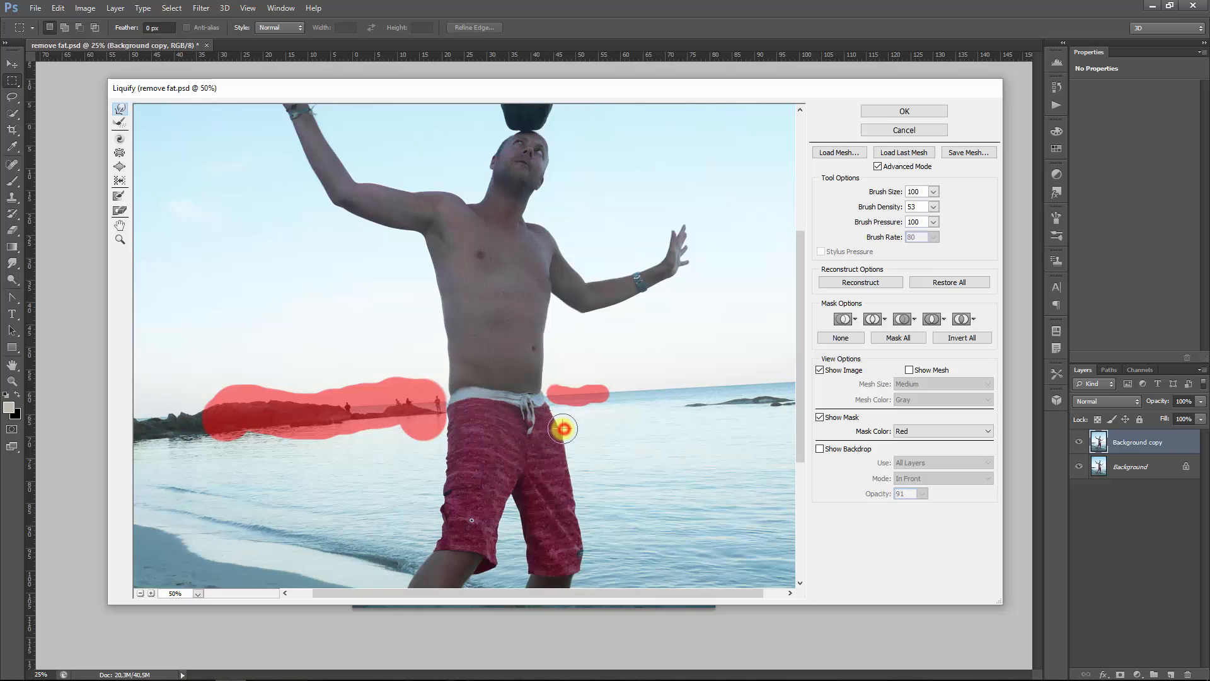
mouse_move(447, 407)
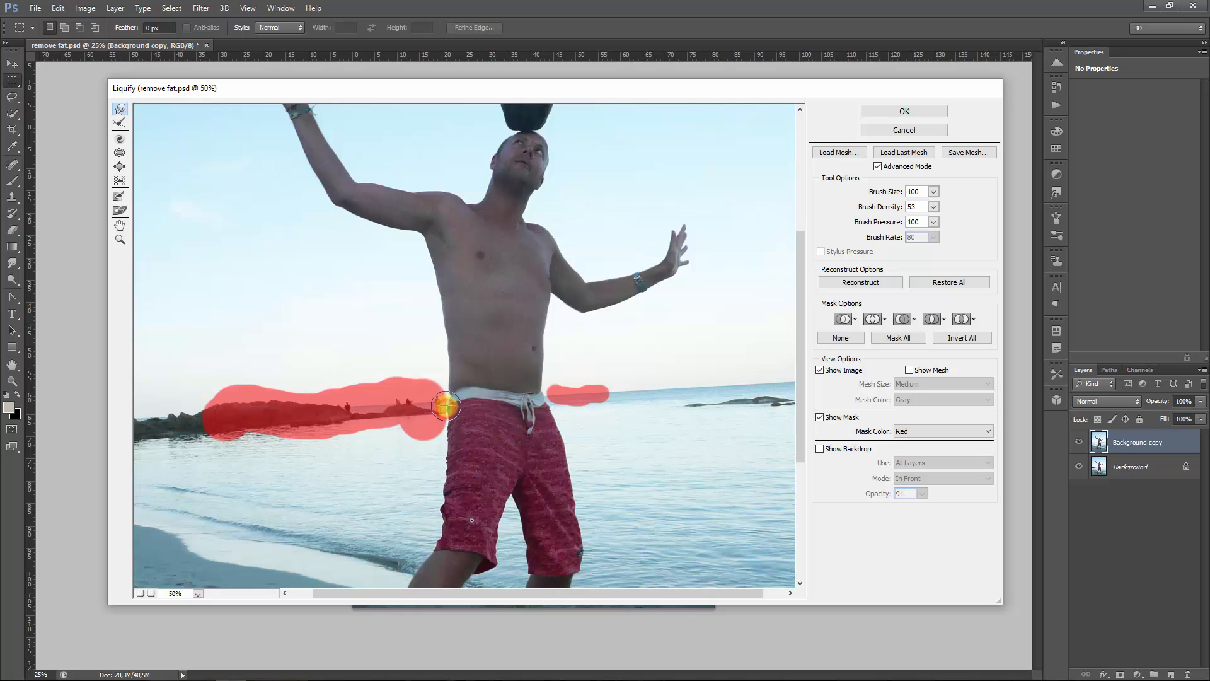
mouse_move(405, 307)
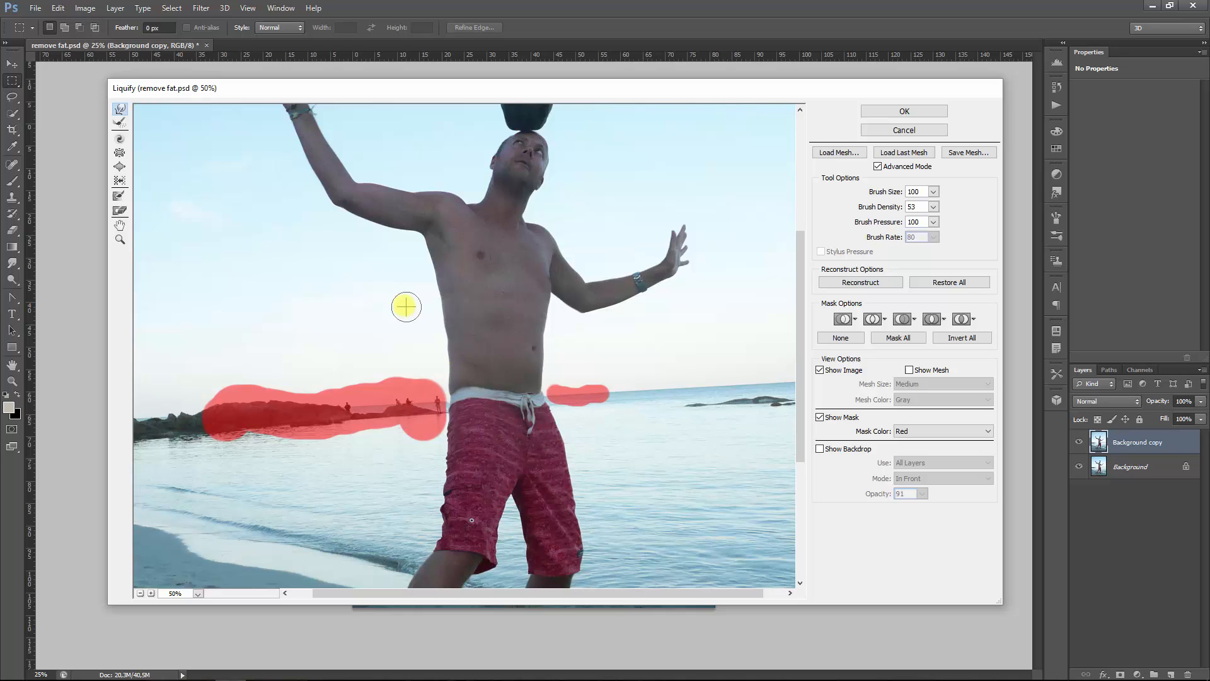
mouse_move(461, 386)
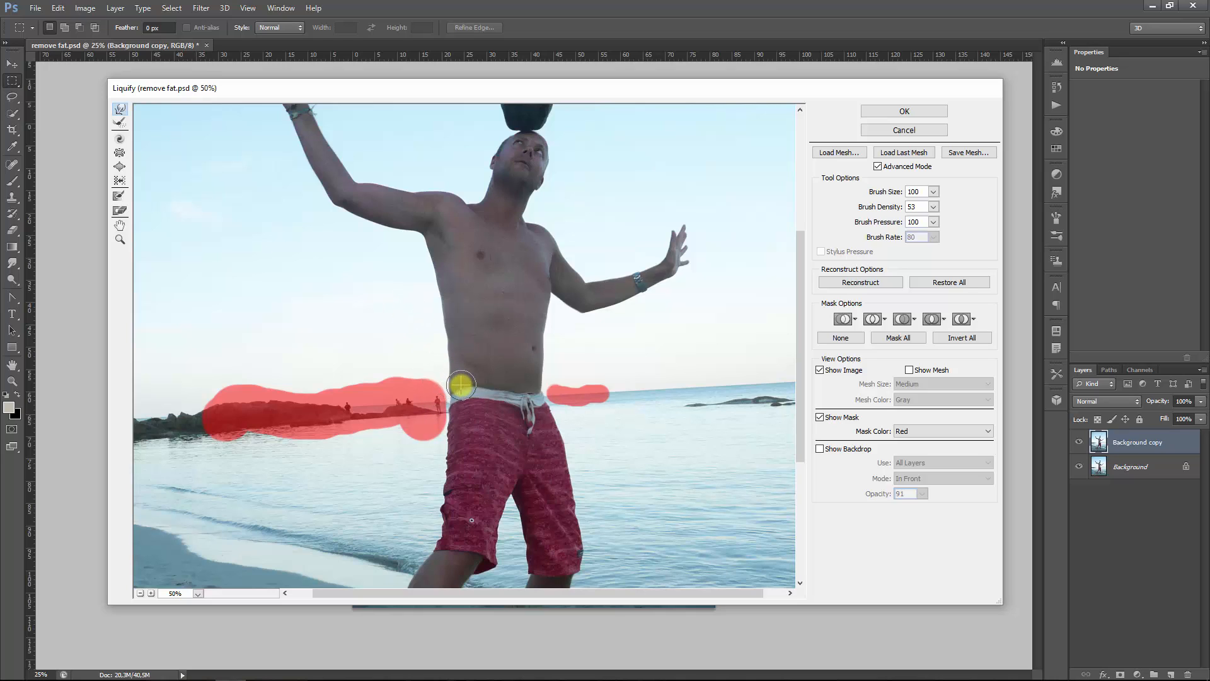
mouse_move(469, 386)
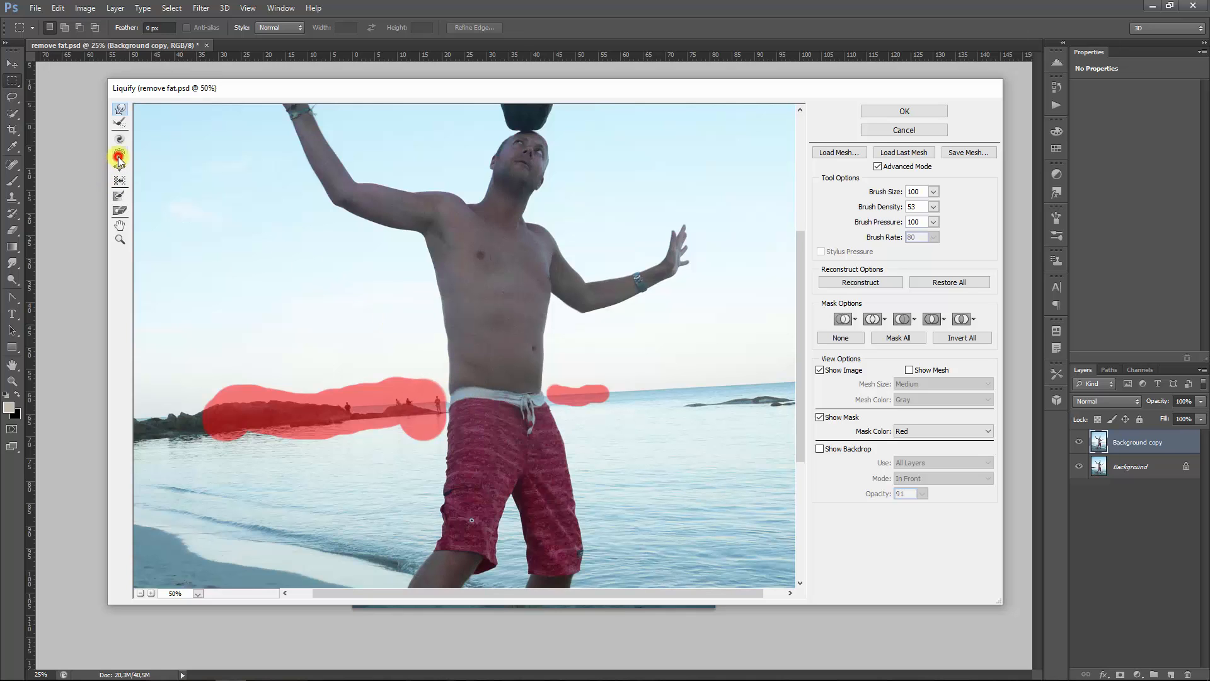
- Switch to a different Liquify distortion tool for finer waist refinement
click(119, 152)
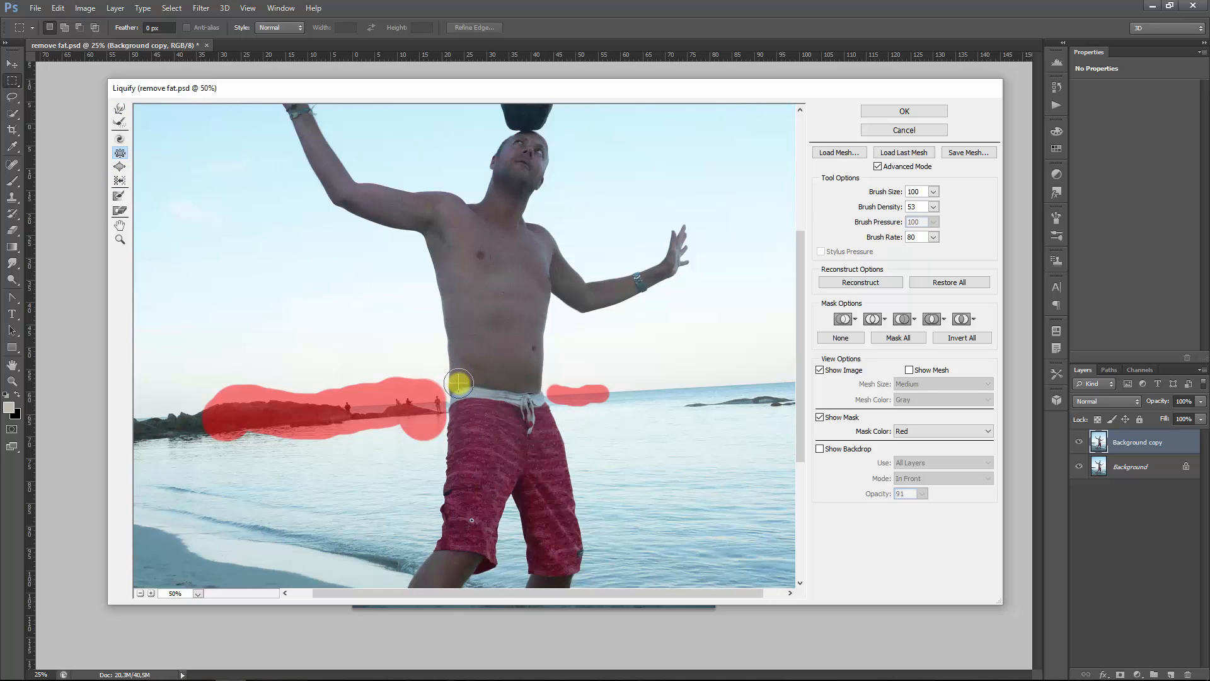
mouse_move(469, 381)
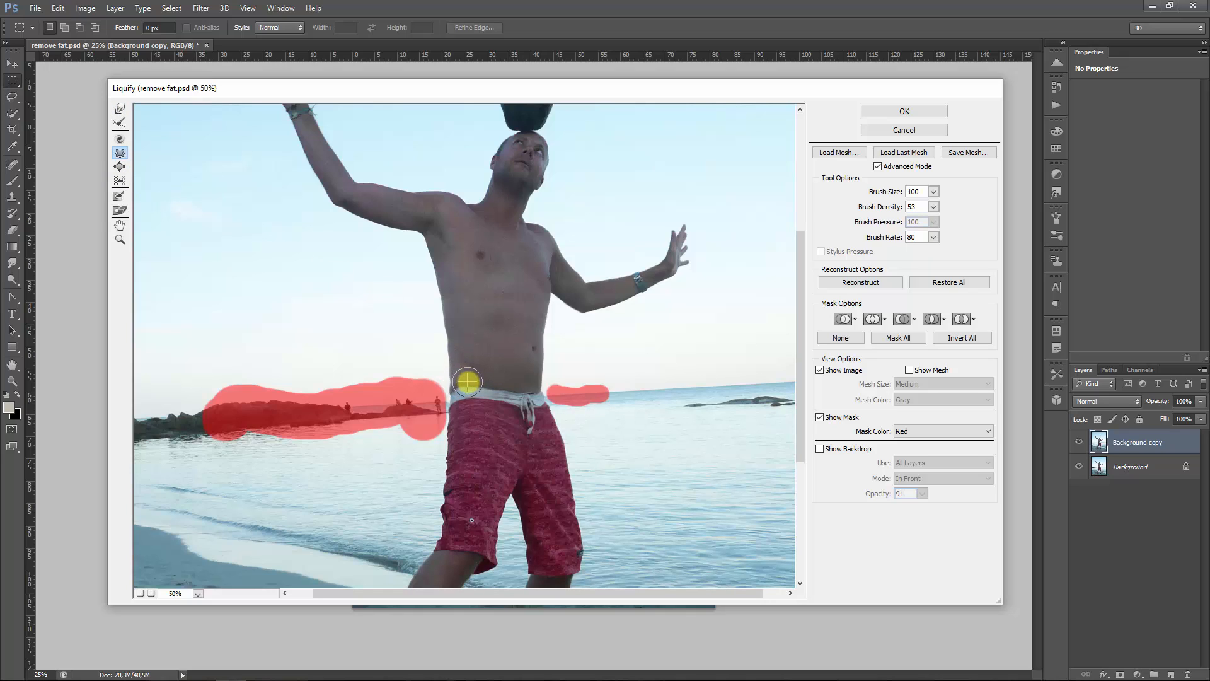
mouse_move(494, 383)
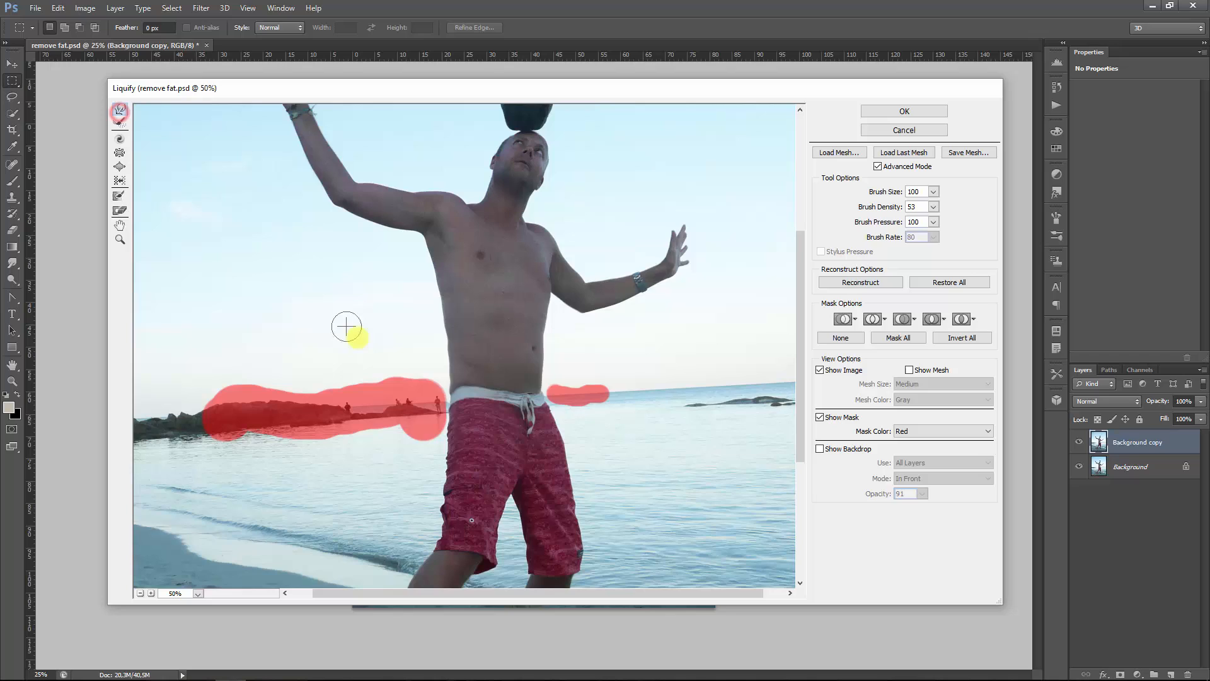
mouse_move(462, 391)
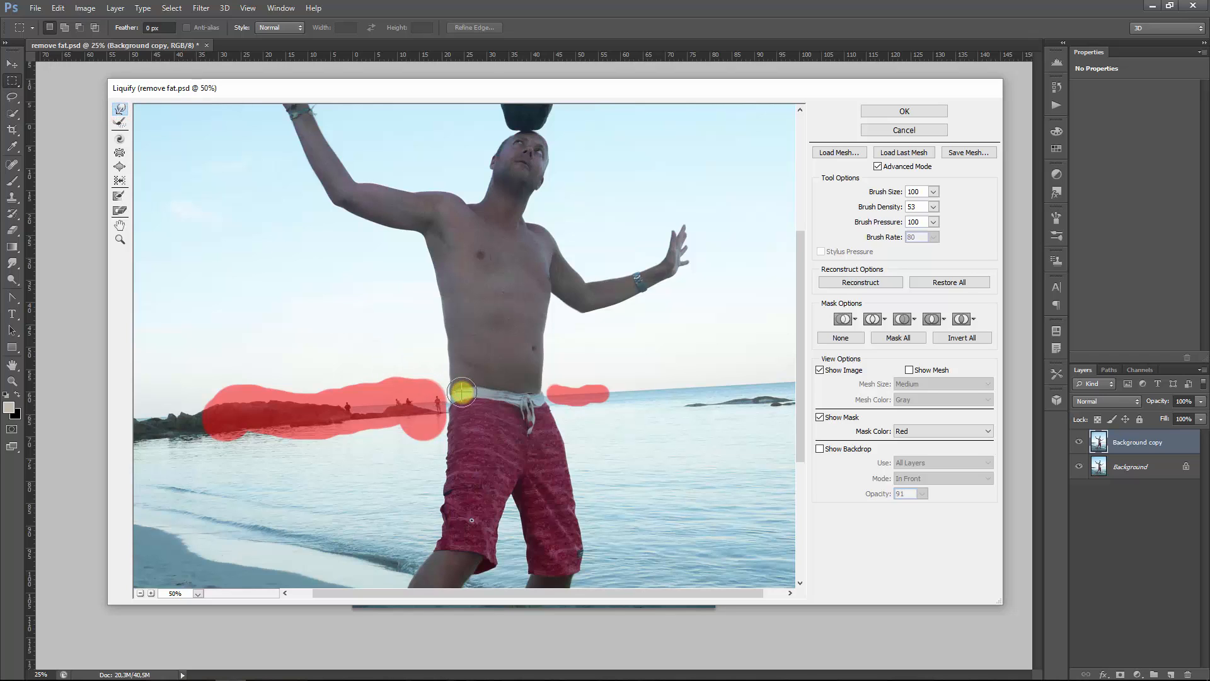
mouse_move(504, 312)
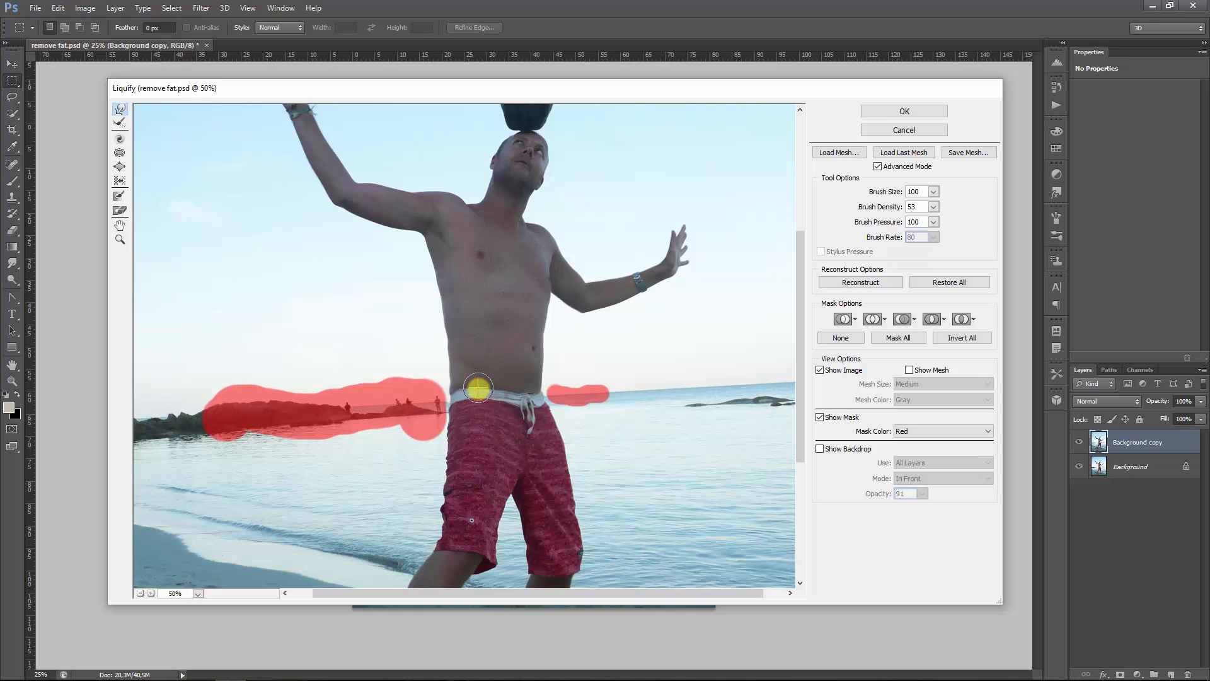
mouse_move(37, 222)
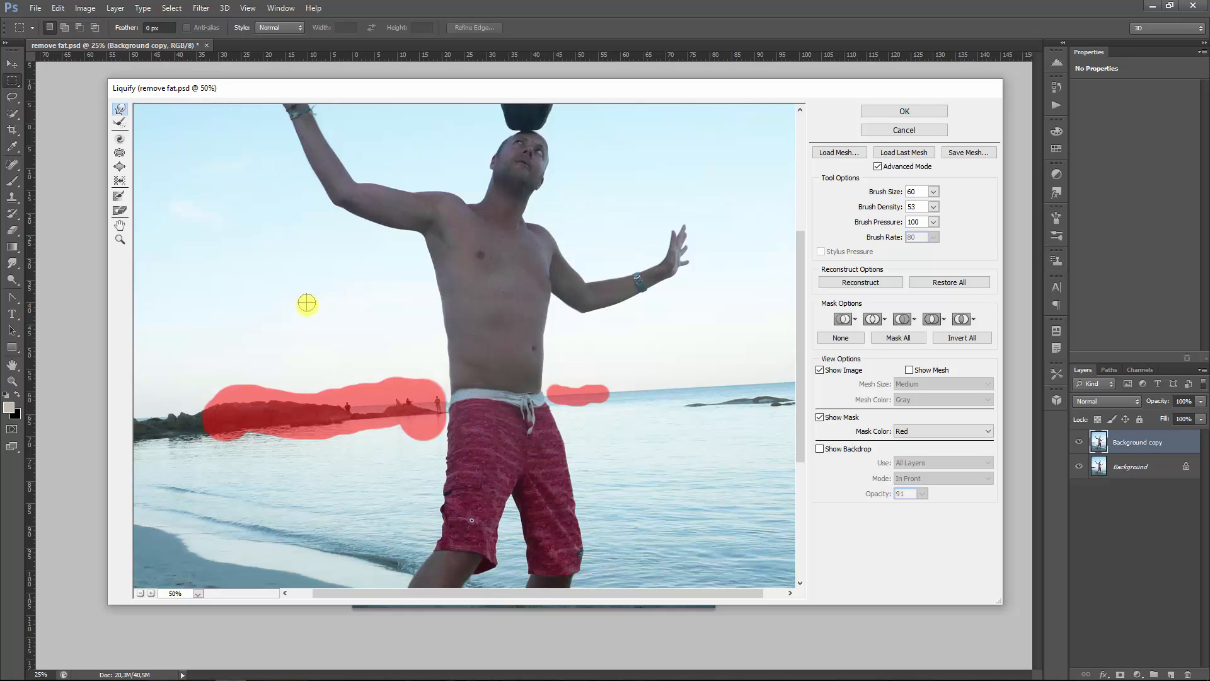
mouse_move(255, 299)
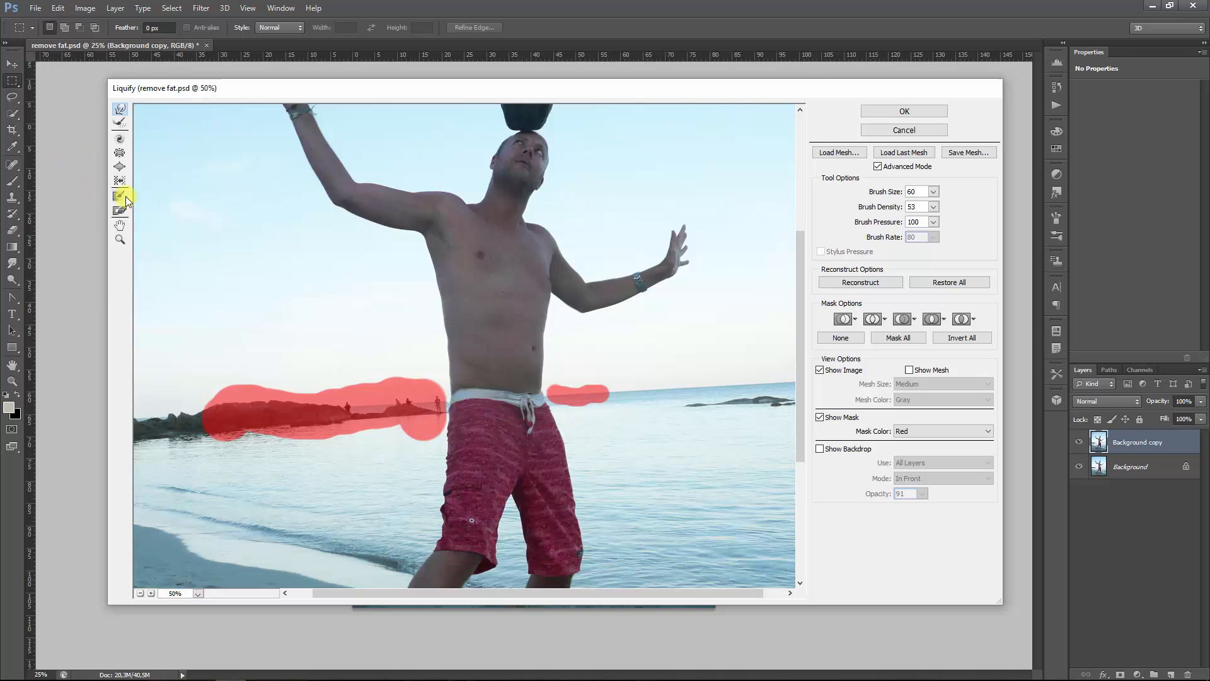
- Select the Freeze Mask tool to protect the left edge of the shorts
click(120, 195)
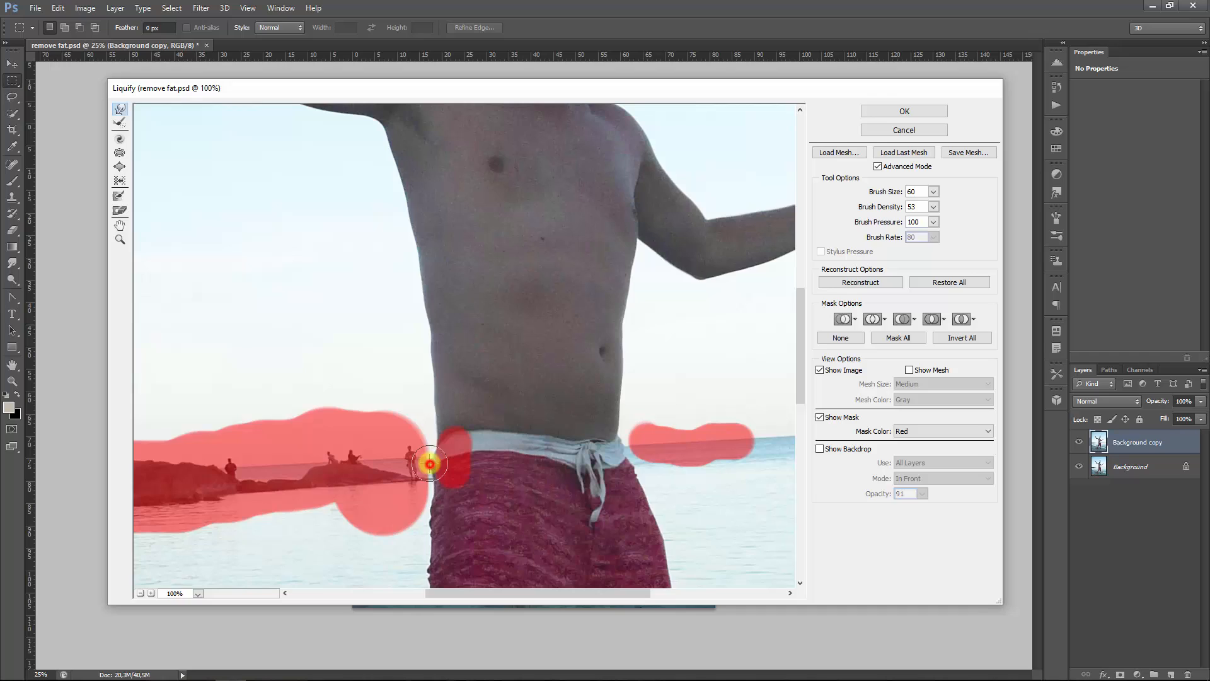
mouse_move(432, 452)
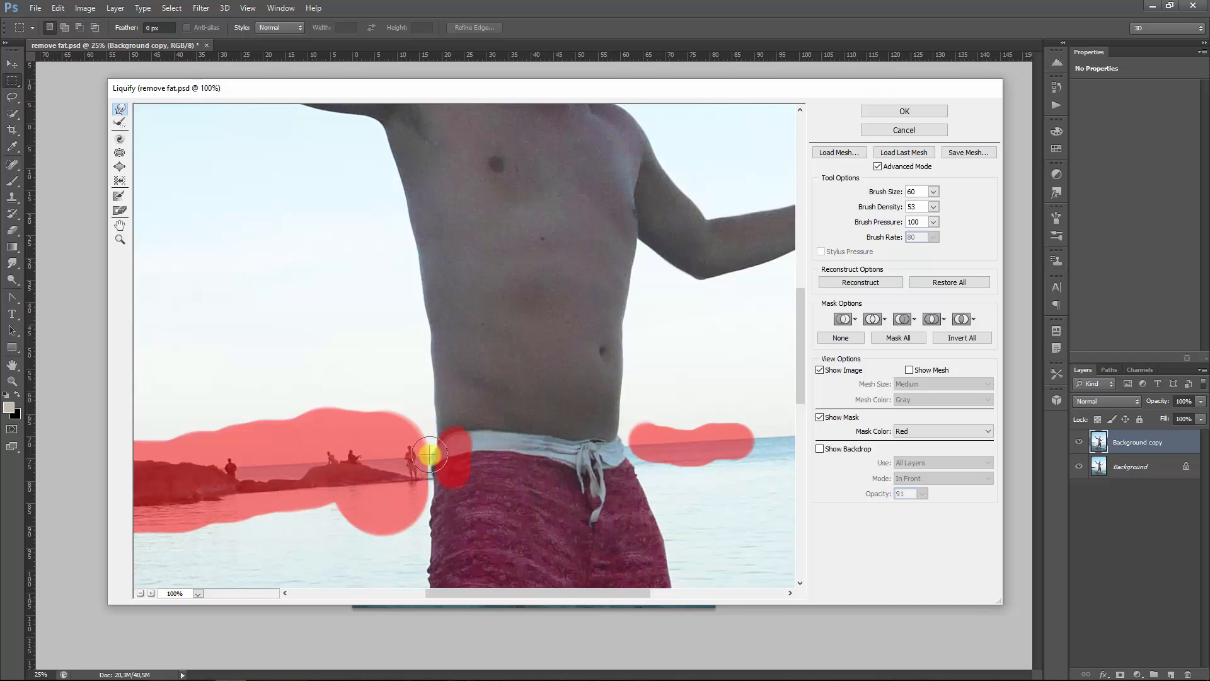
mouse_move(225, 285)
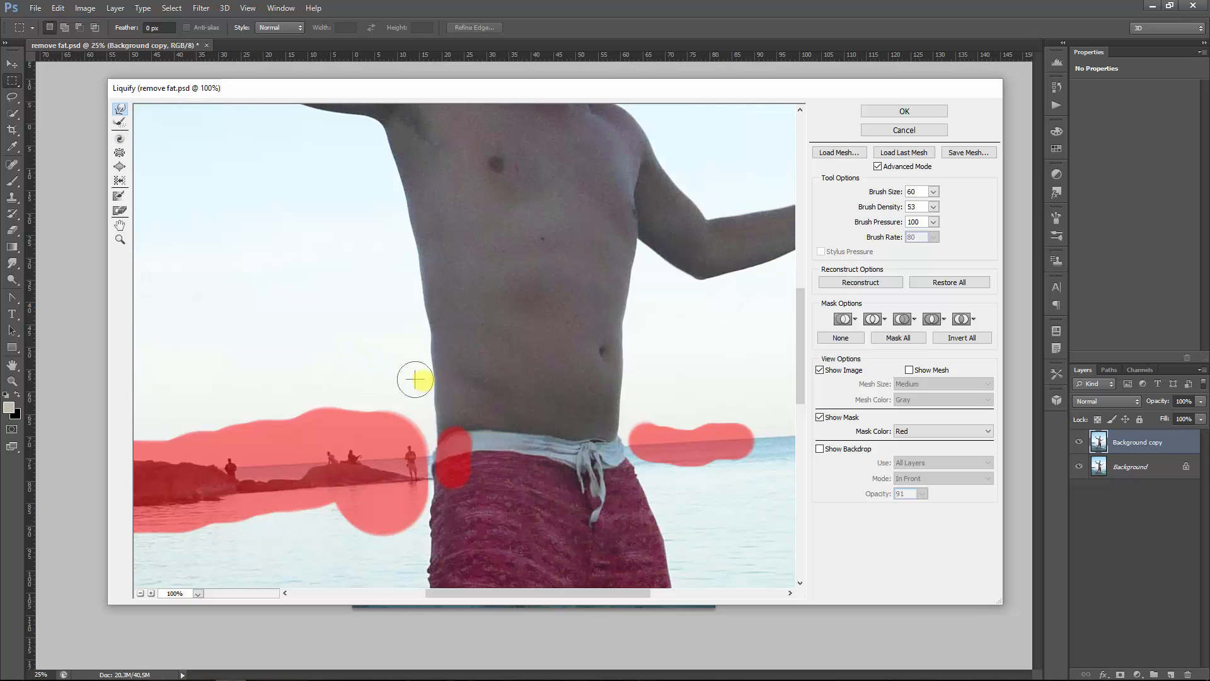
mouse_move(25, 224)
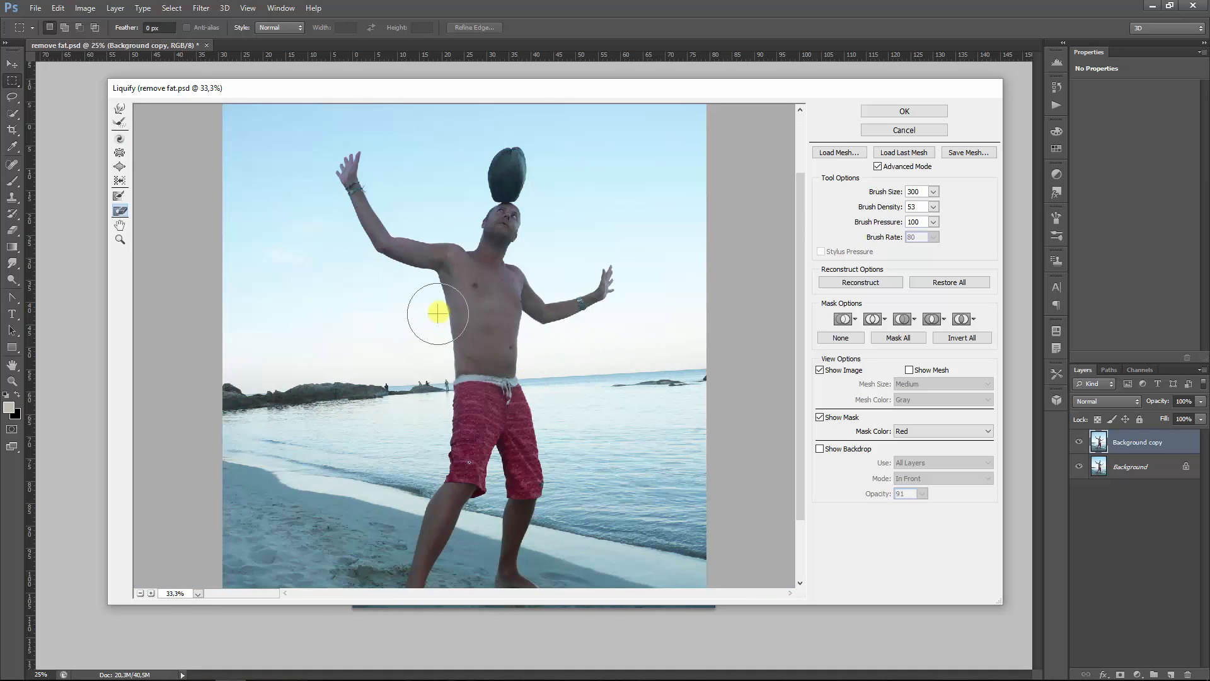
mouse_move(295, 291)
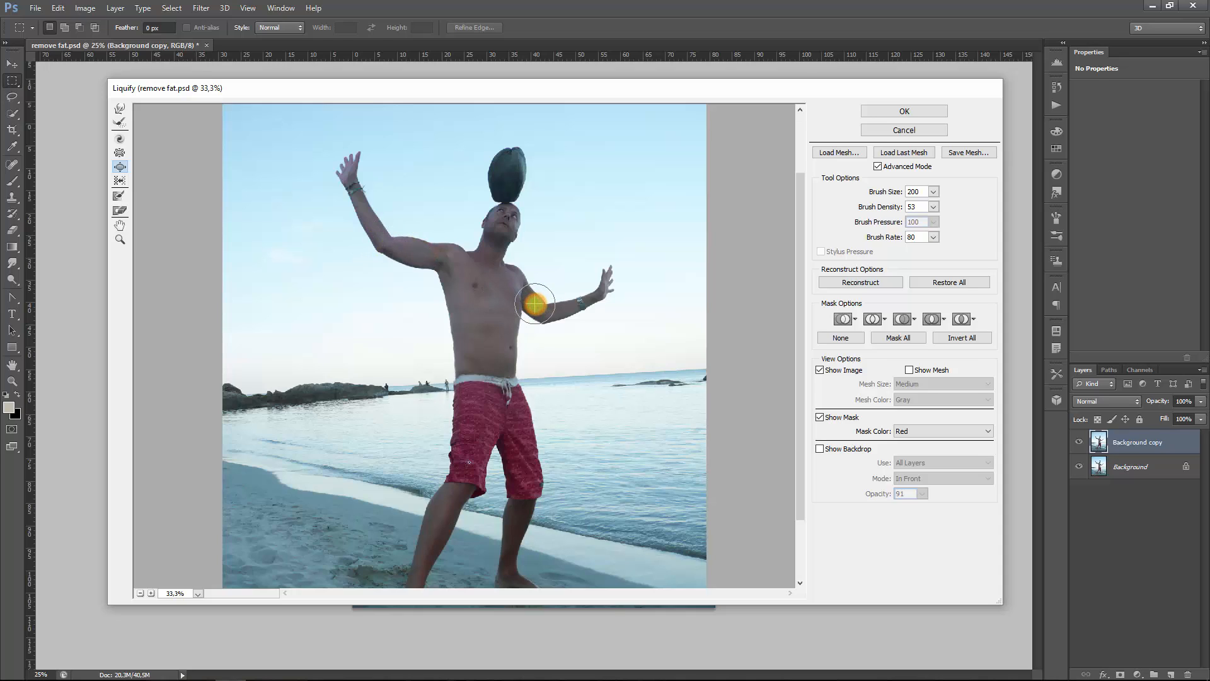
mouse_move(520, 276)
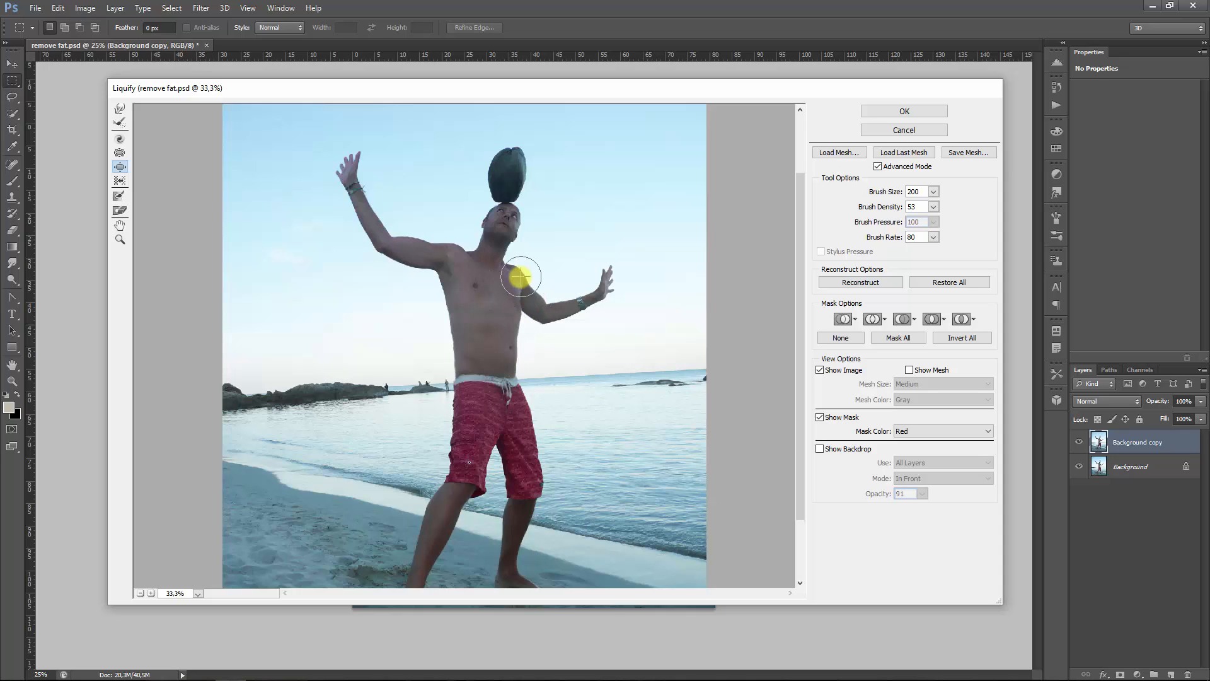
mouse_move(459, 259)
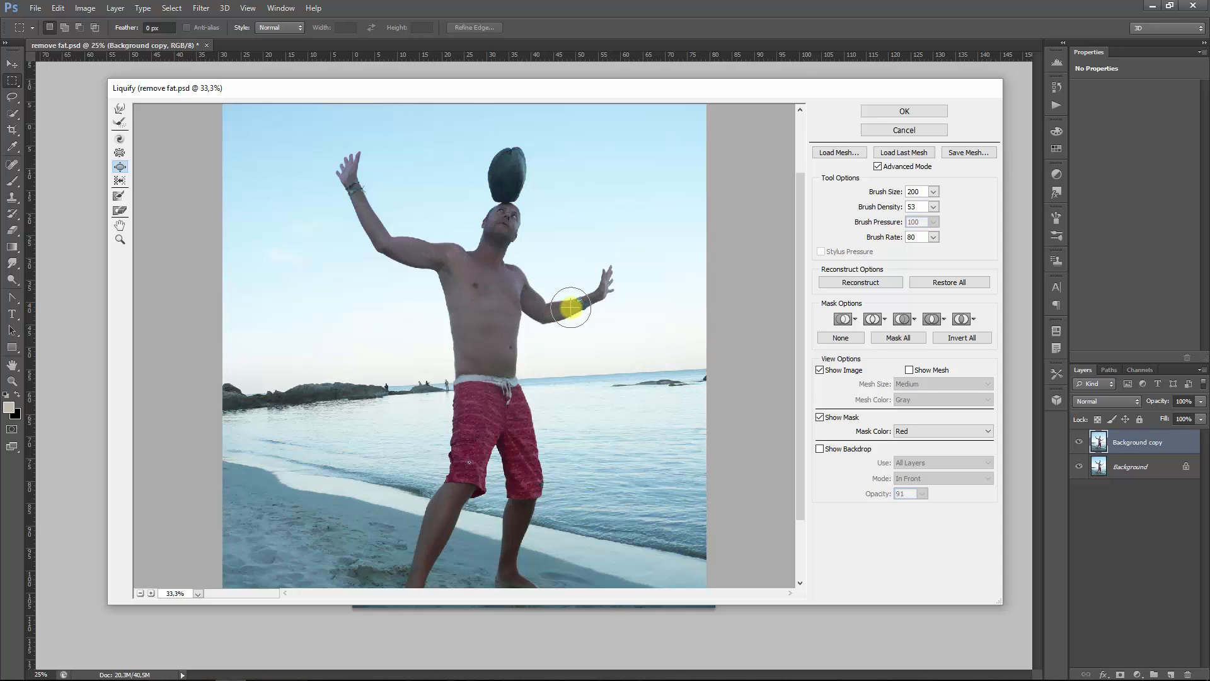
mouse_move(409, 251)
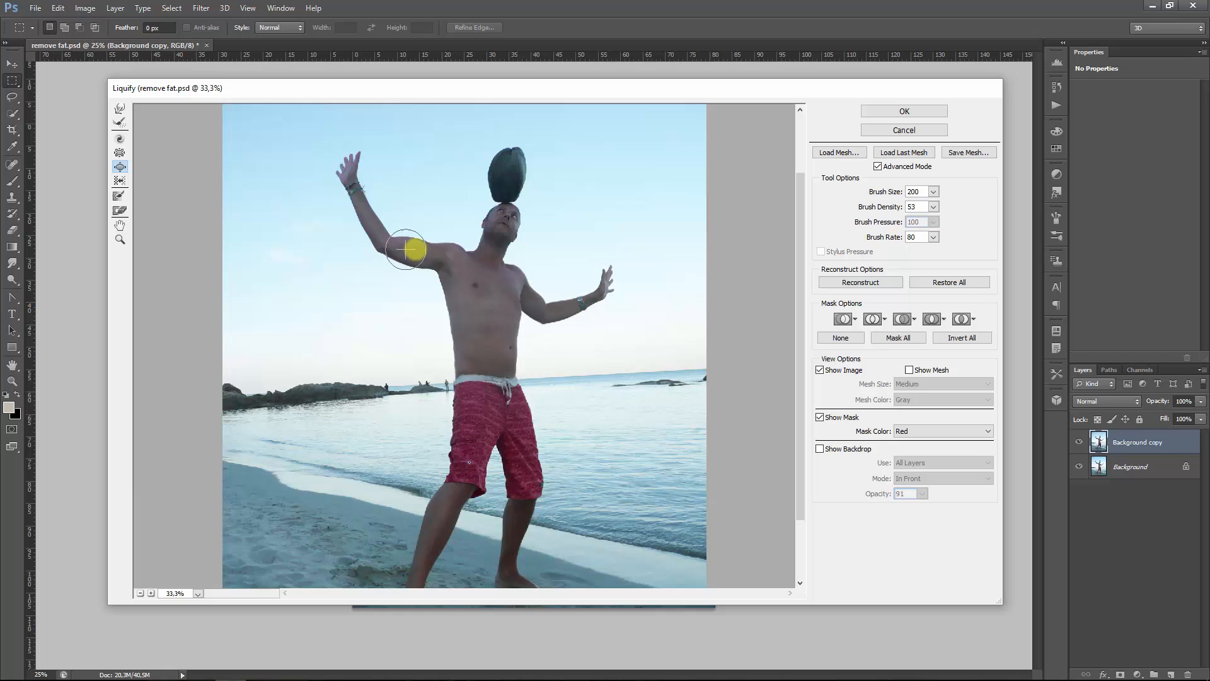
mouse_move(373, 225)
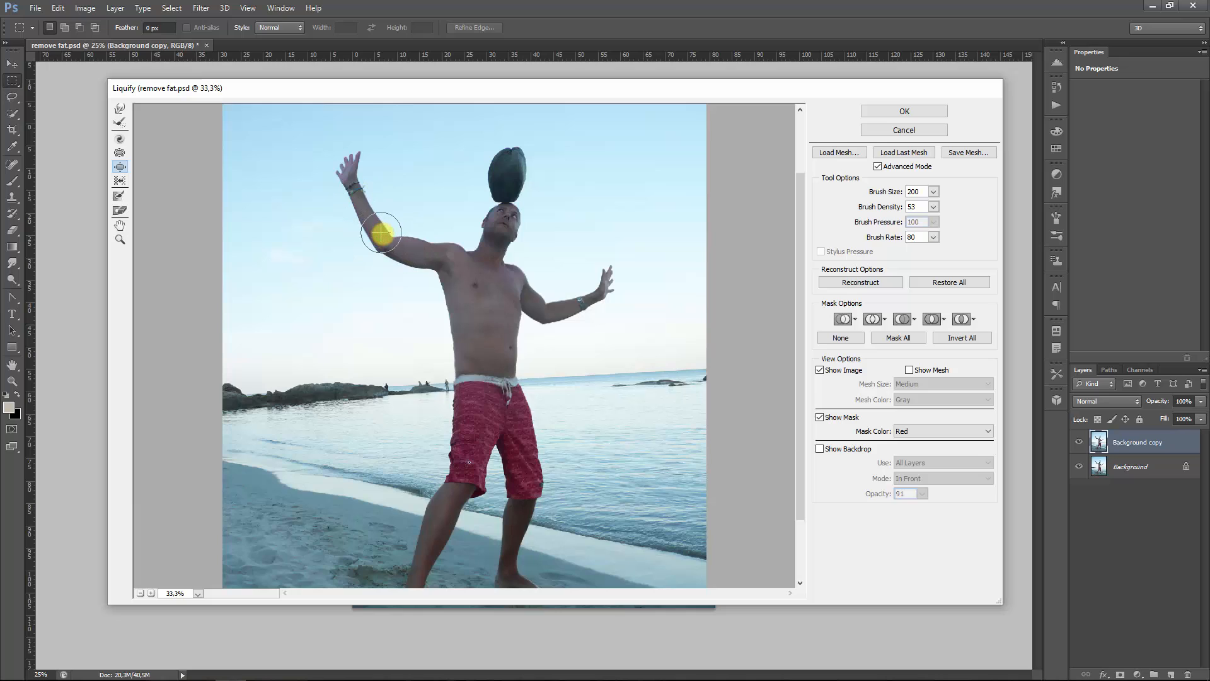
mouse_move(367, 214)
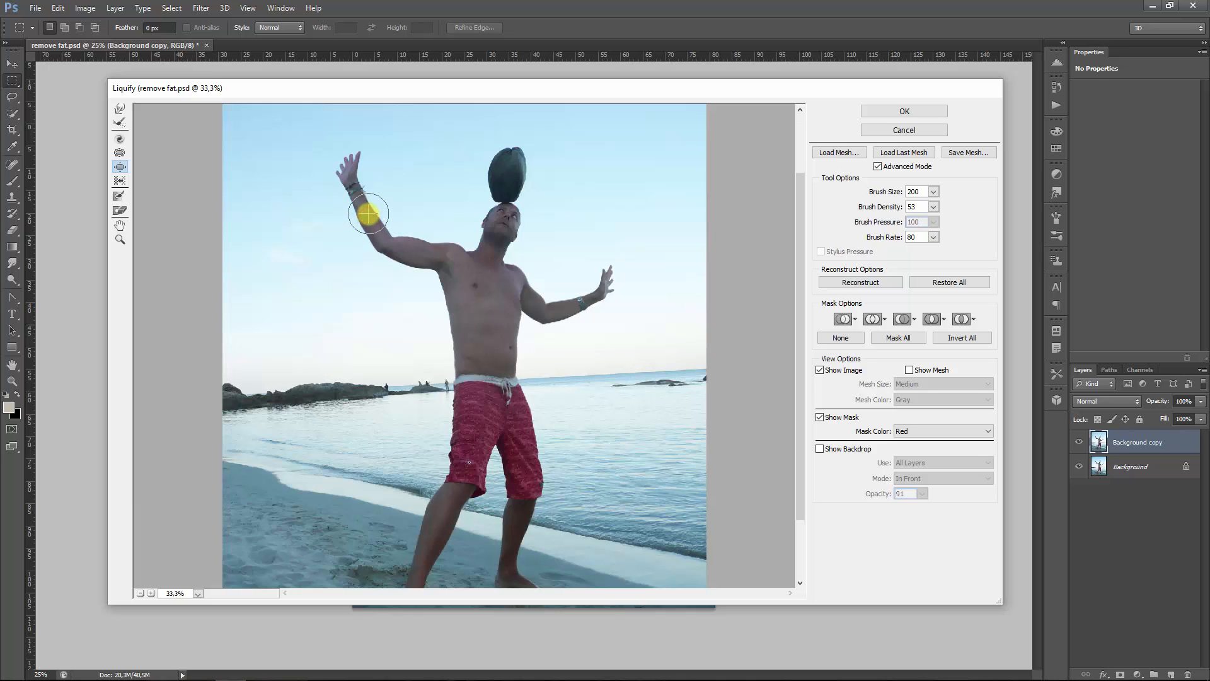
mouse_move(280, 247)
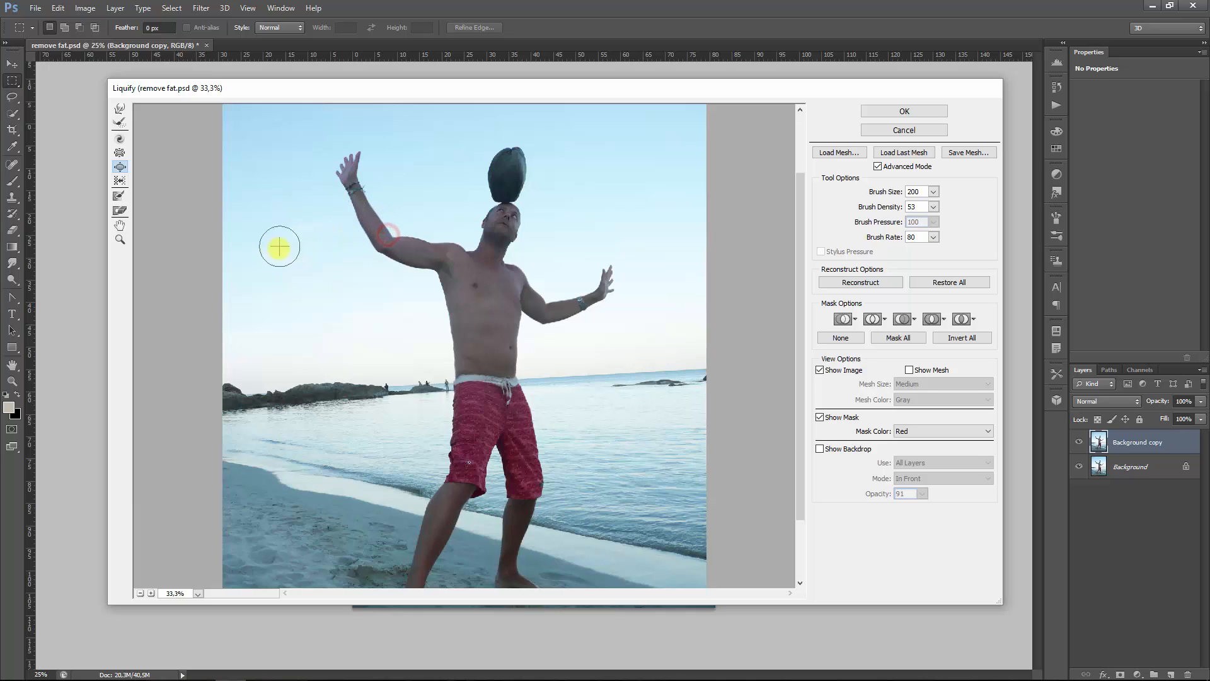
mouse_move(397, 252)
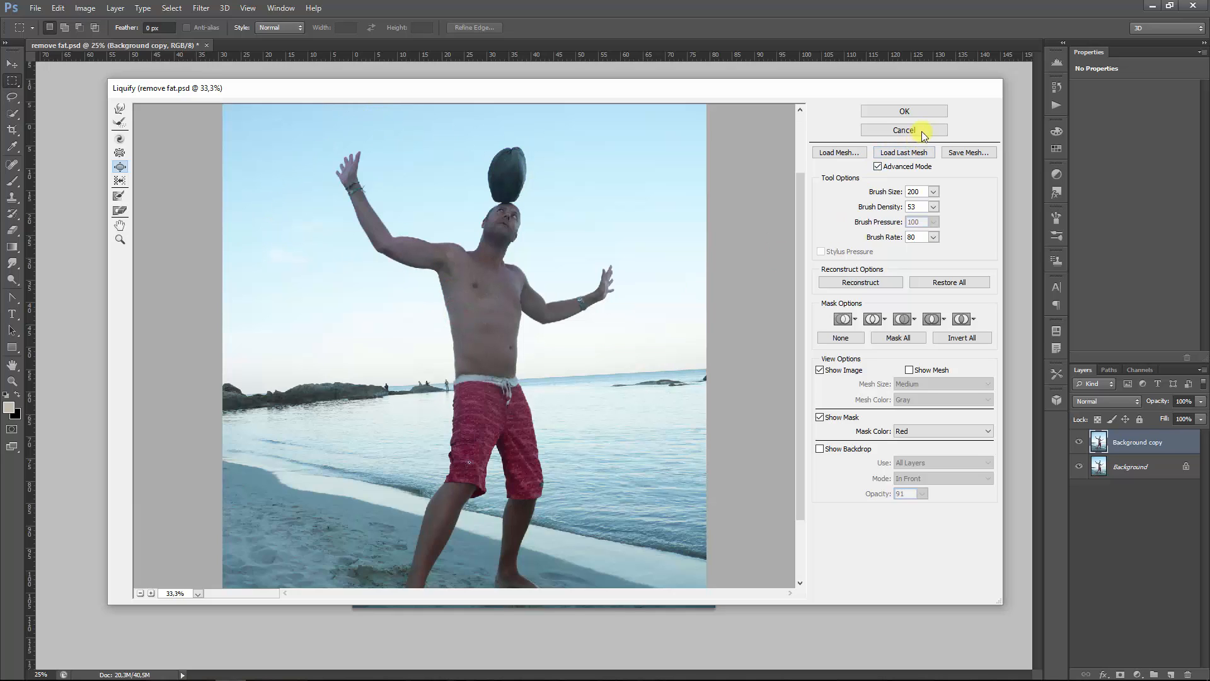
mouse_move(904, 111)
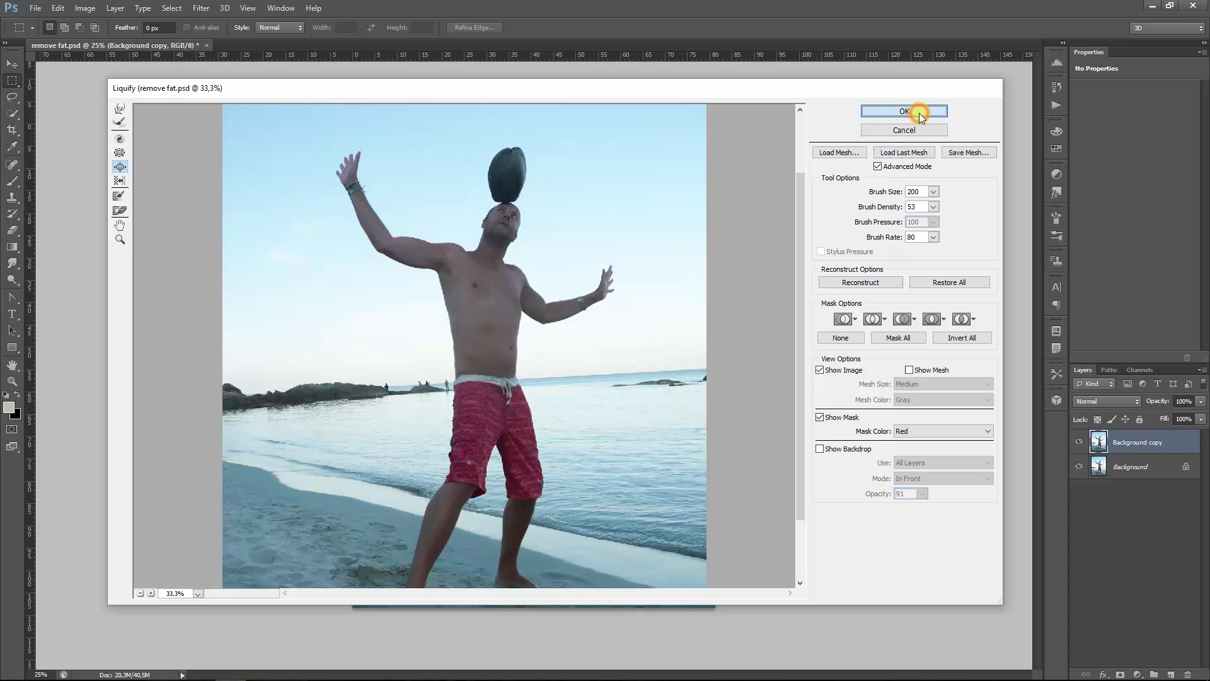
- Apply the Liquify edits to the Background copy layer with OK
click(903, 111)
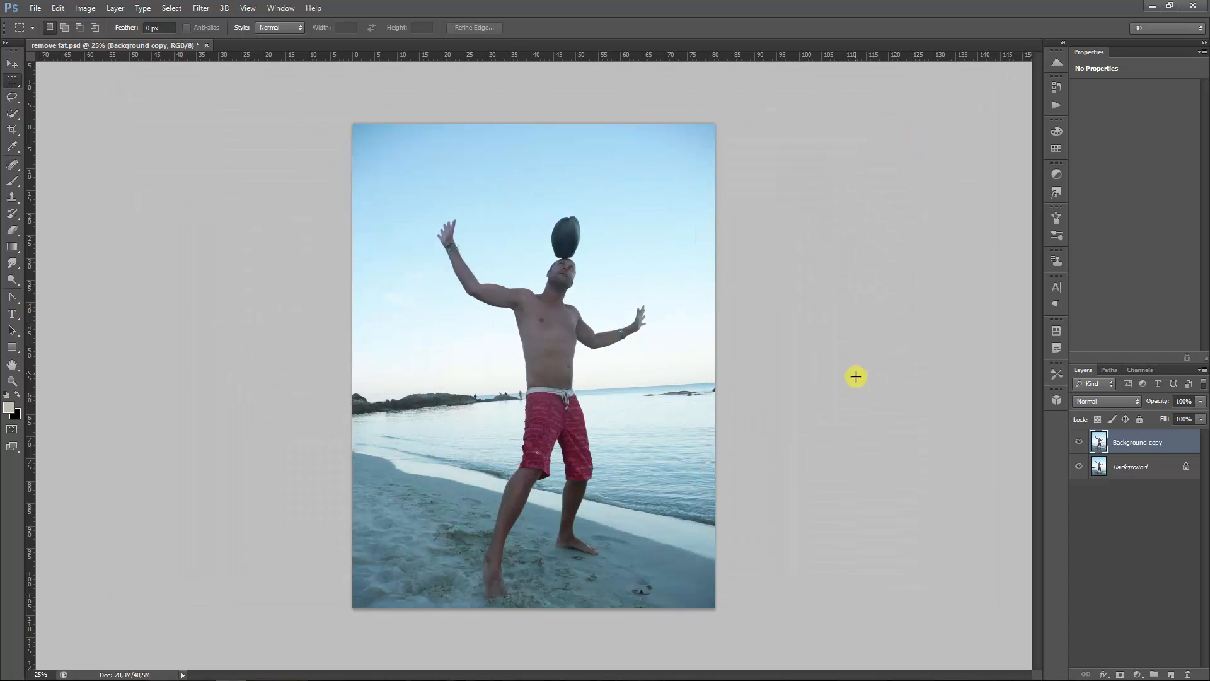